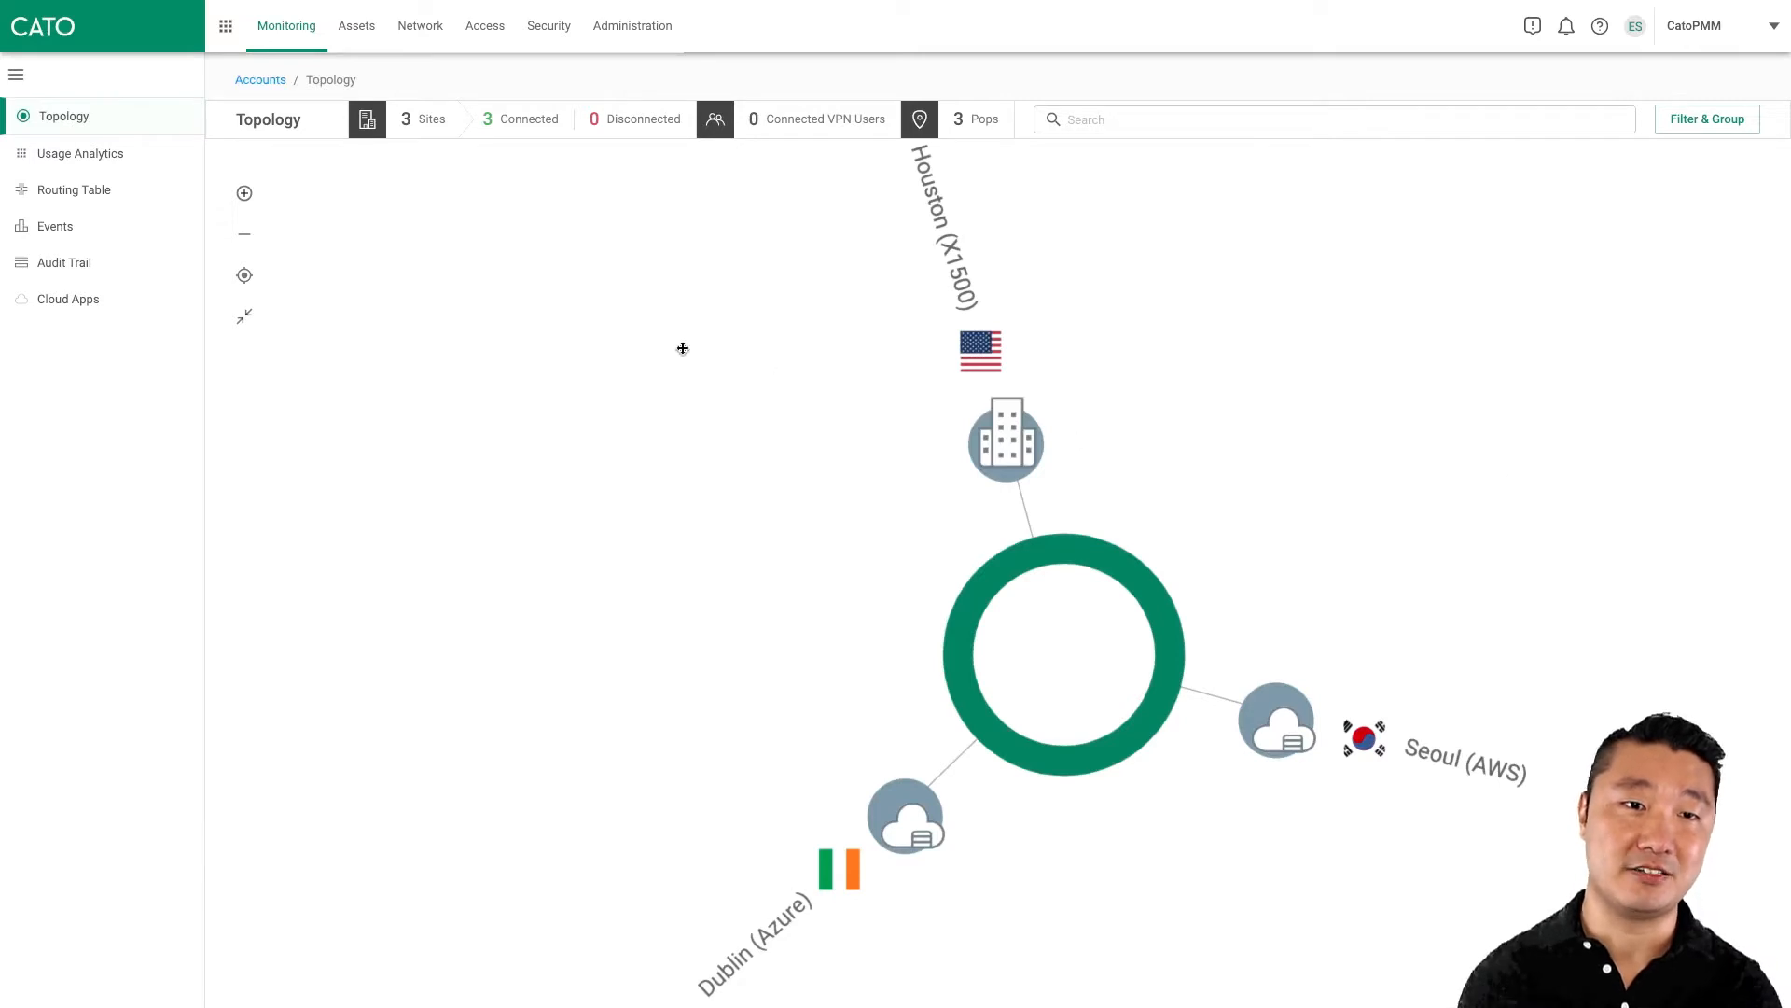
{"action": "mouse_move", "coordinate": [520, 88]}
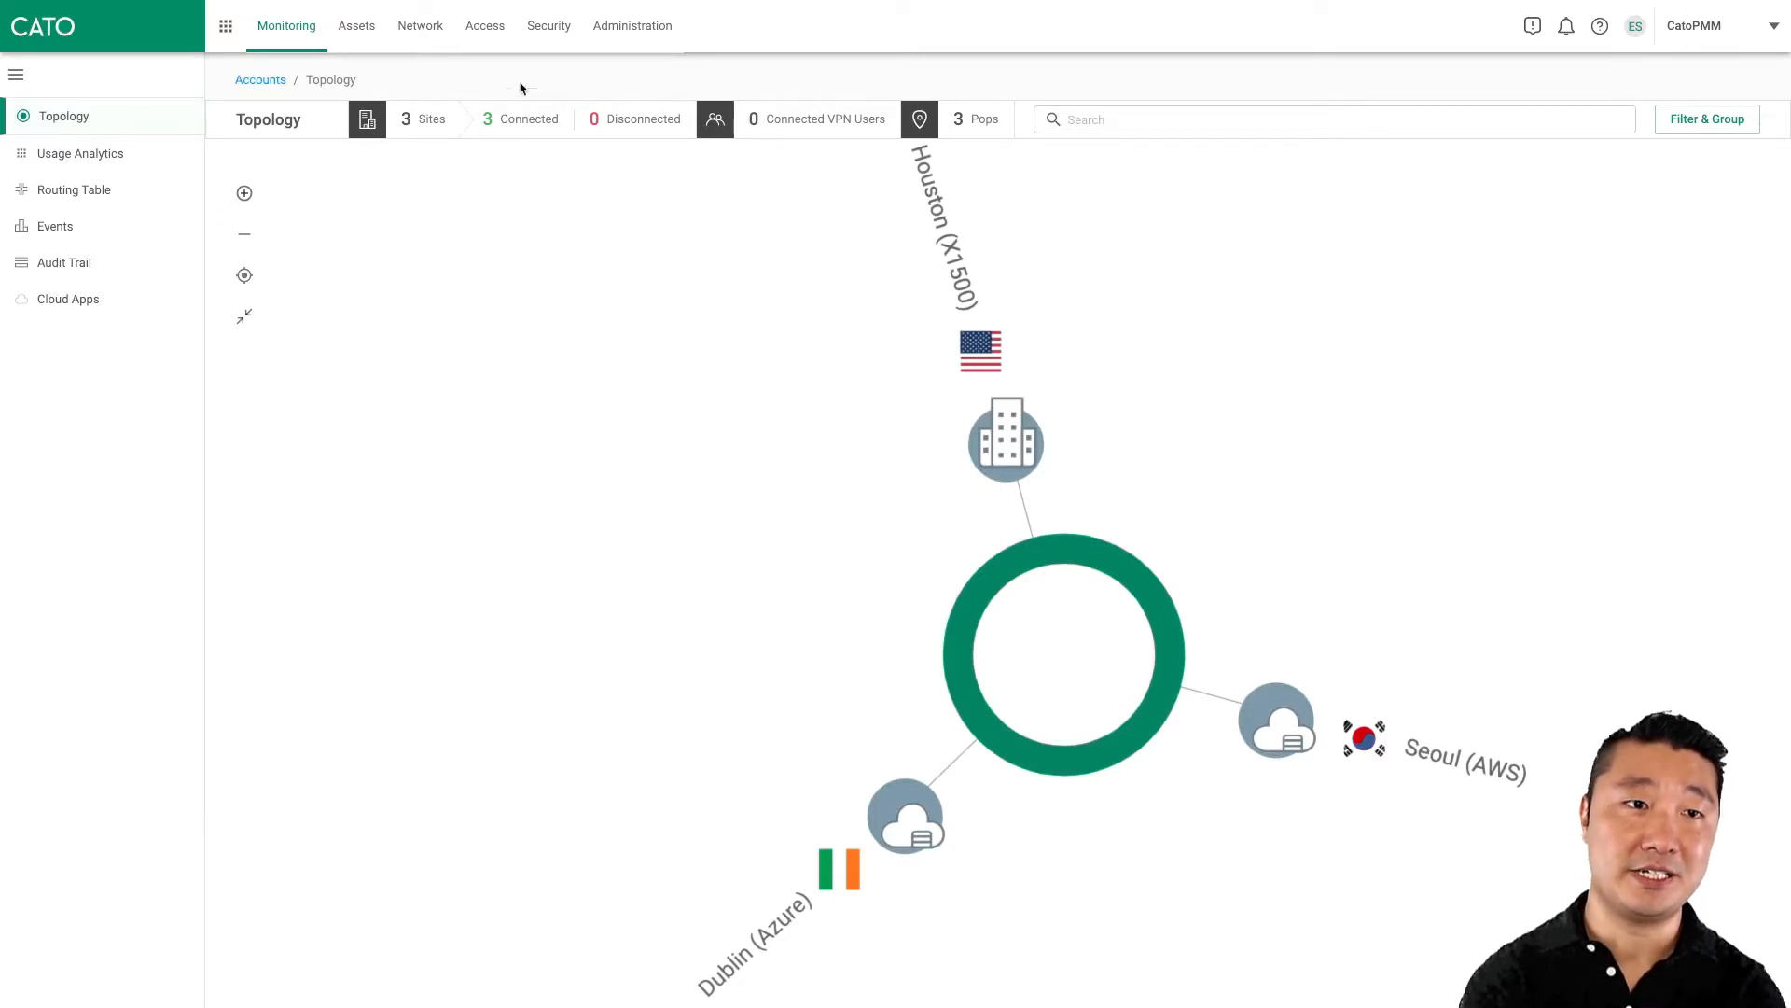
Step: Review the WAN Firewall rules allowing Houston and VPN Users to reach Cloud DCs
{"action": "left_click", "coordinate": [548, 25]}
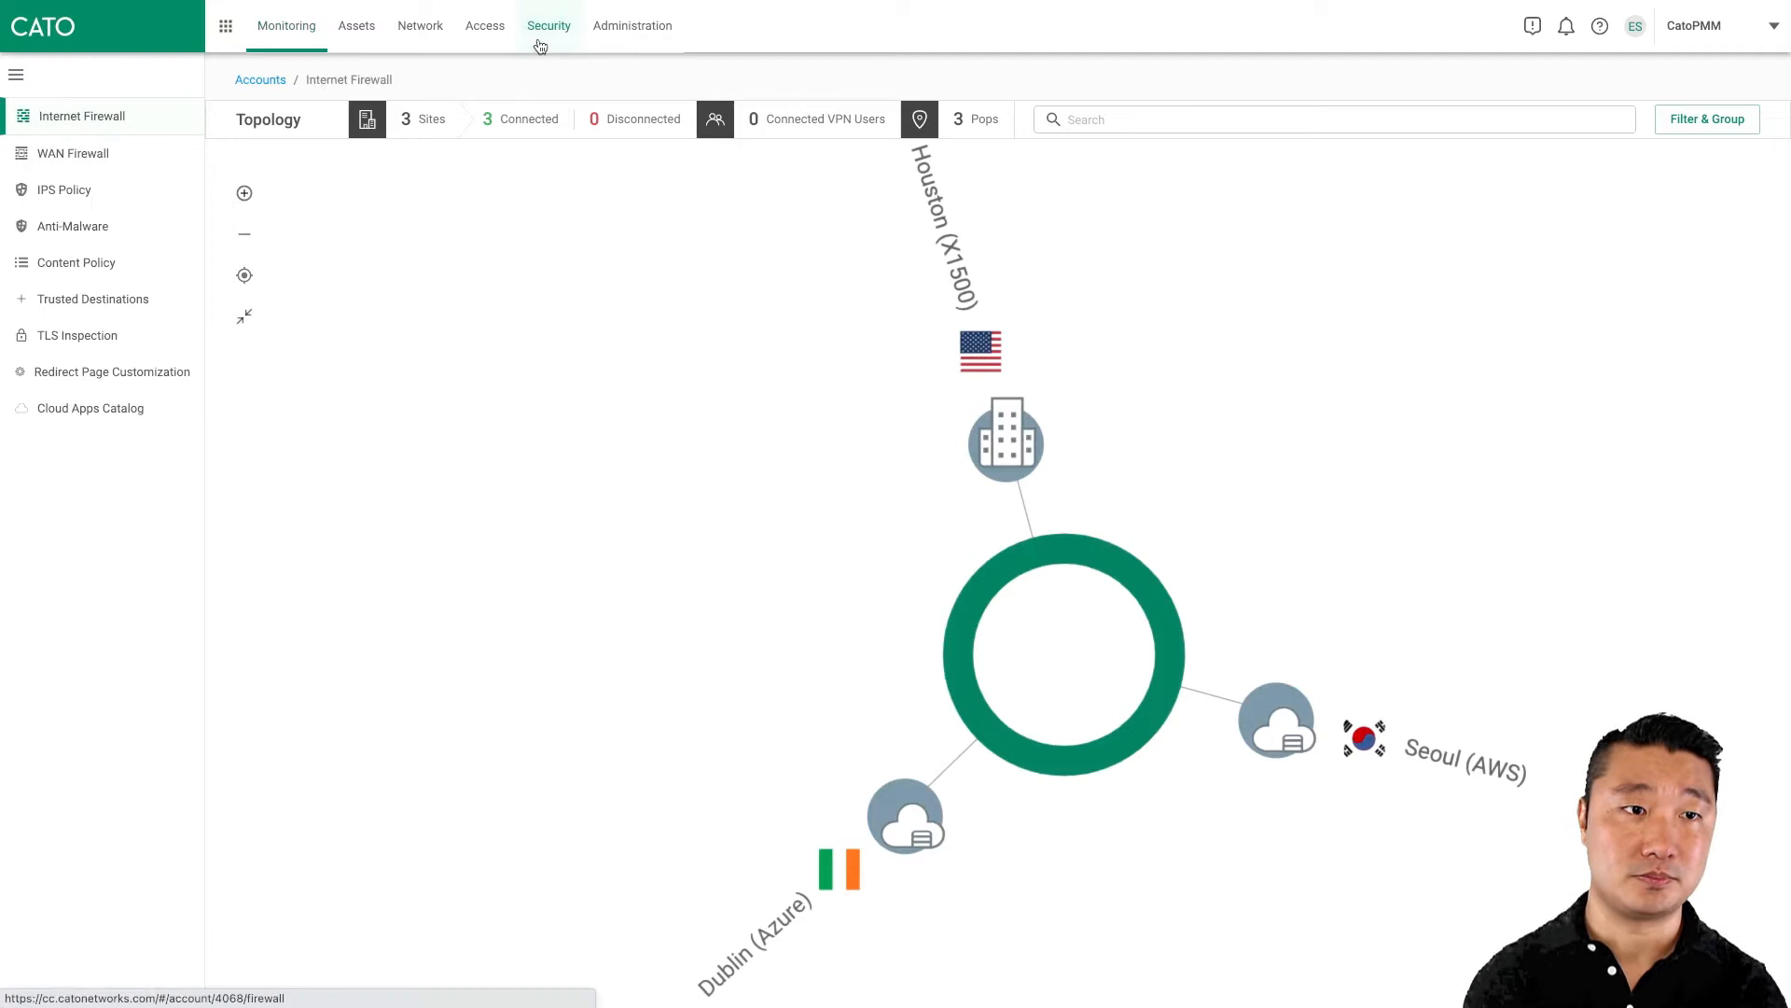
{"action": "left_click", "coordinate": [73, 152]}
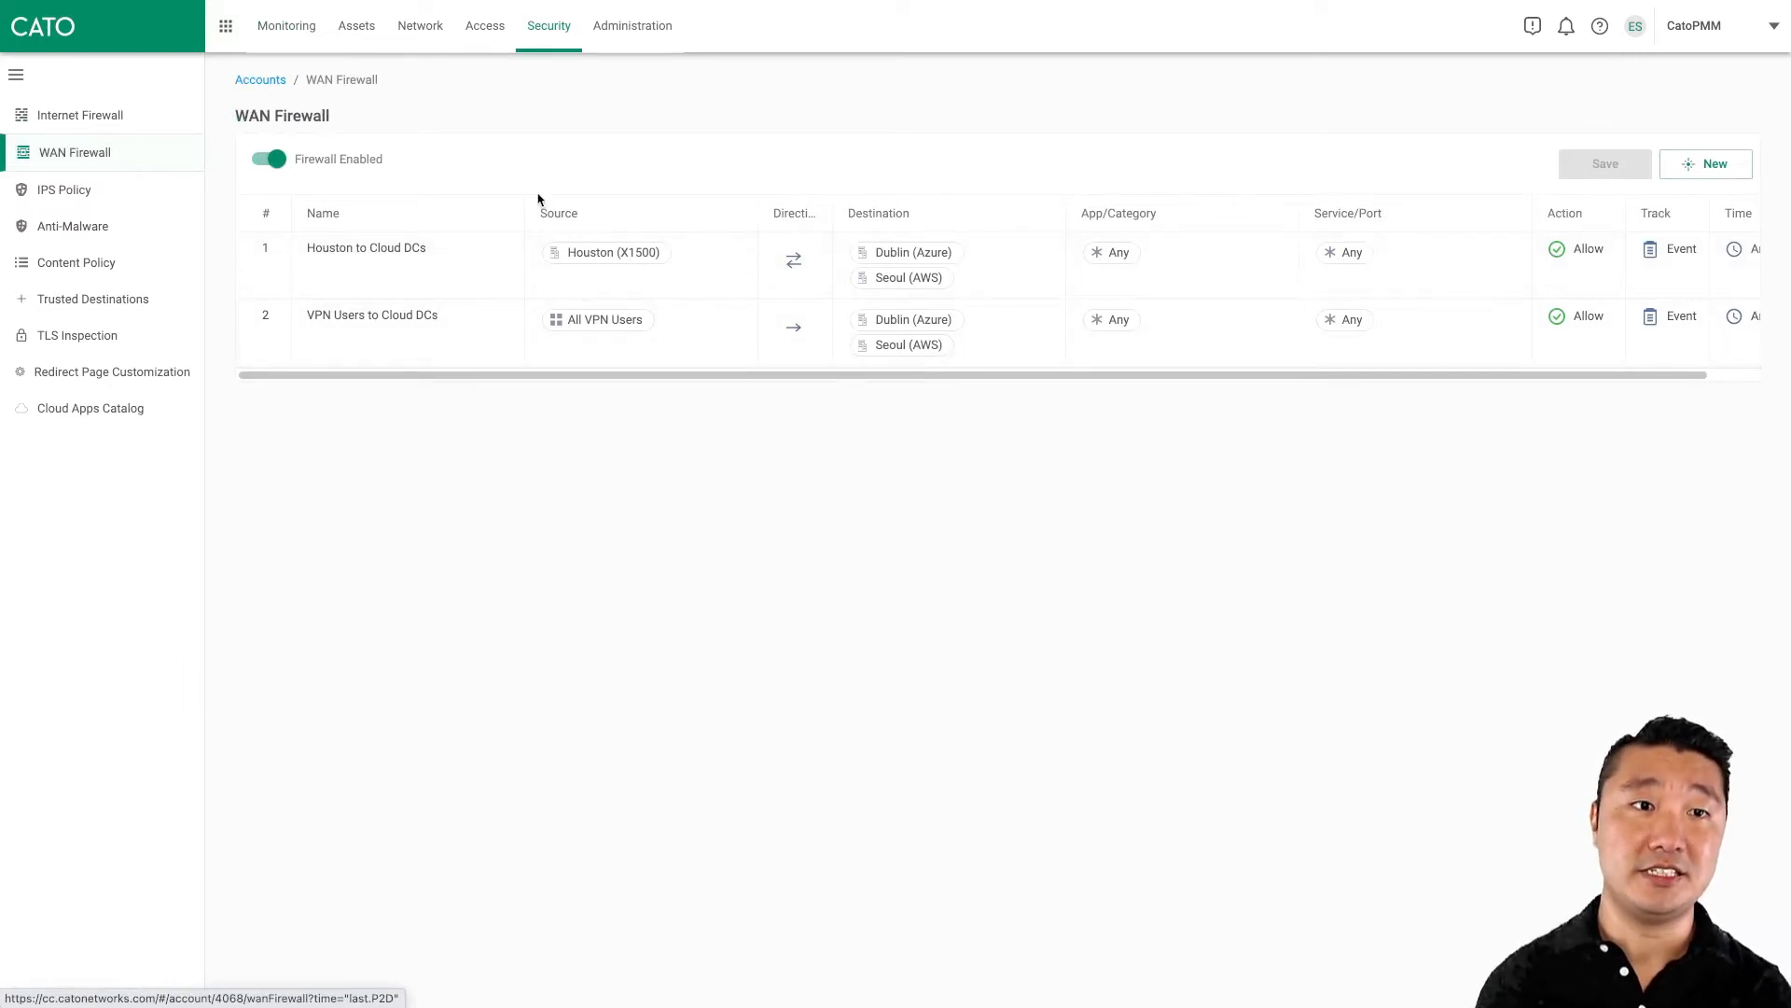
{"action": "left_click", "coordinate": [484, 25]}
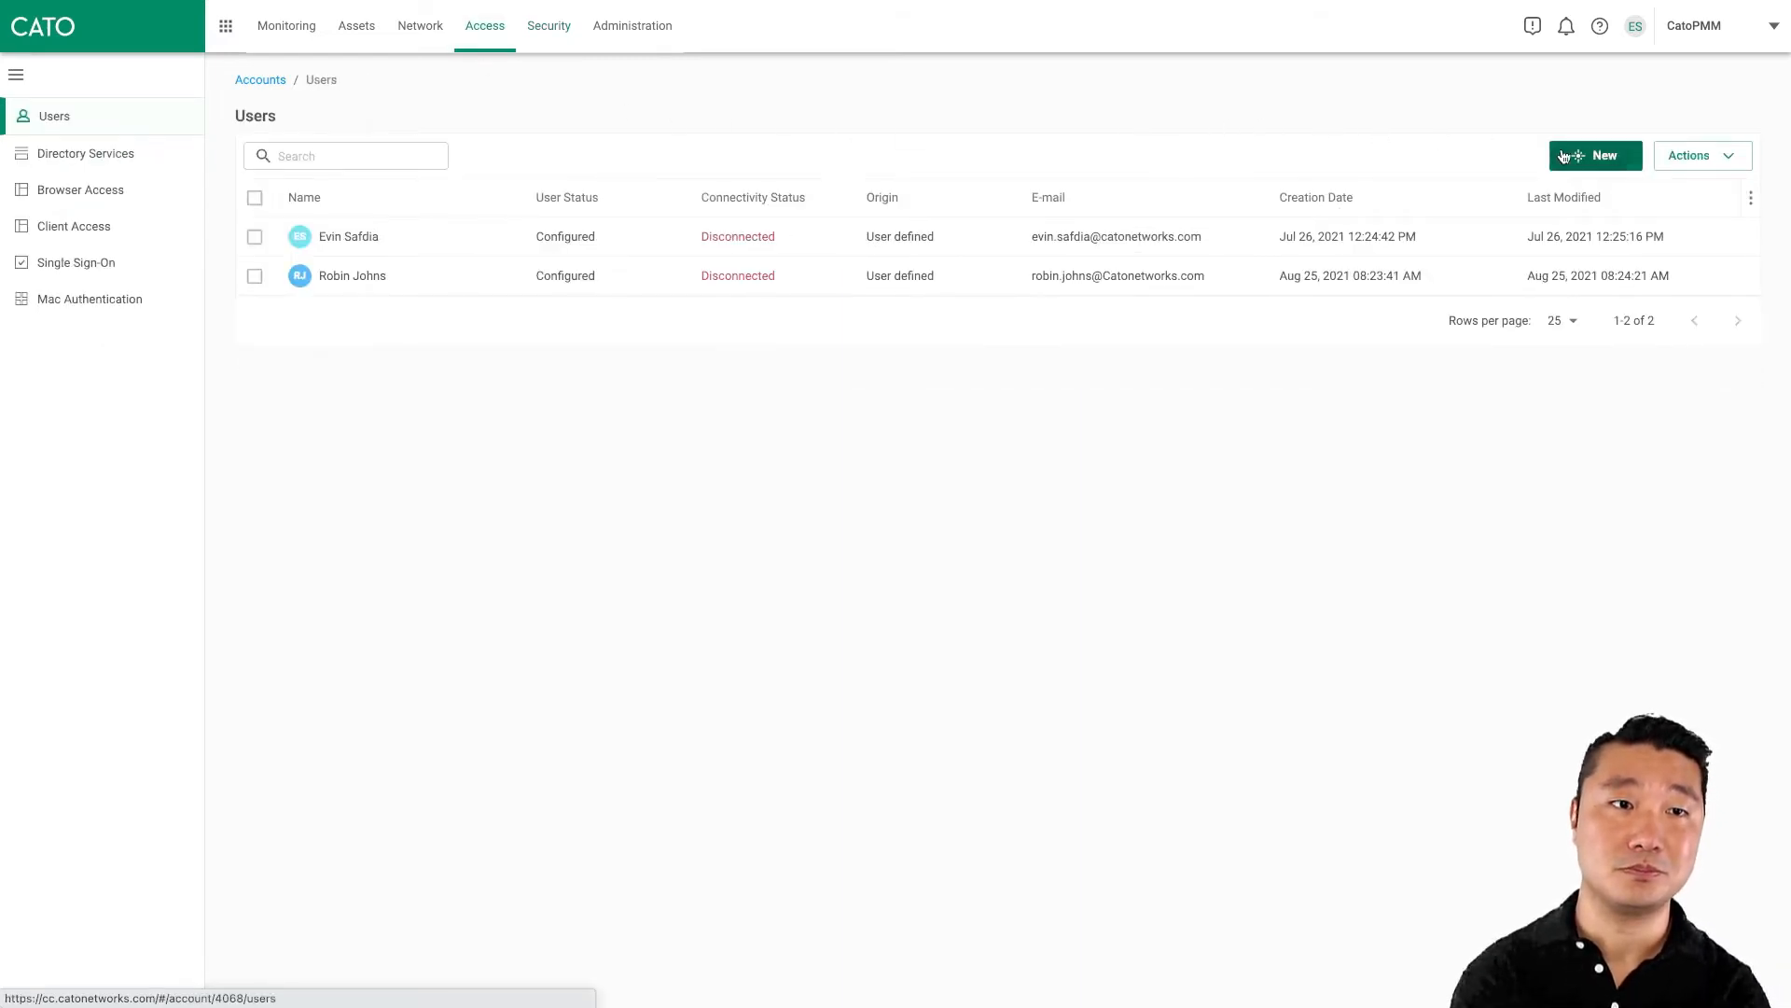
{"action": "left_click", "coordinate": [1594, 156]}
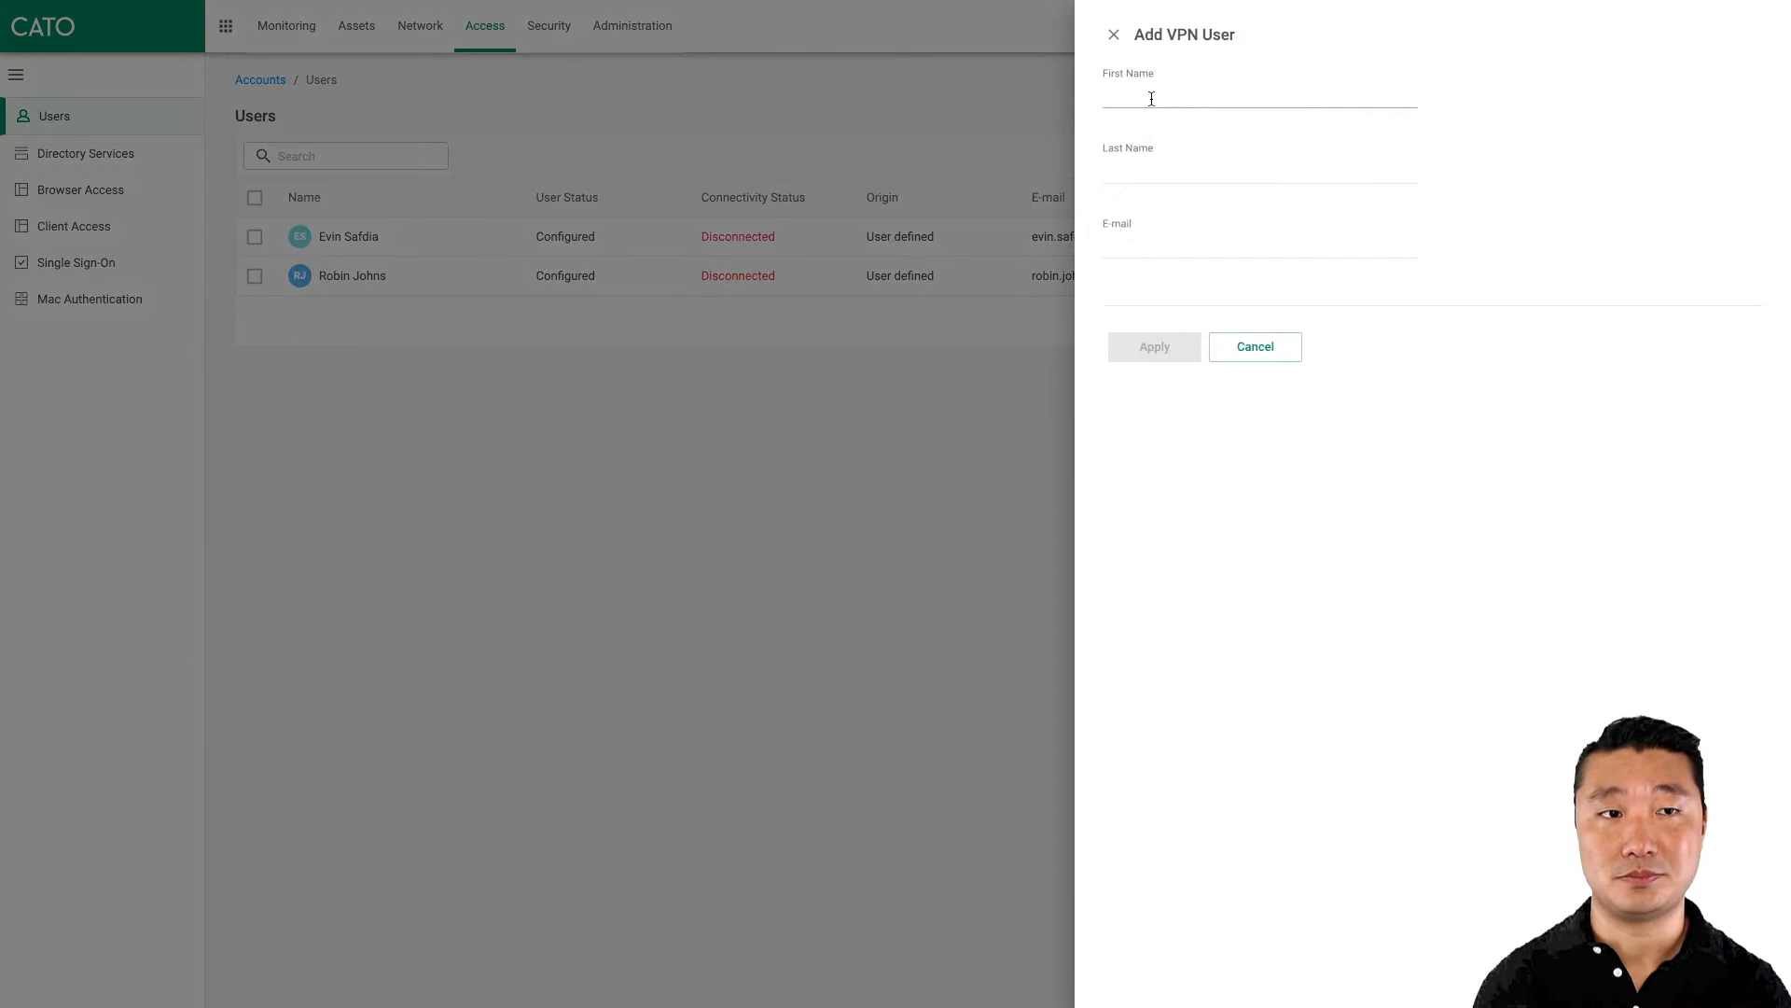
{"action": "type", "text": "Demo"}
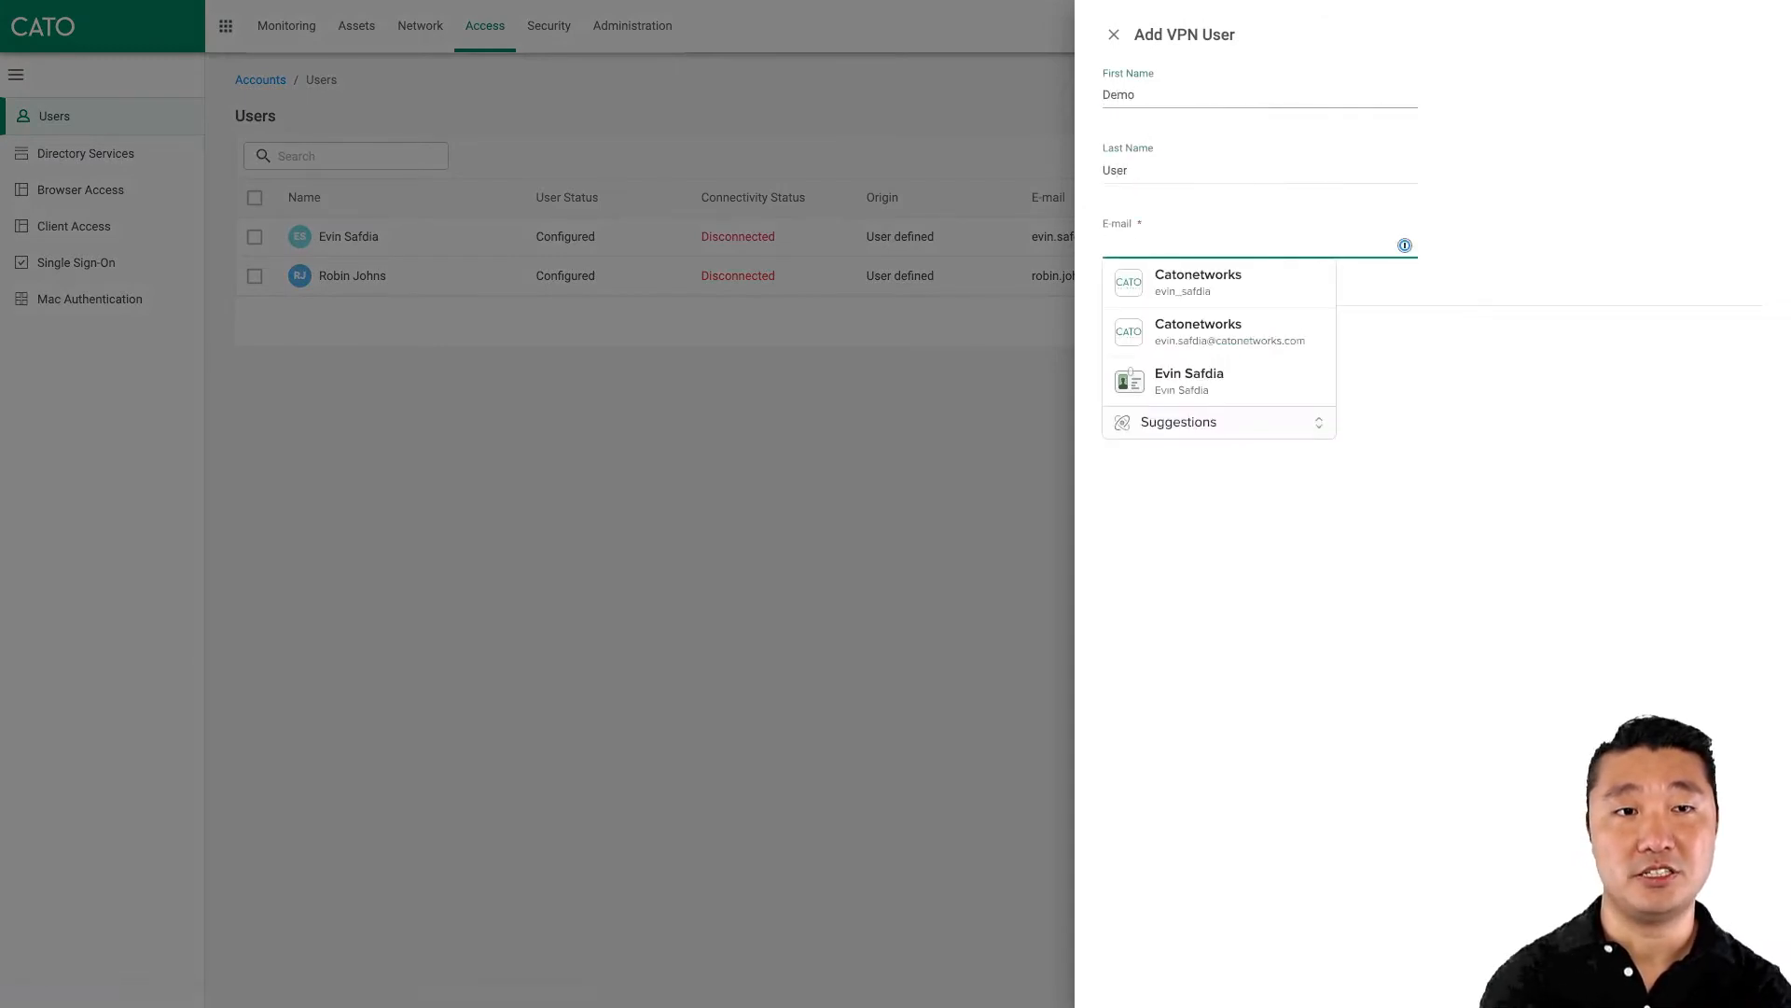
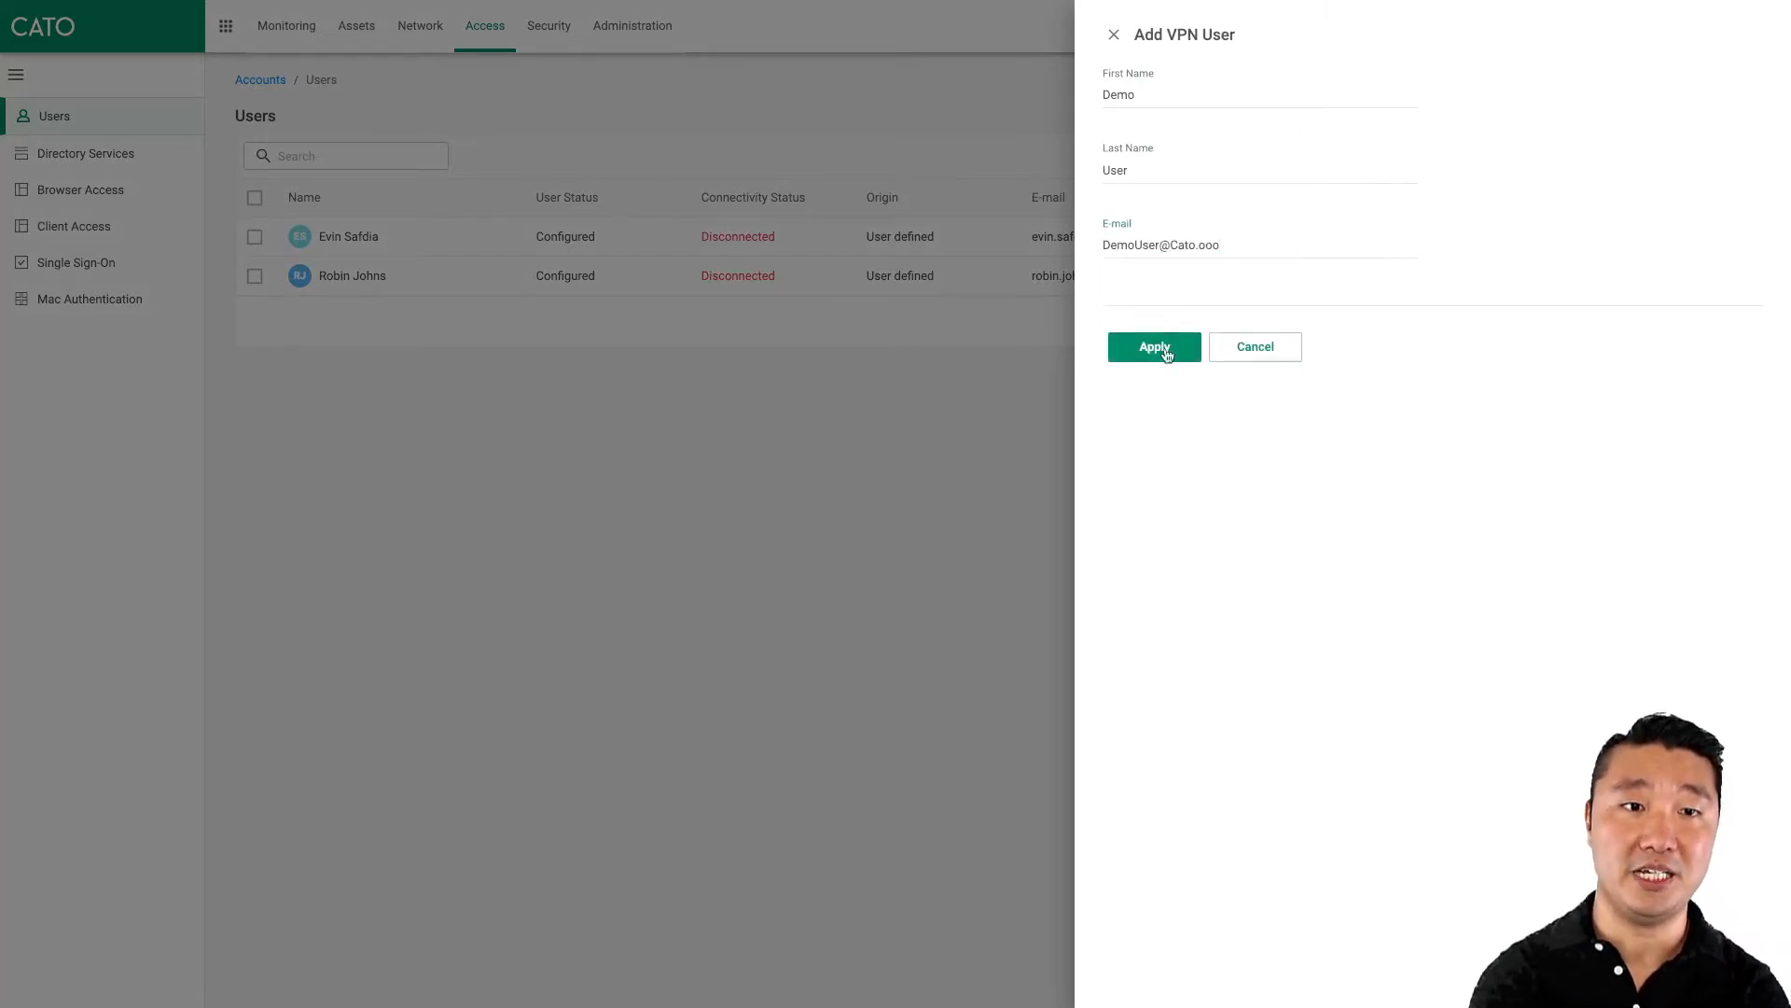
{"action": "left_click", "coordinate": [1153, 346]}
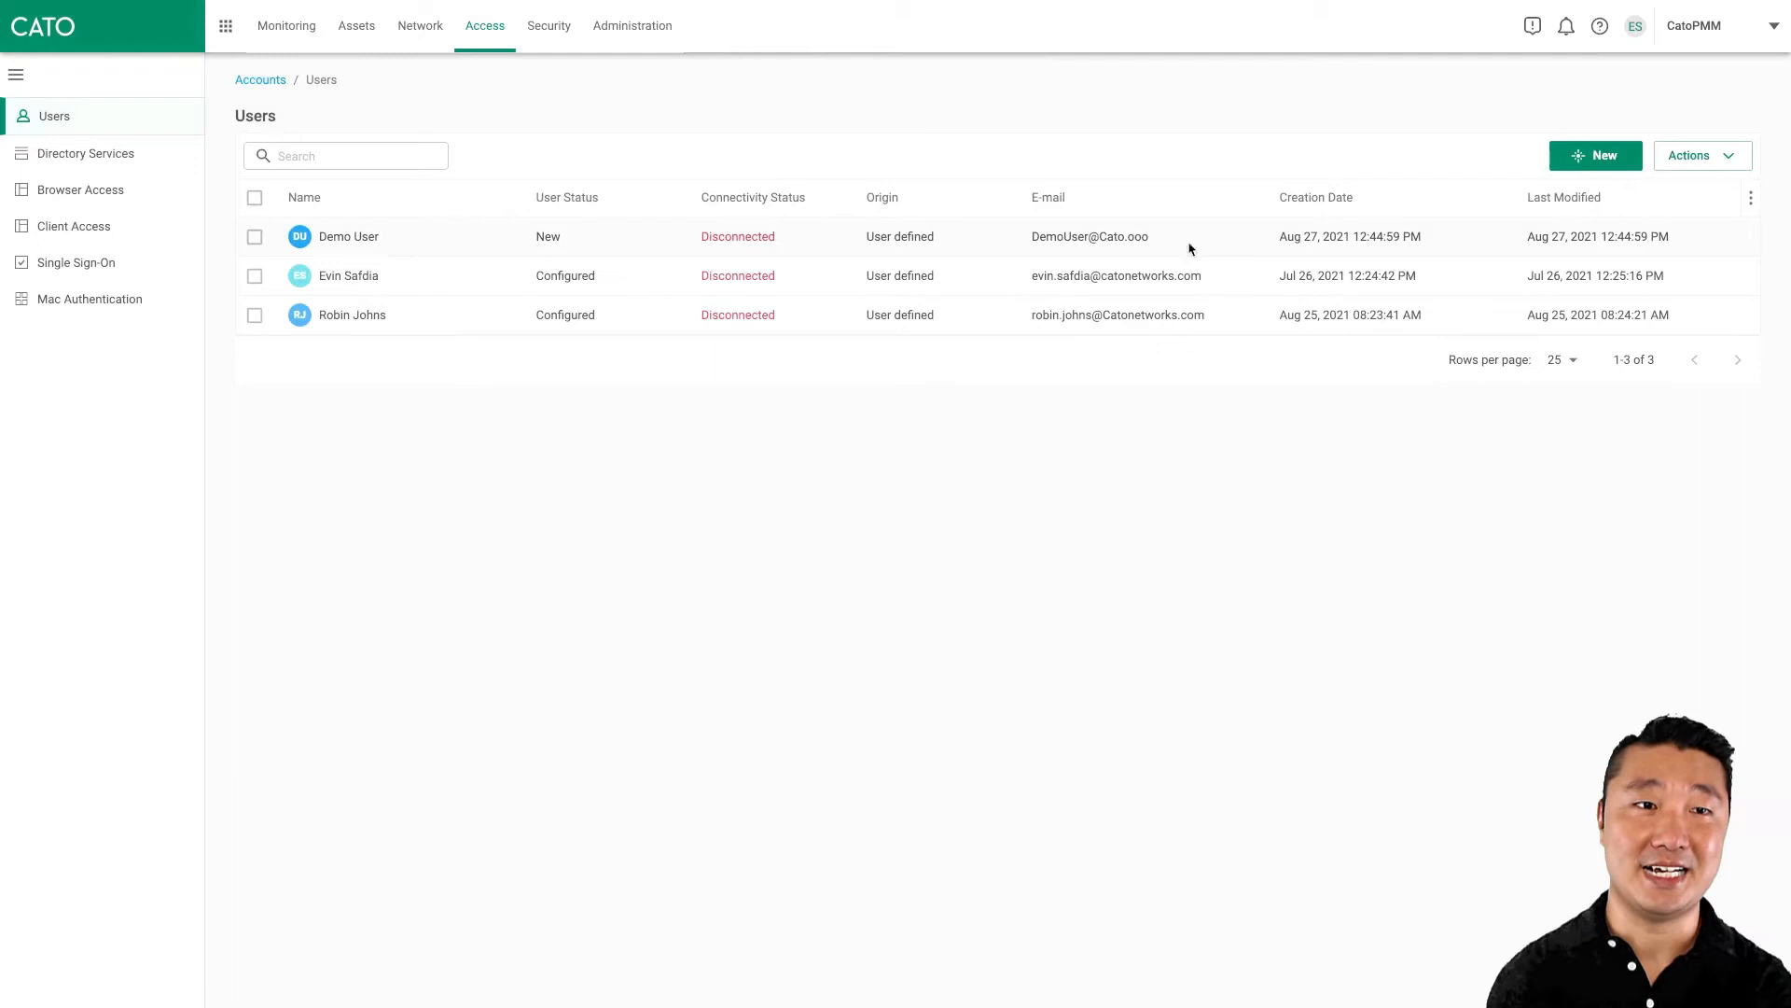
{"action": "mouse_move", "coordinate": [531, 231]}
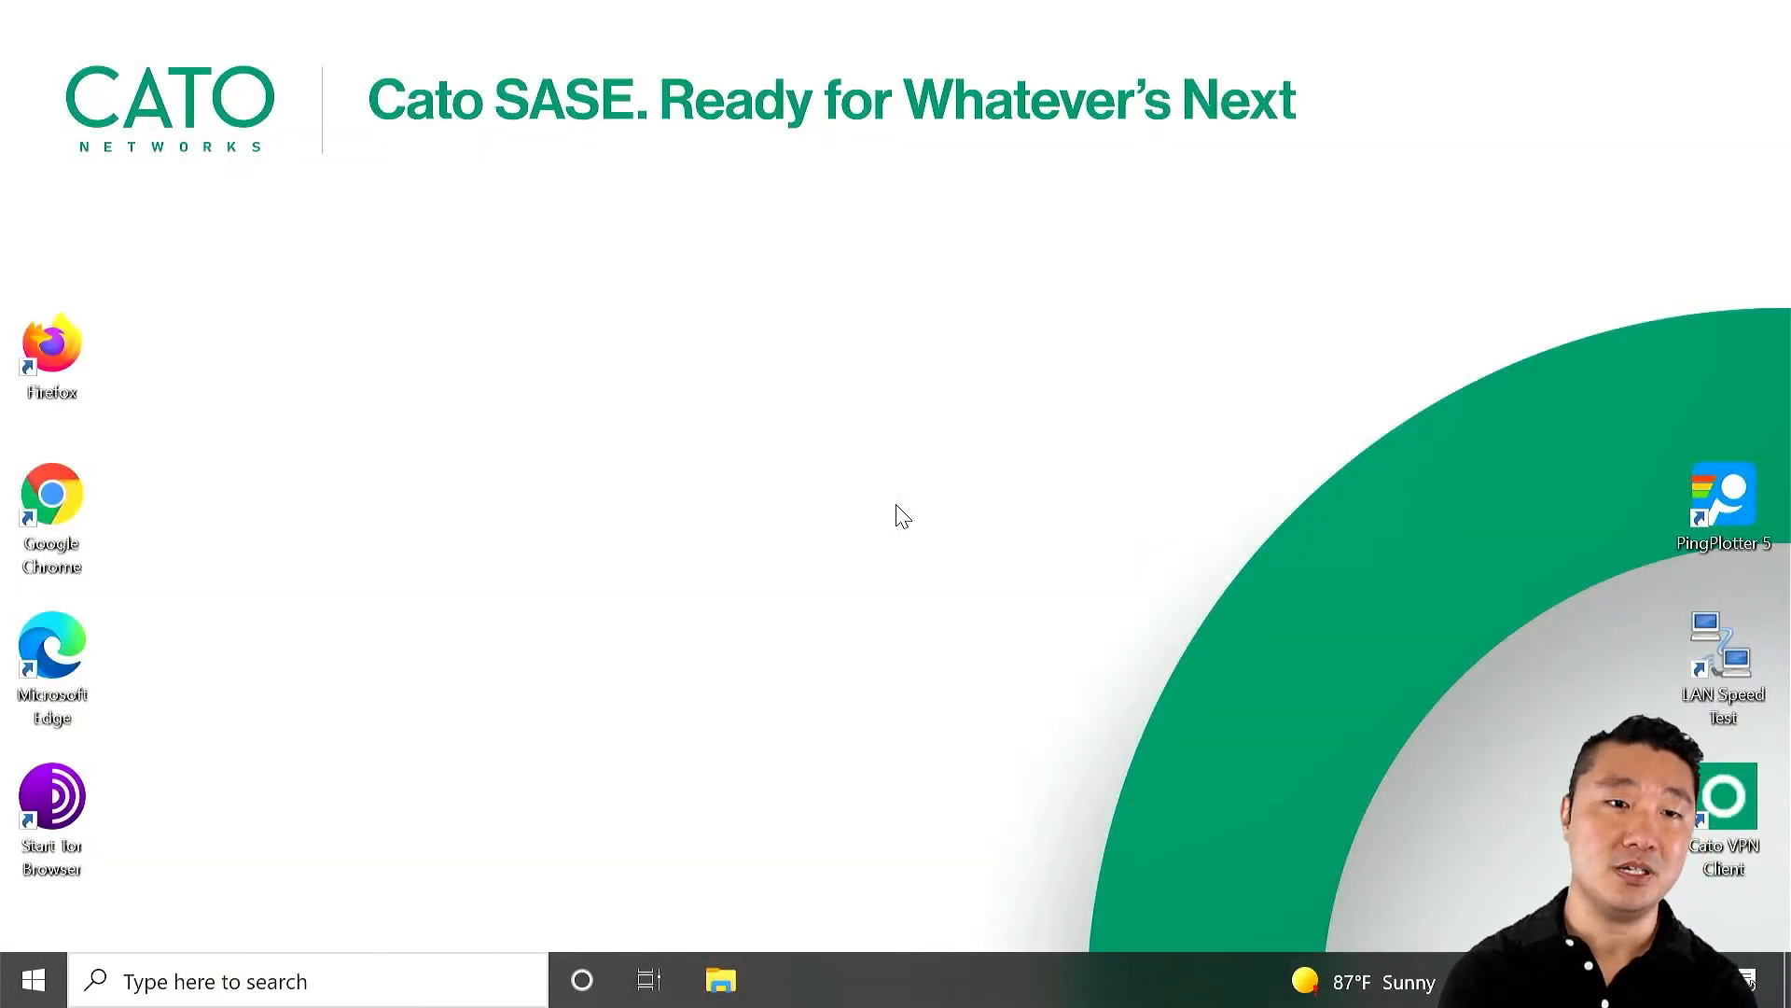
Step: In Chrome, open the Cato Networks setup email in Outlook and follow its activation link
{"action": "left_click", "coordinate": [50, 514]}
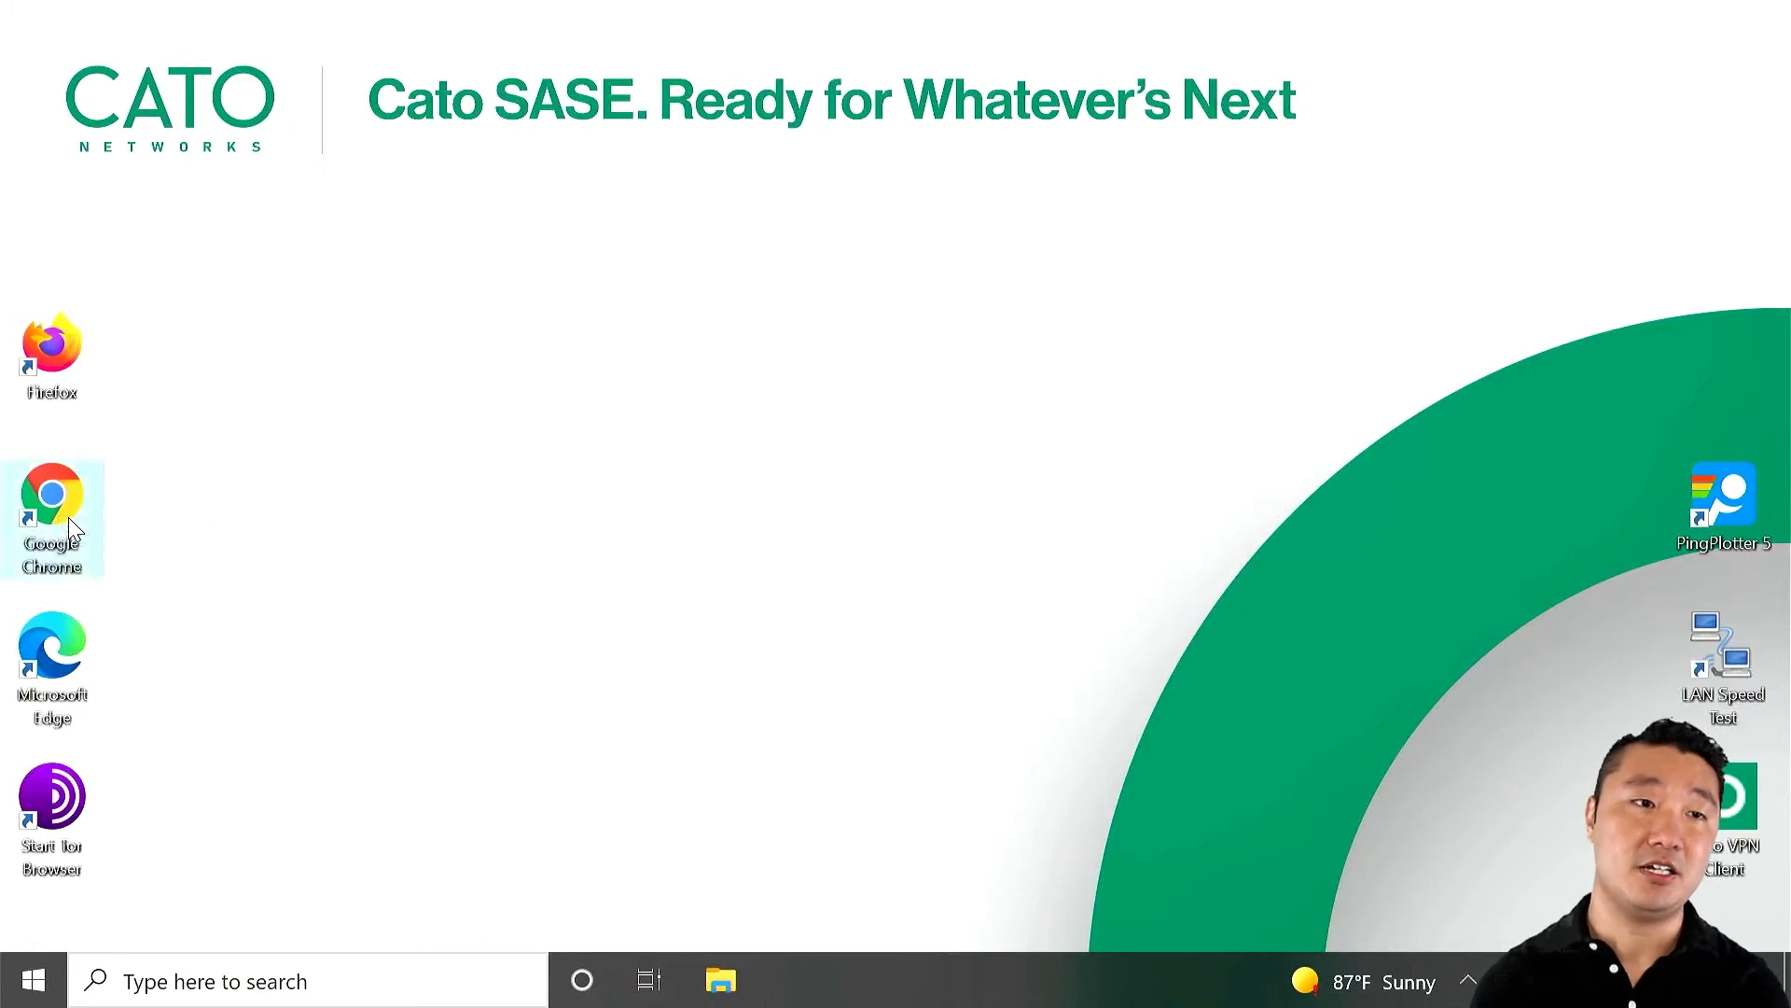
{"action": "double_click", "coordinate": [51, 518]}
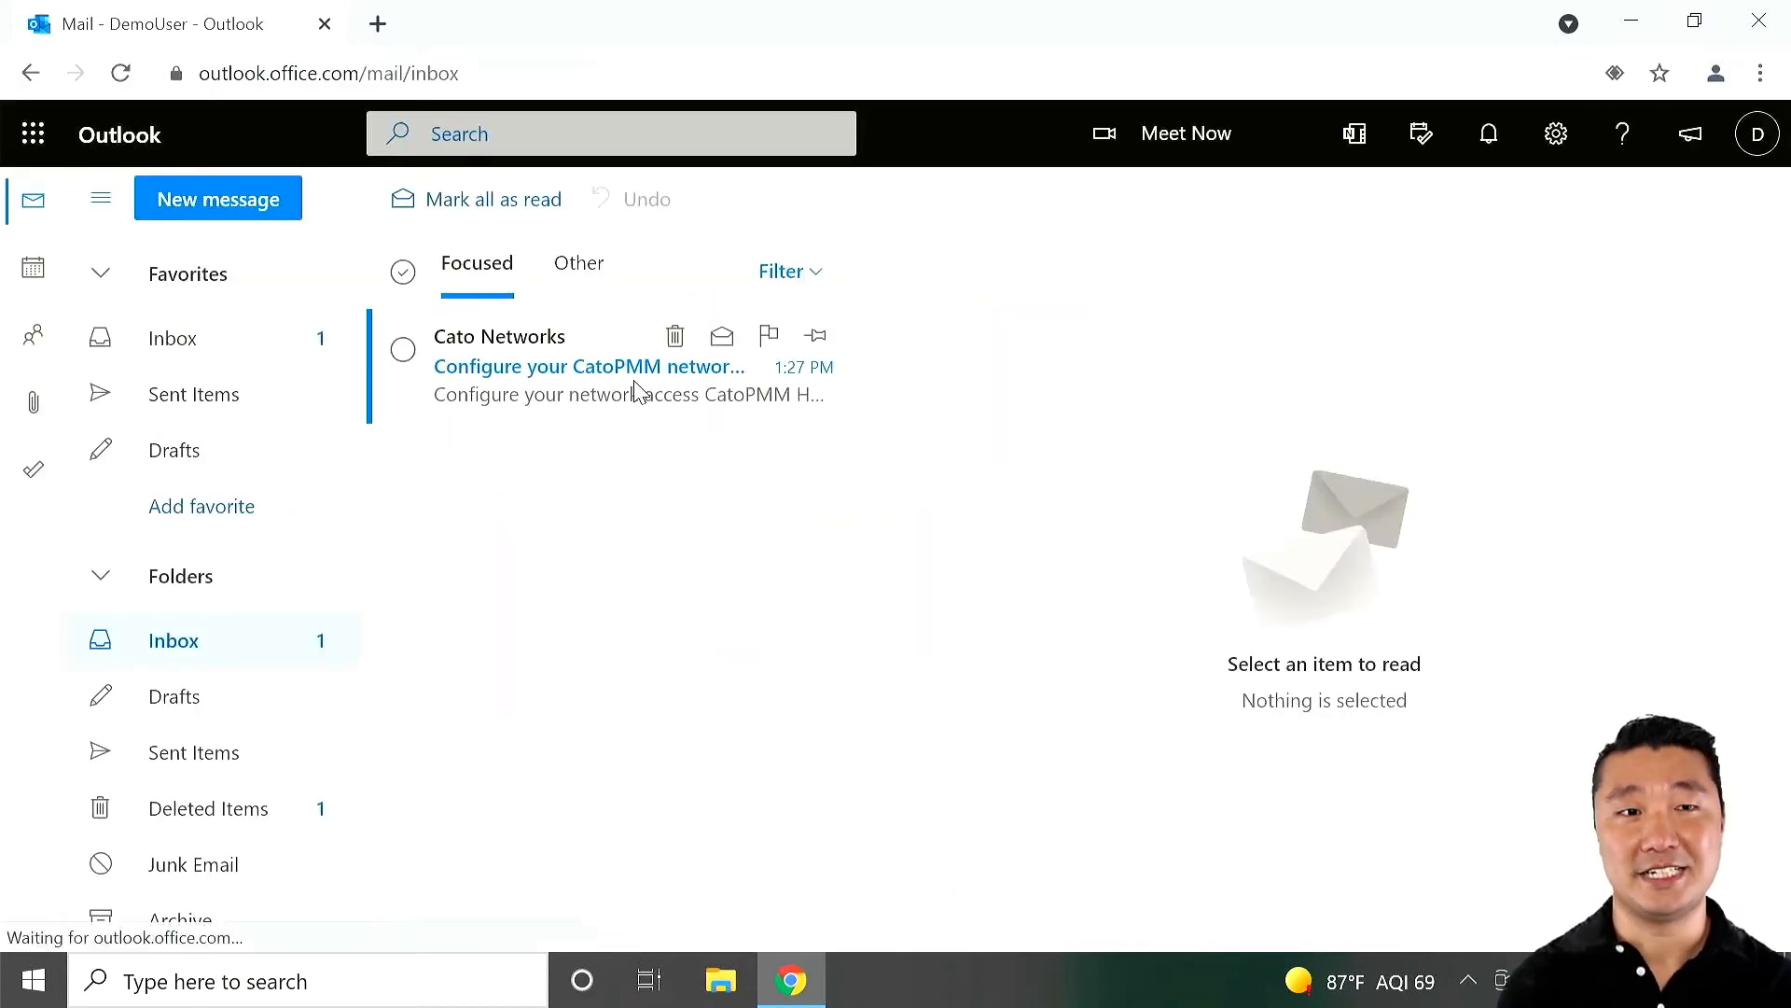
{"action": "left_click", "coordinate": [589, 366]}
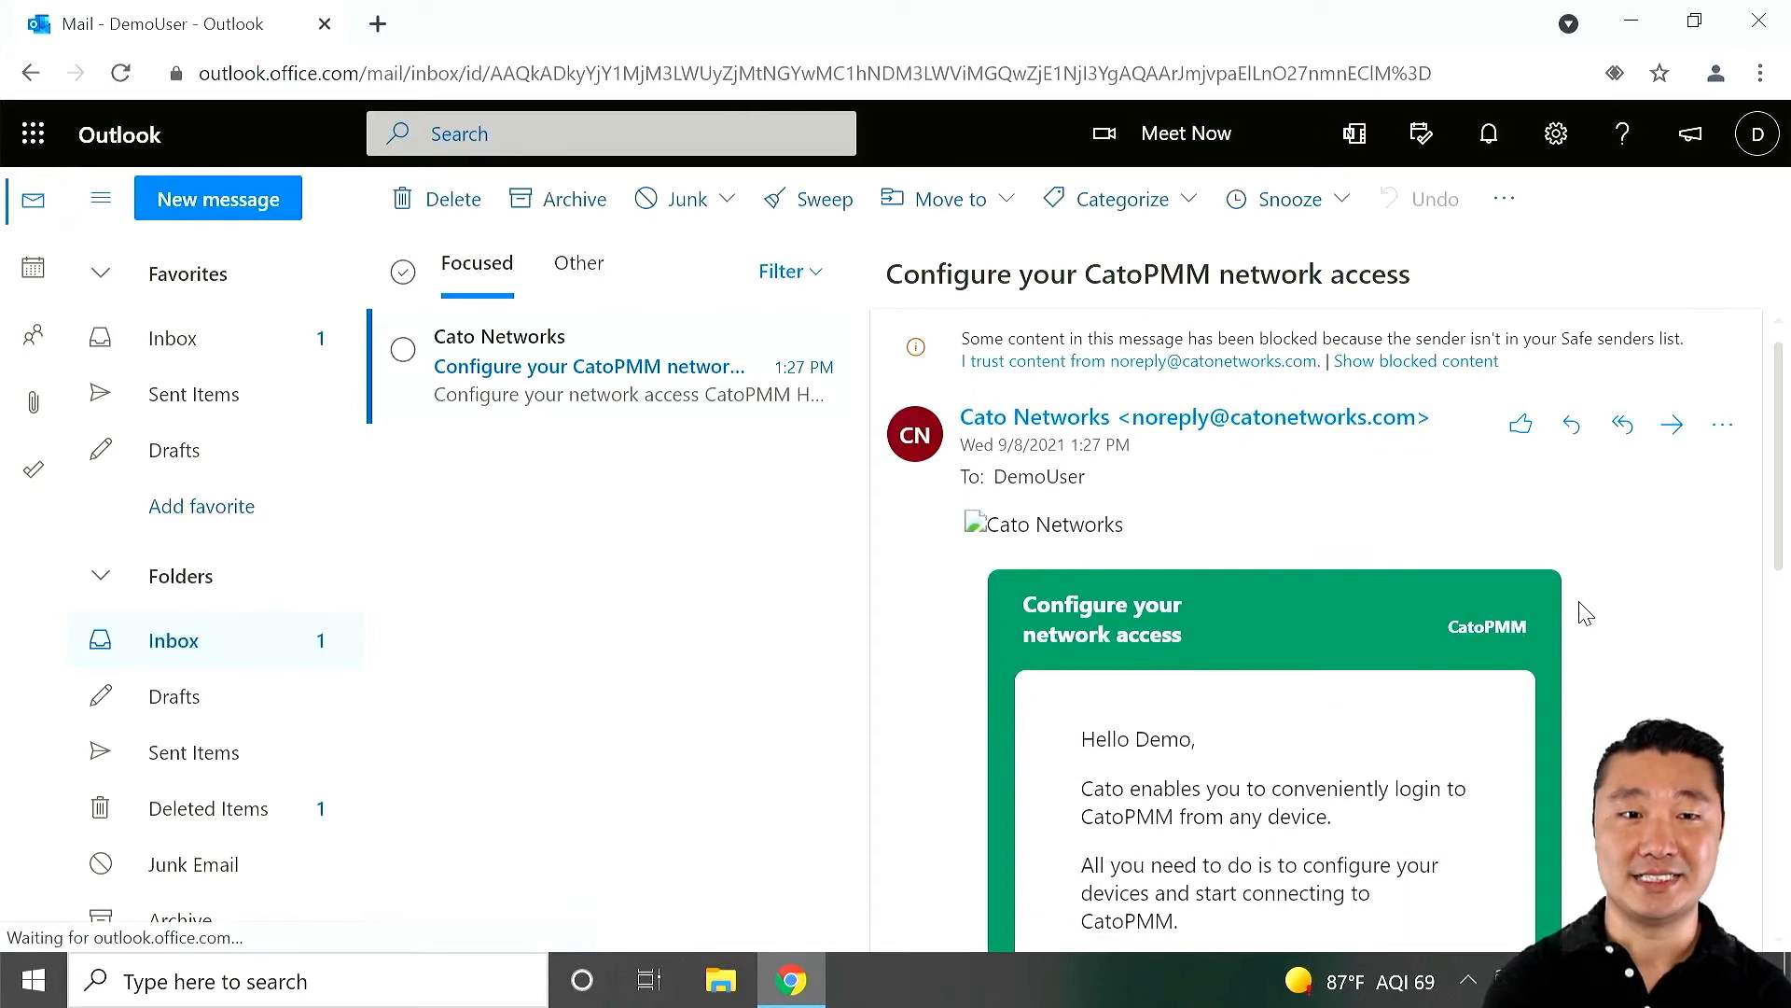
{"action": "scroll", "scroll_direction": "down", "scroll_amount": 3}
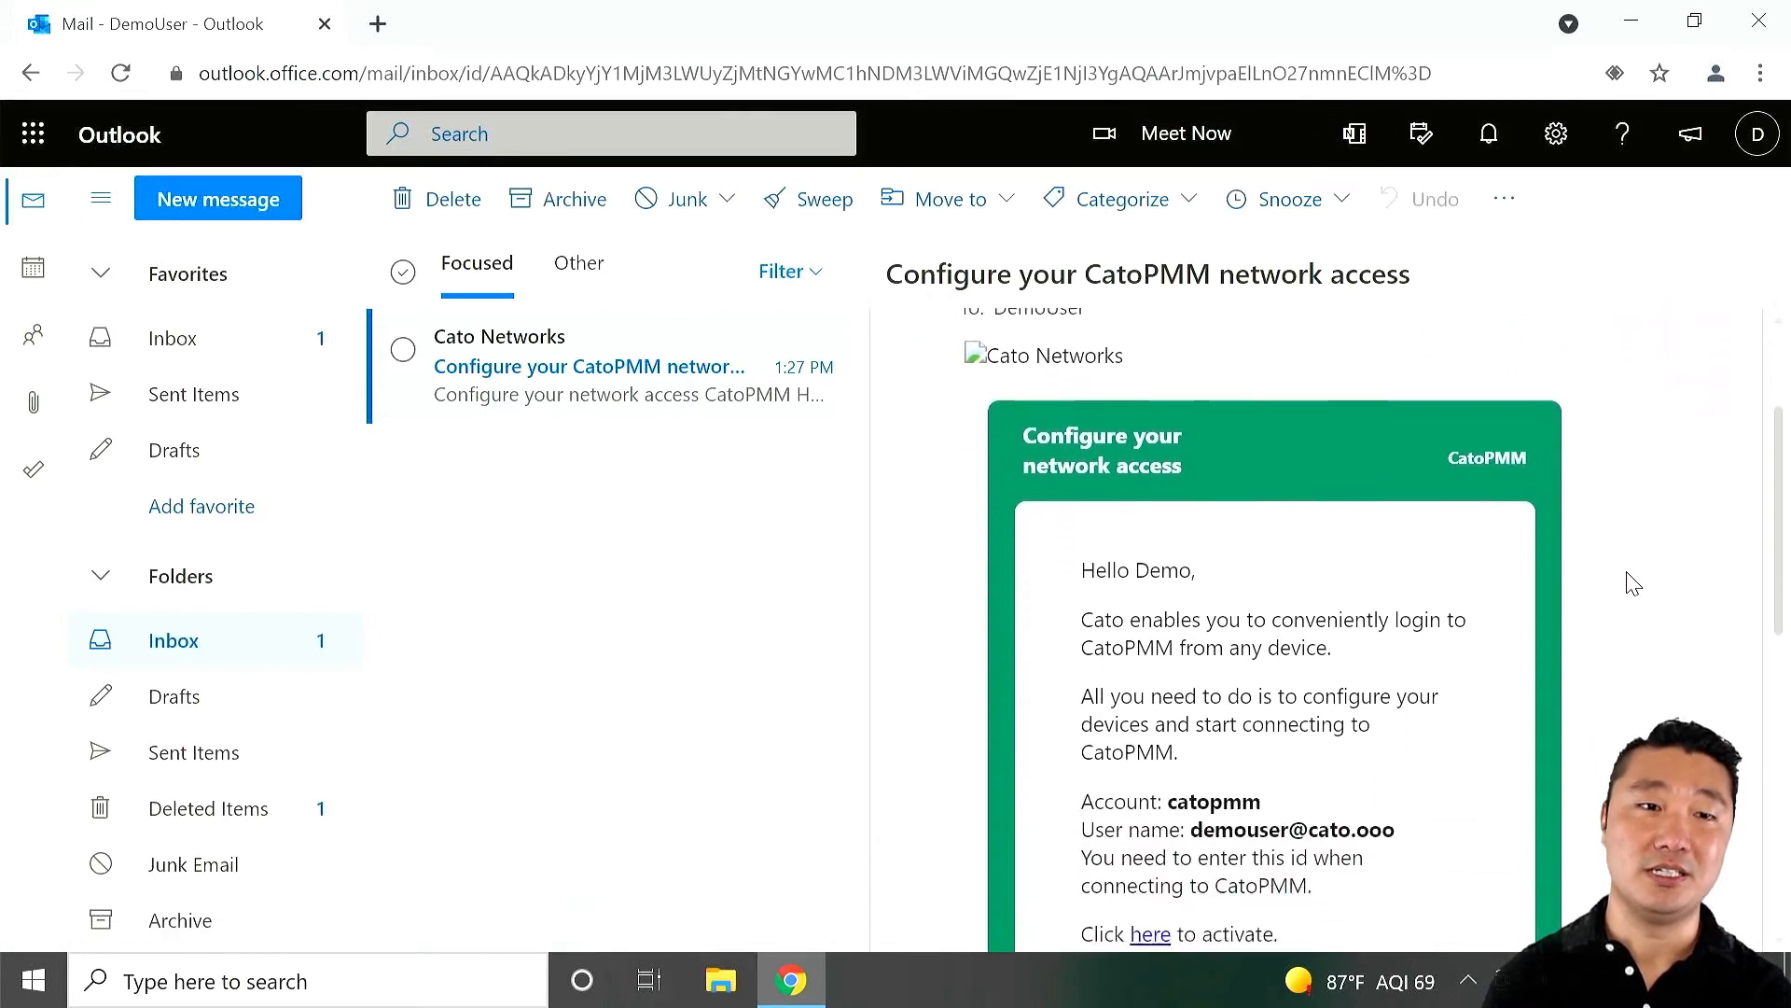
{"action": "scroll", "scroll_direction": "down", "scroll_amount": 3}
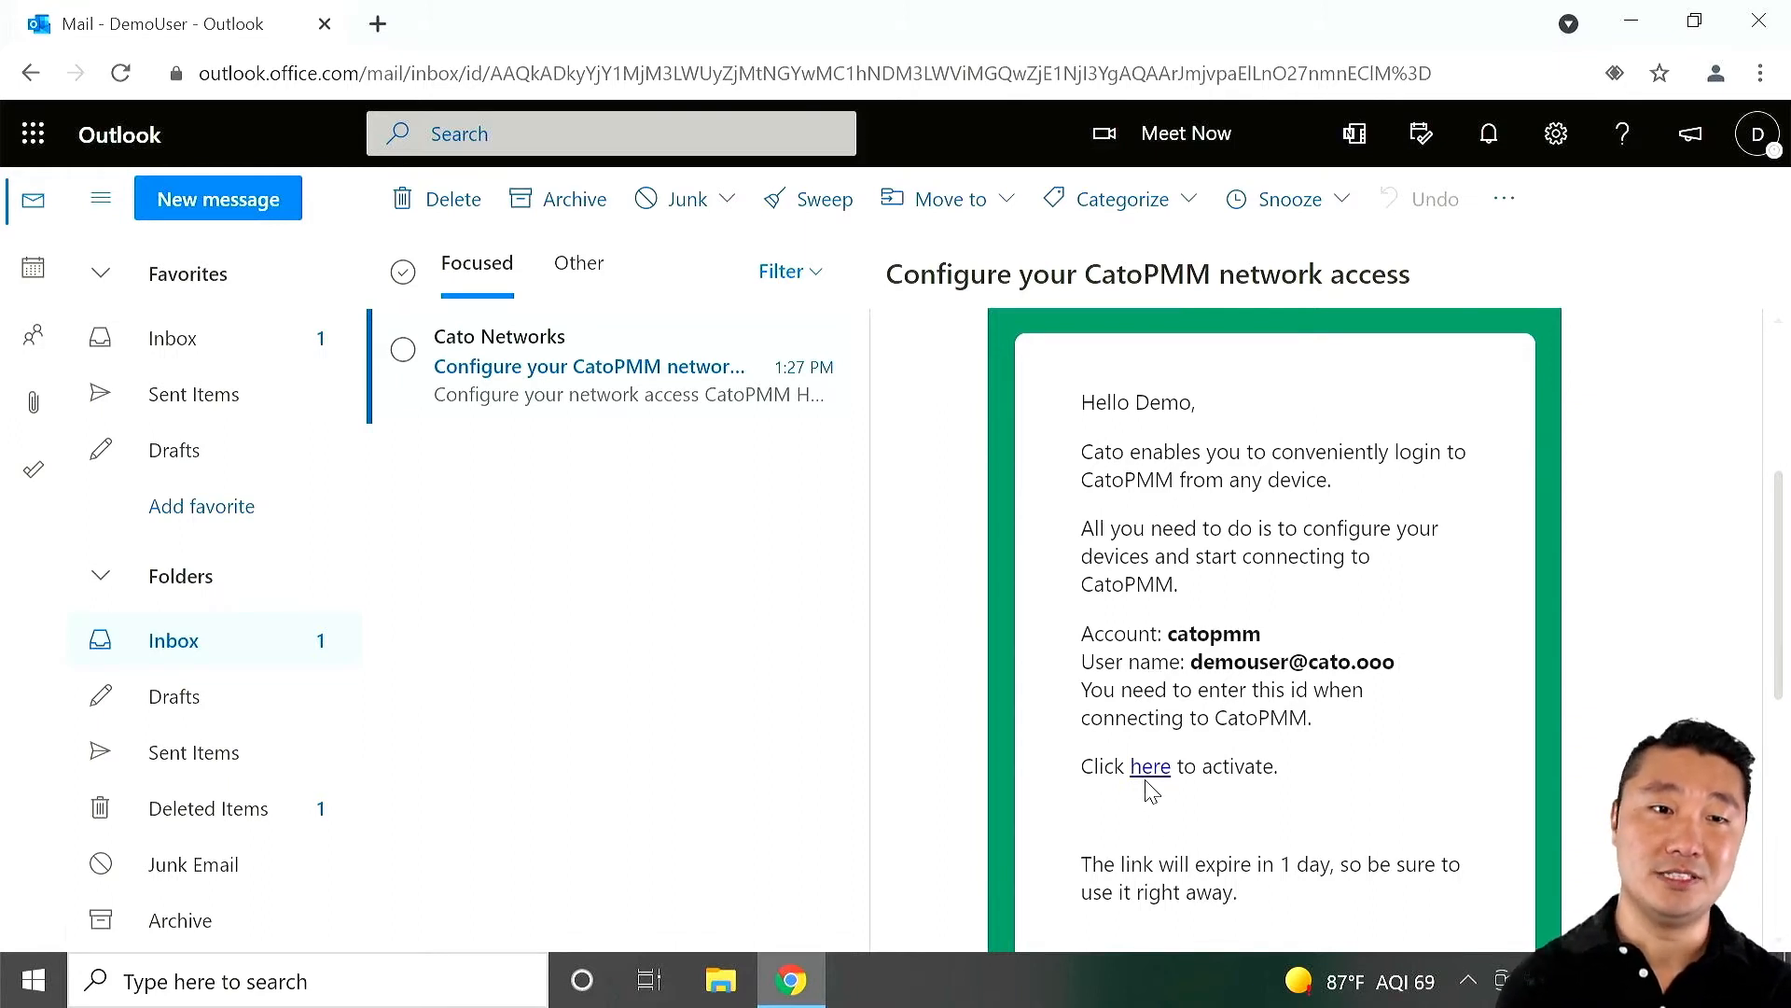
{"action": "left_click", "coordinate": [1149, 765]}
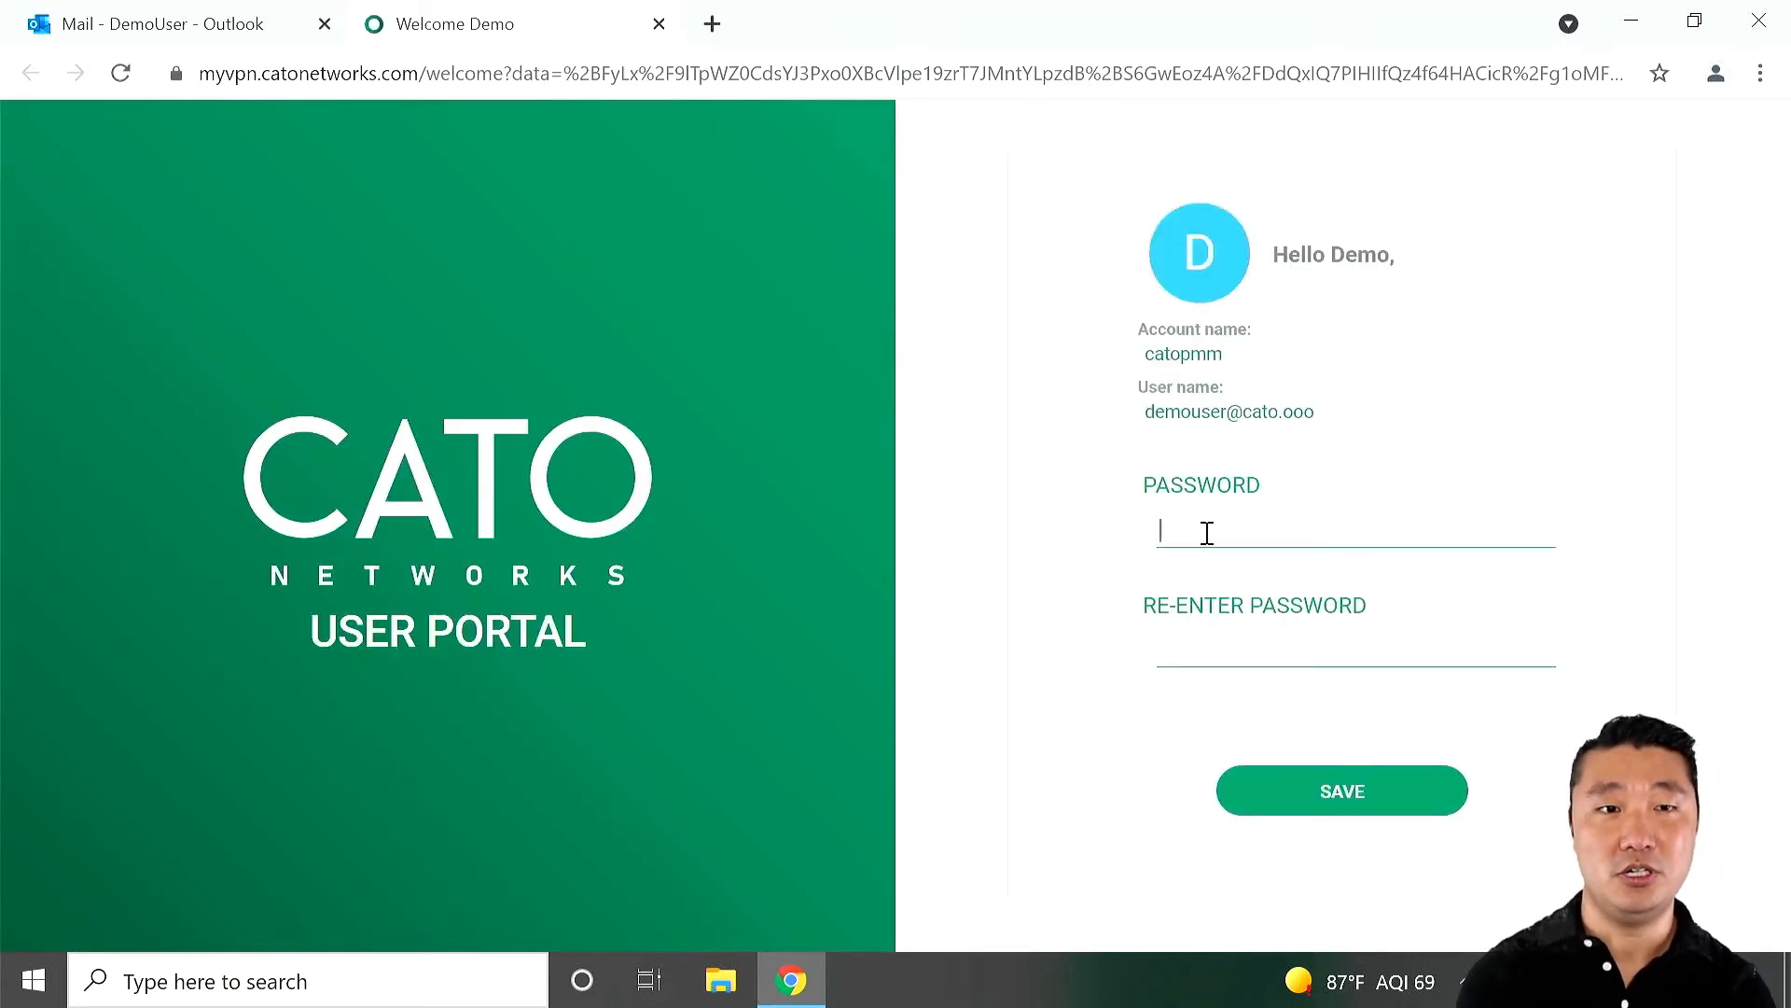
Step: Set and save Demo User's portal password, then acknowledge the Password Saved prompt
{"action": "type", "text": "••••"}
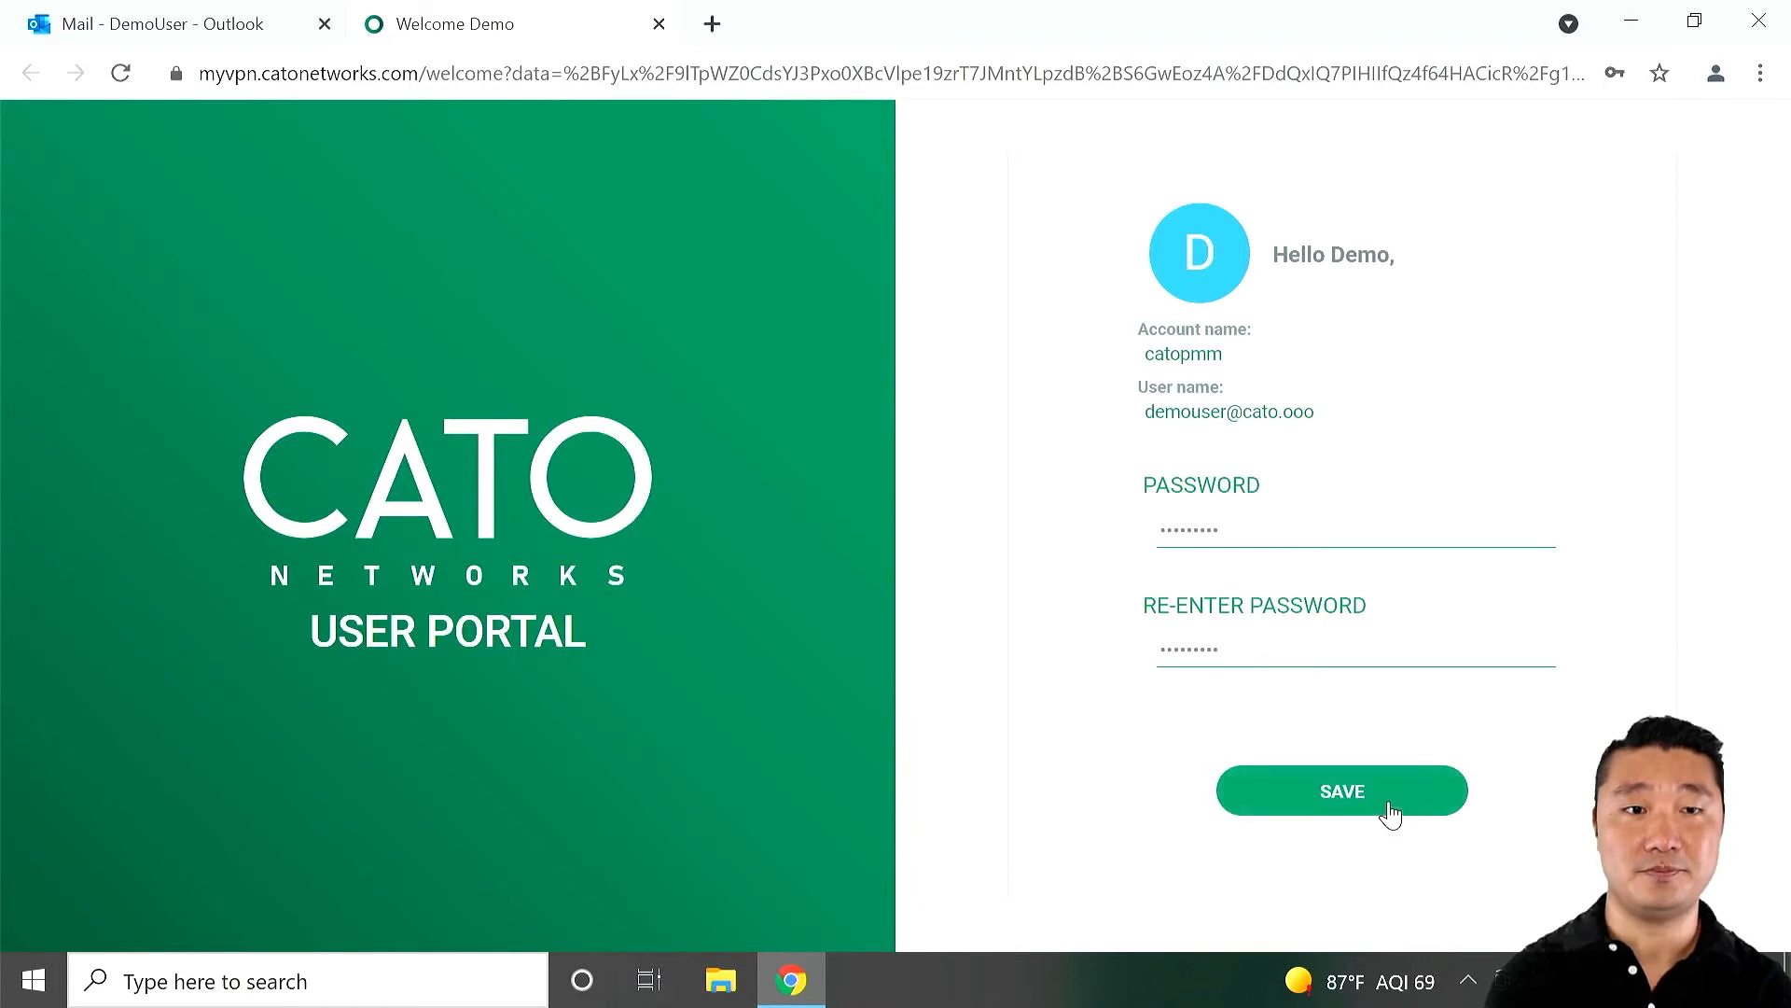
{"action": "left_click", "coordinate": [1341, 790]}
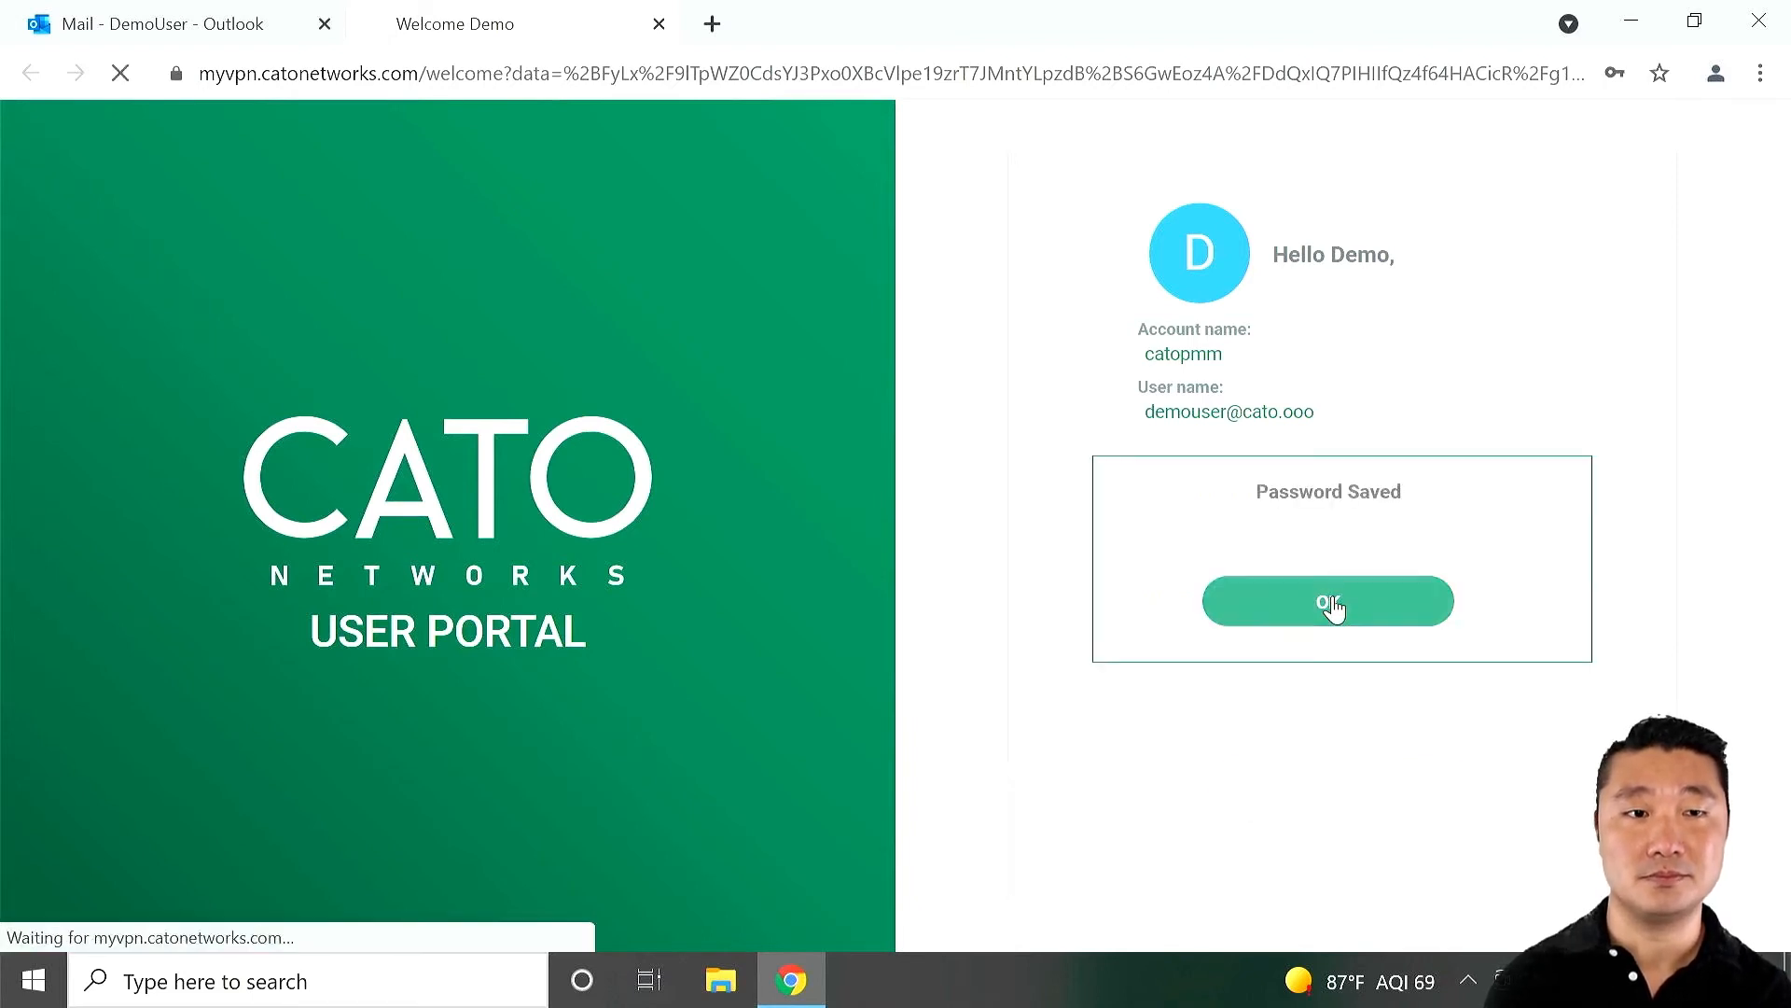
{"action": "left_click", "coordinate": [1327, 601]}
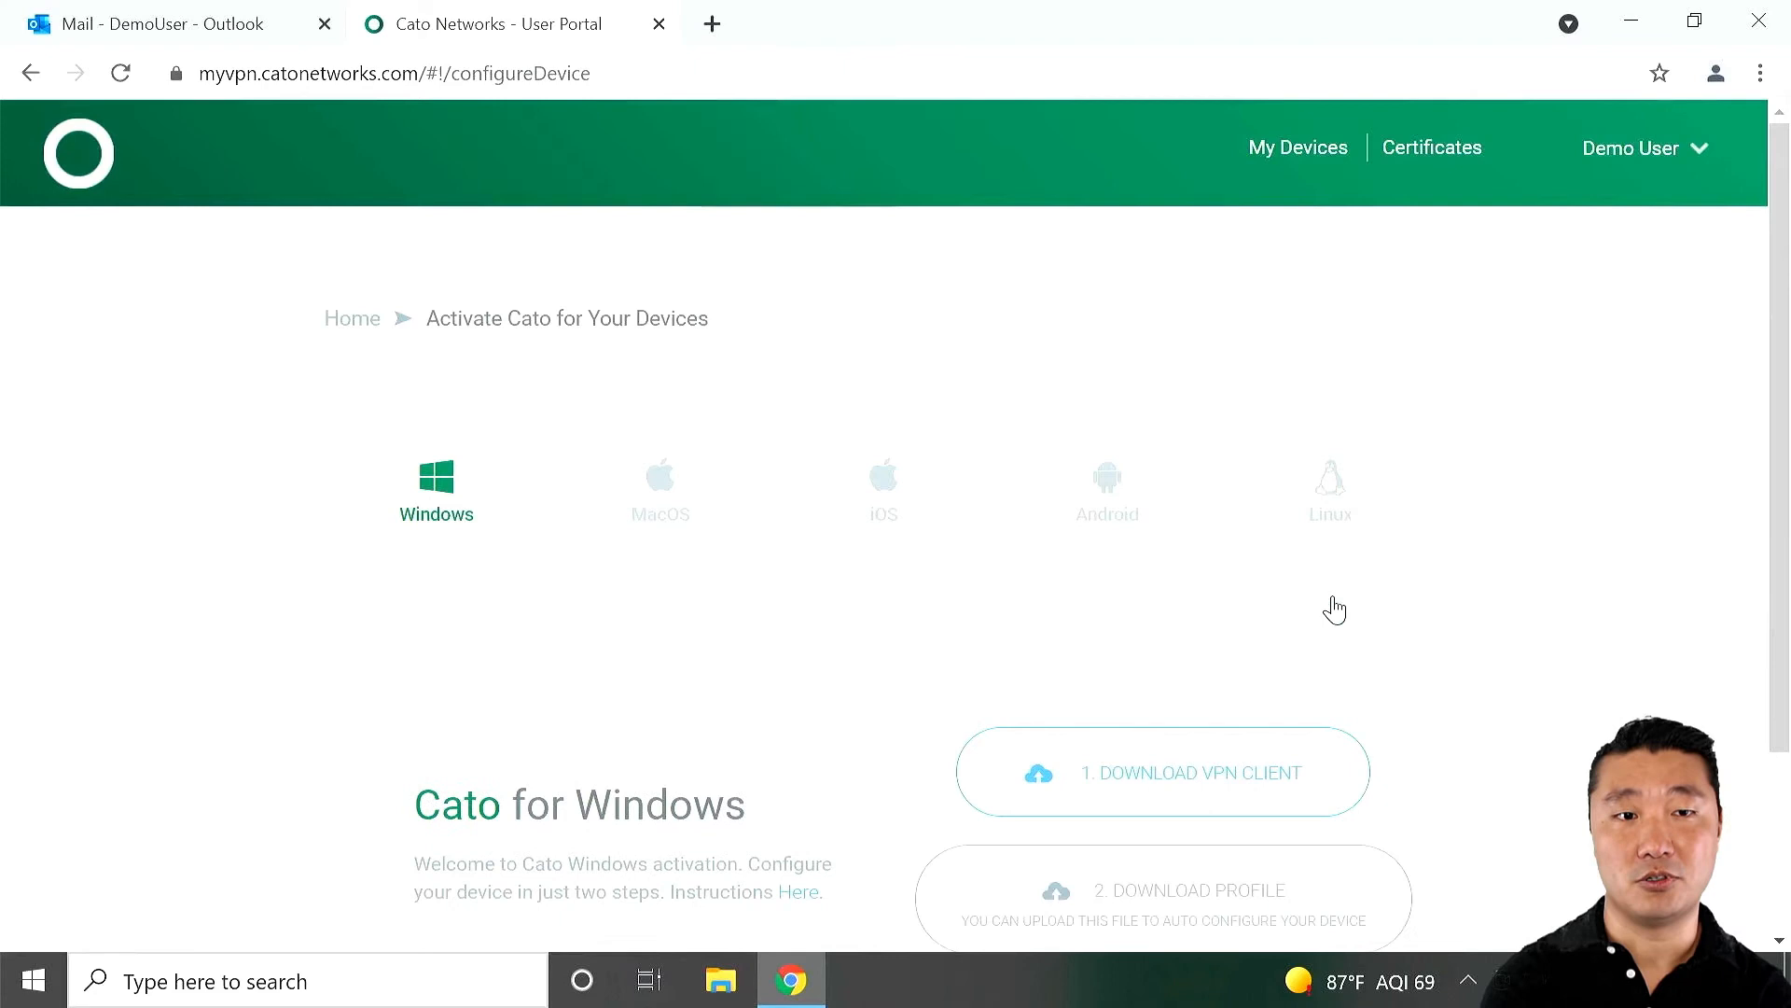
Step: Download and open the Windows VPN profile, delete the credentials file, and minimize the browser
{"action": "scroll", "scroll_direction": "down", "scroll_amount": 3}
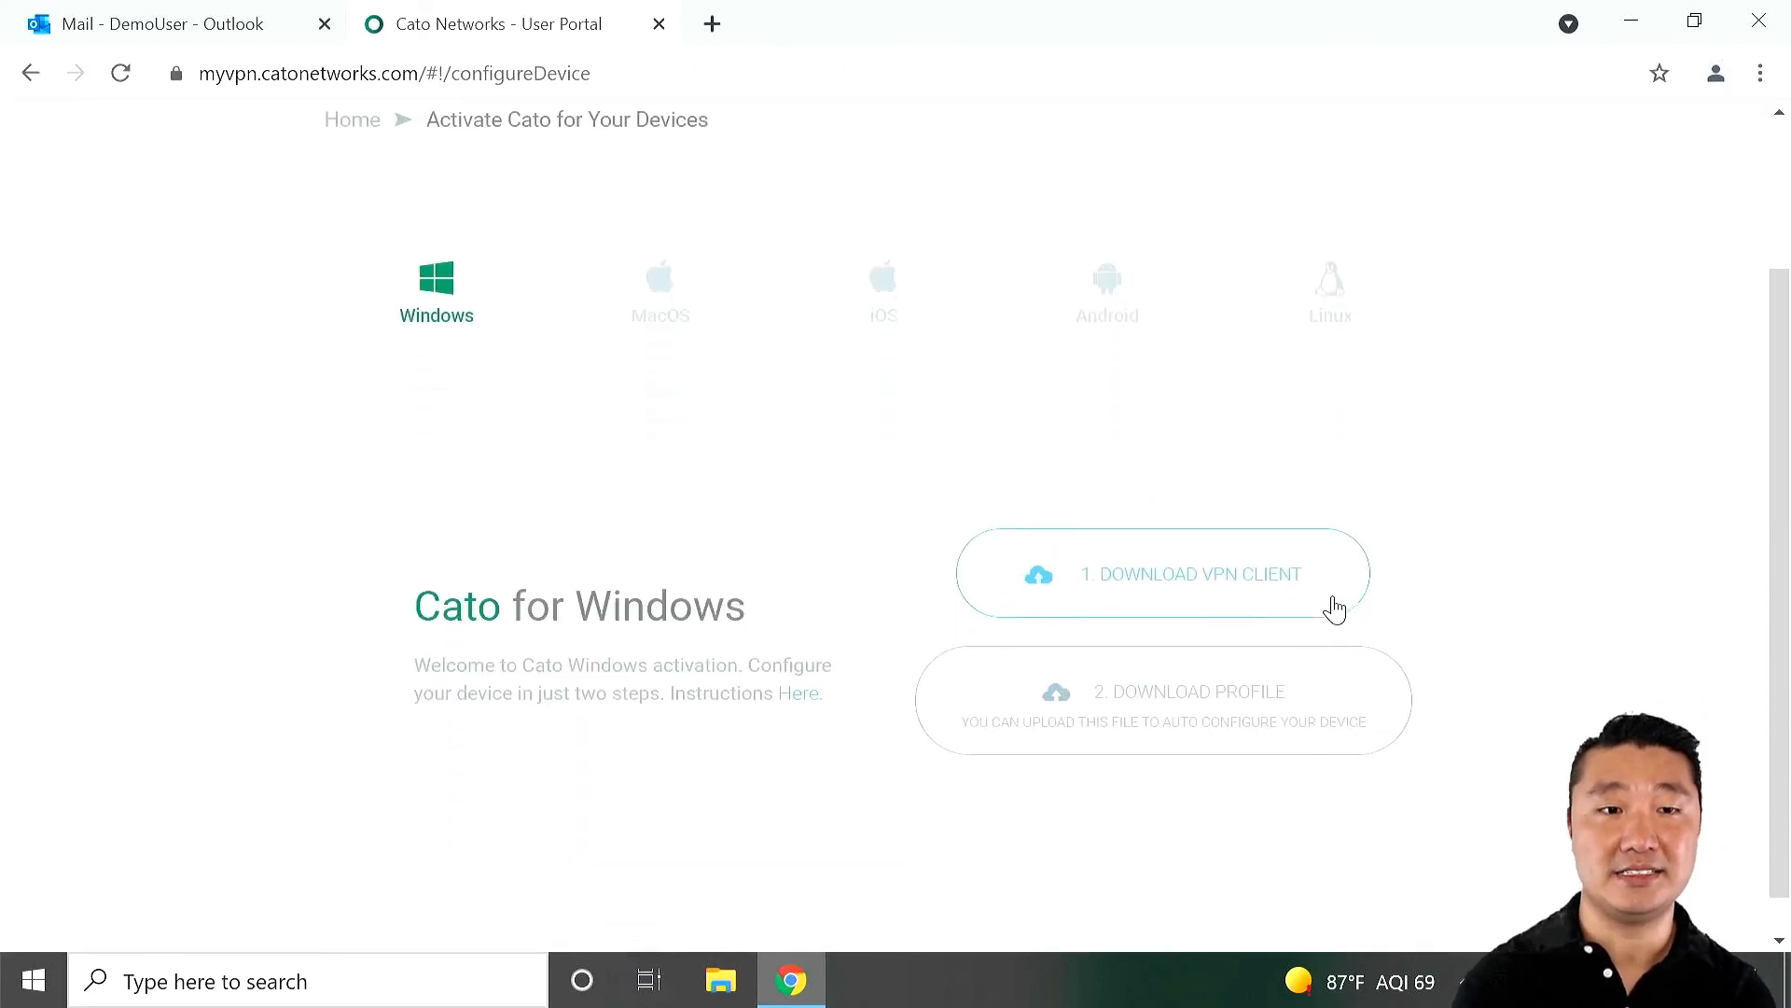
{"action": "left_click", "coordinate": [1160, 540]}
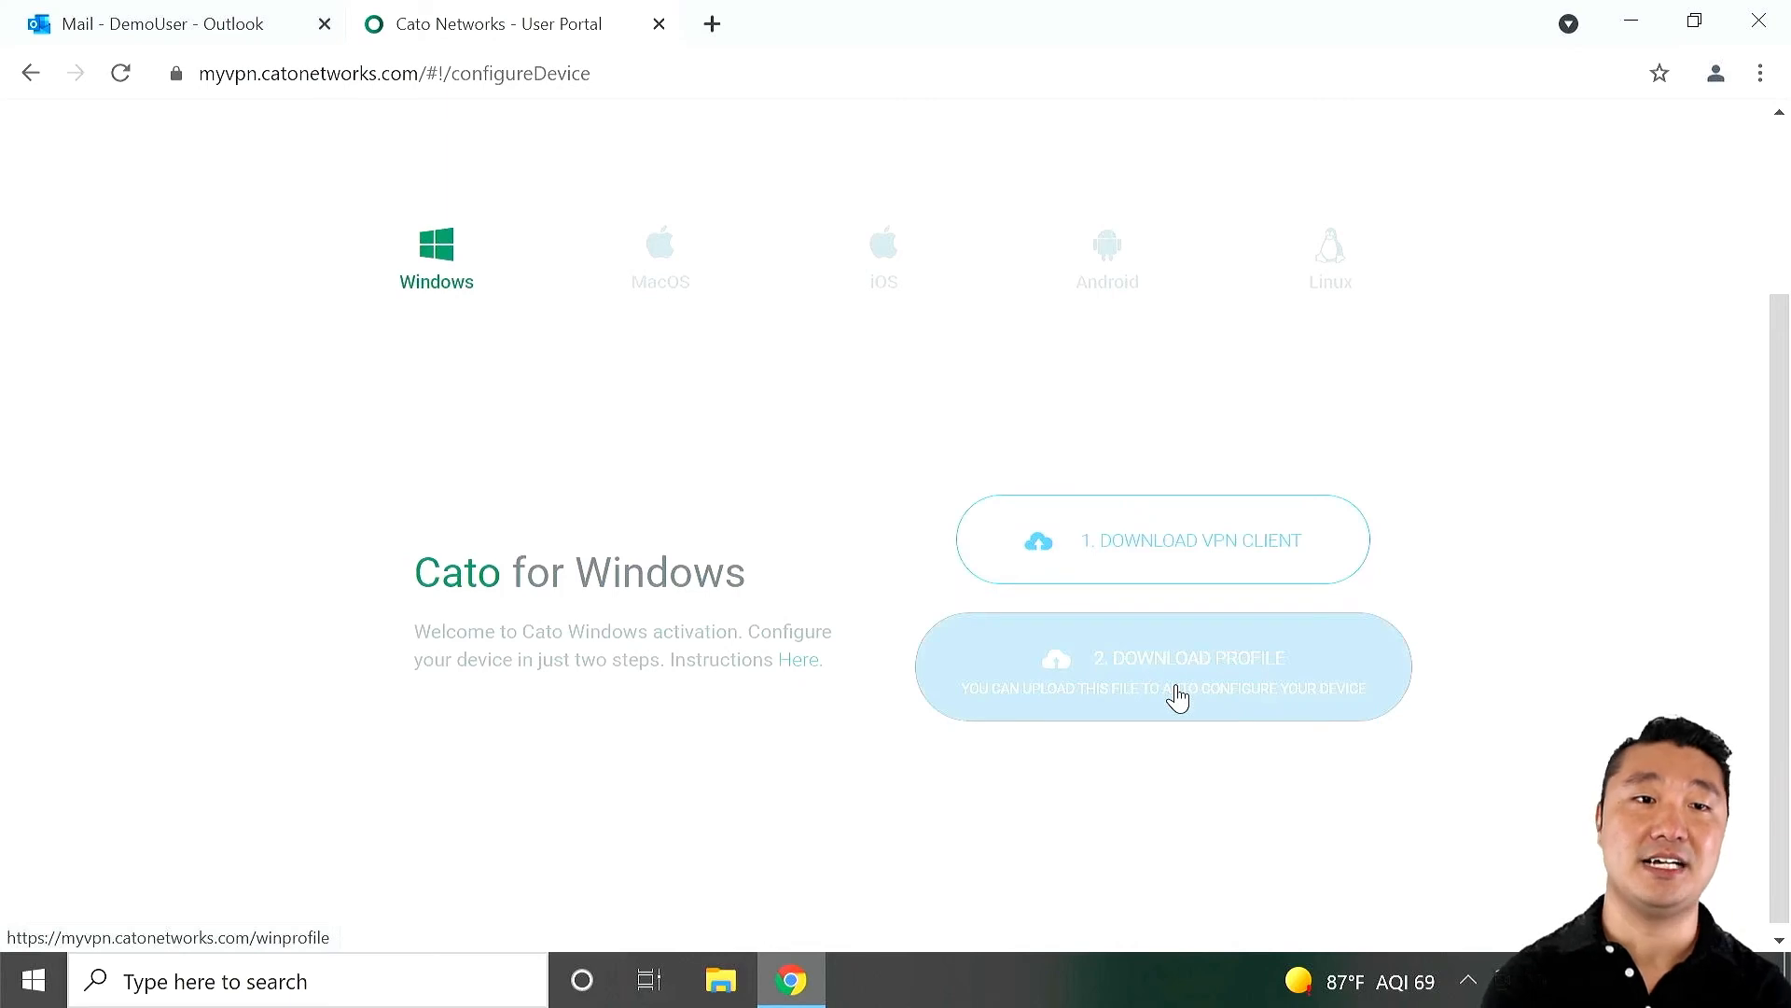
{"action": "mouse_move", "coordinate": [1177, 782]}
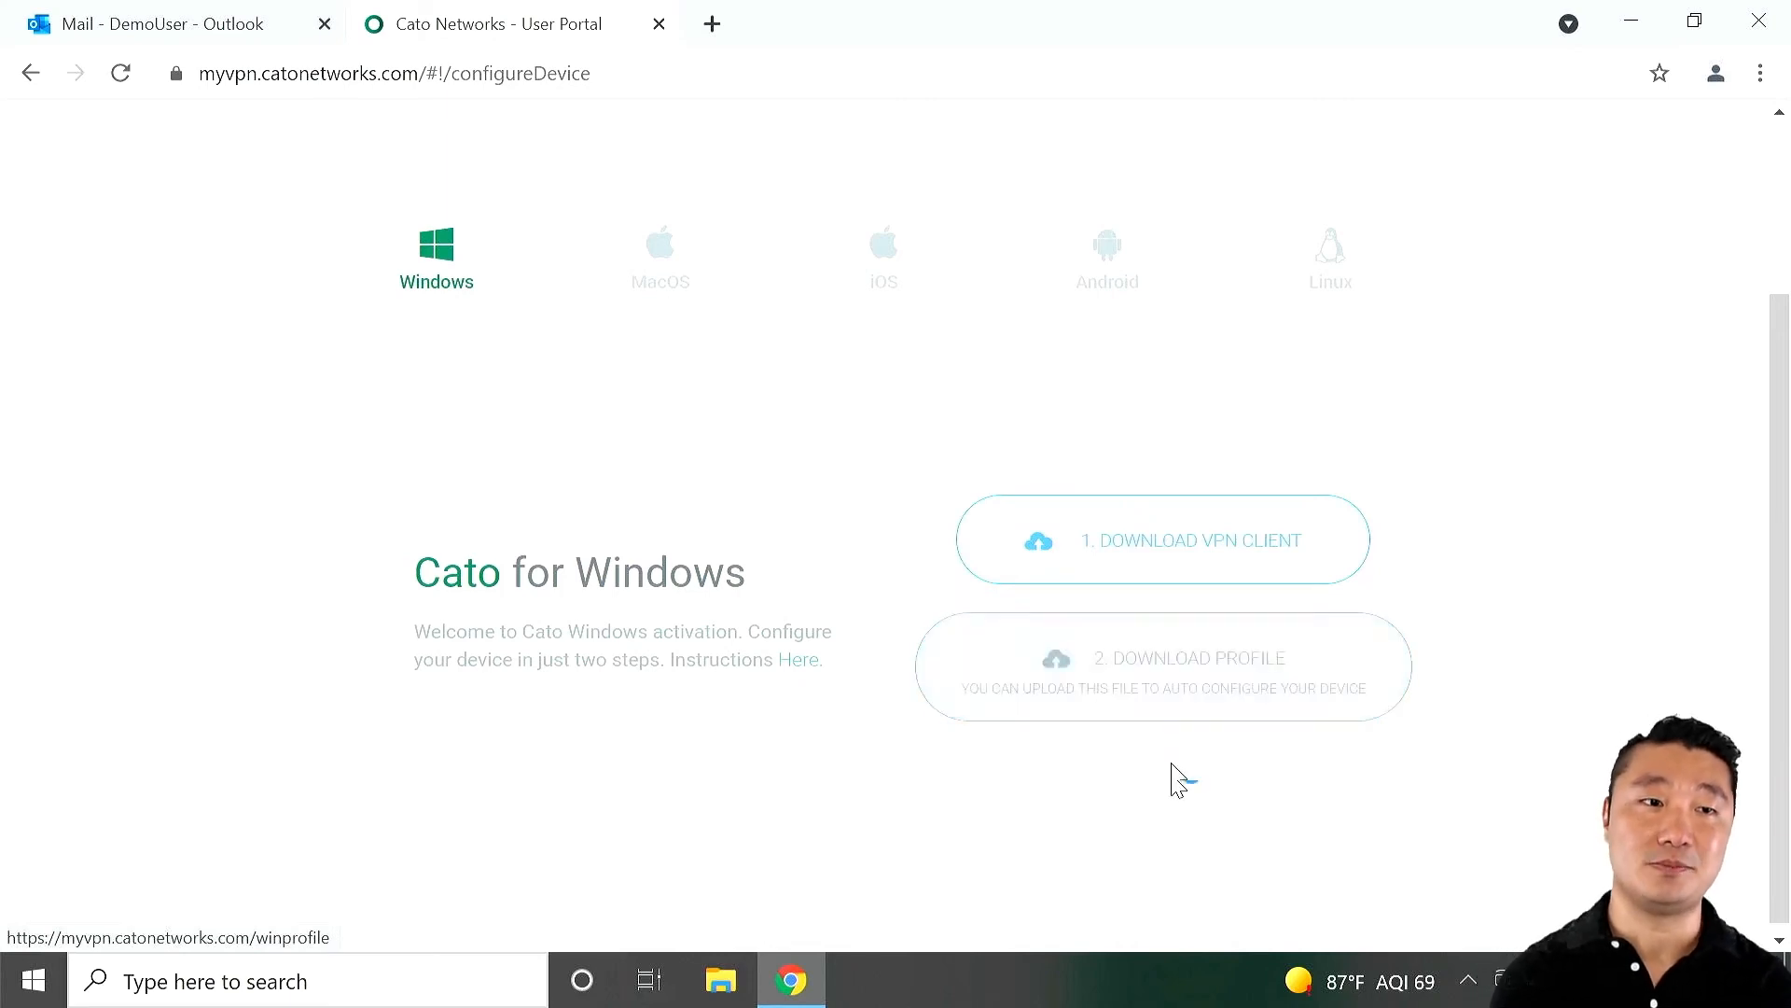
{"action": "left_click", "coordinate": [1161, 539]}
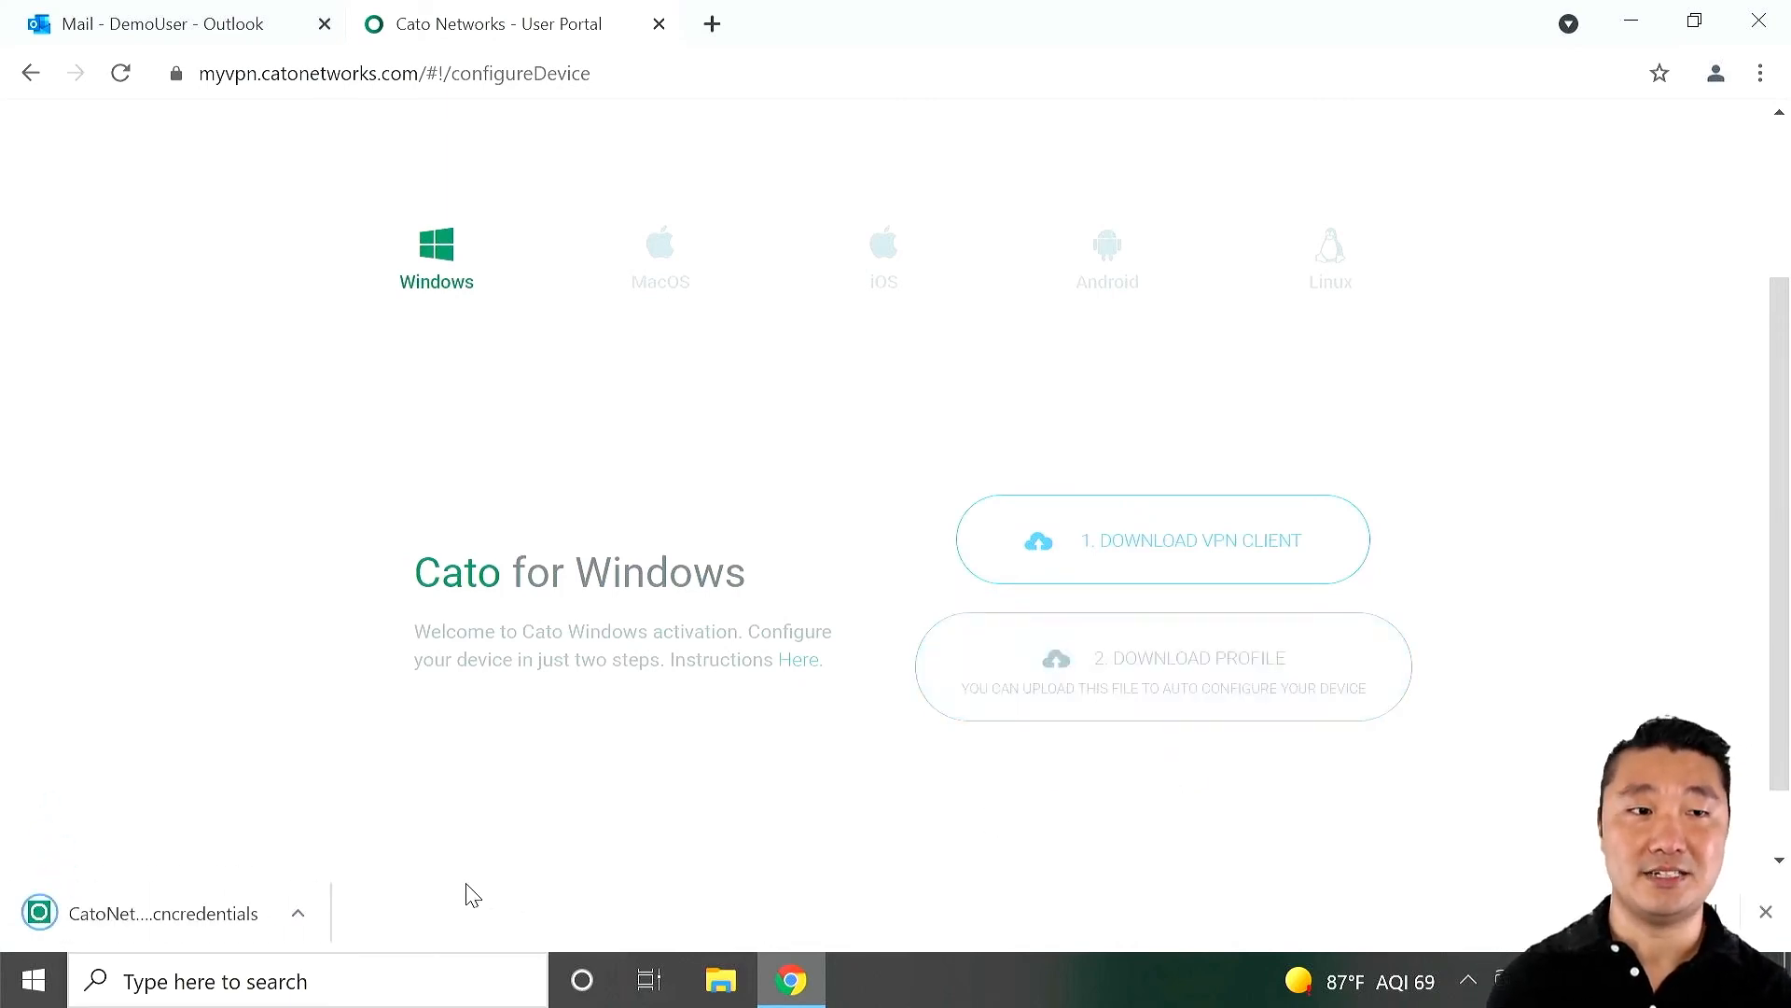
{"action": "left_click", "coordinate": [163, 913]}
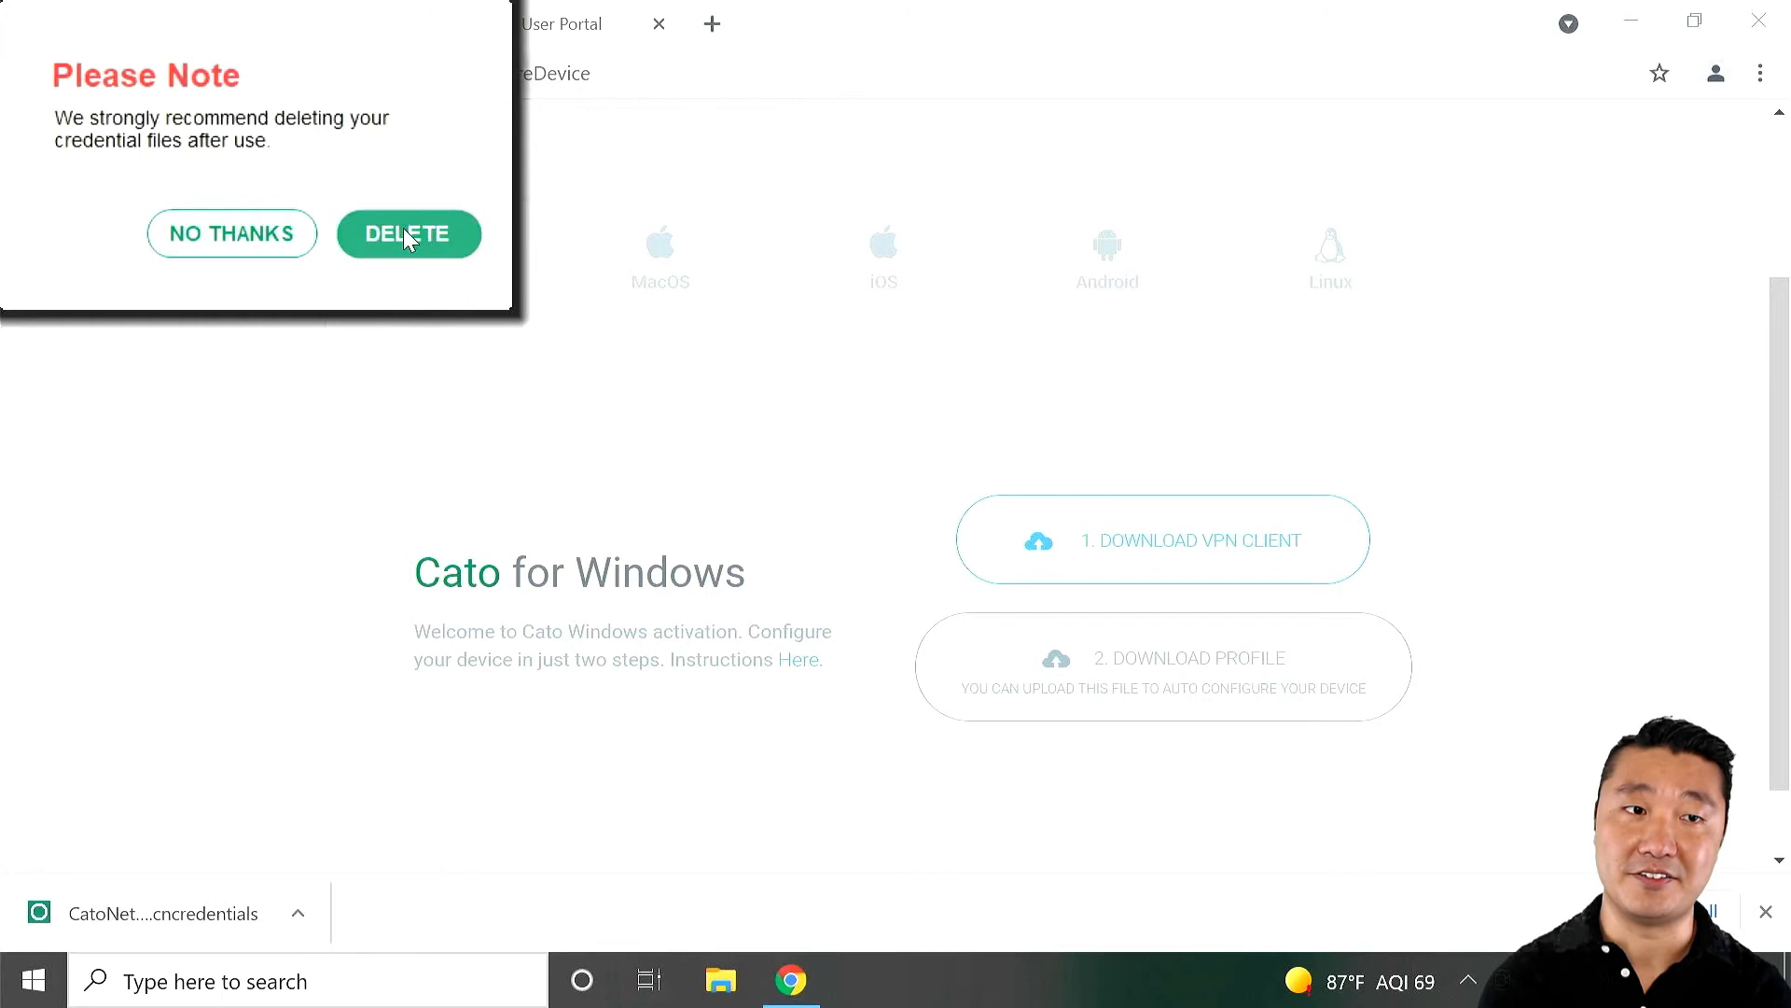
{"action": "left_click", "coordinate": [408, 233]}
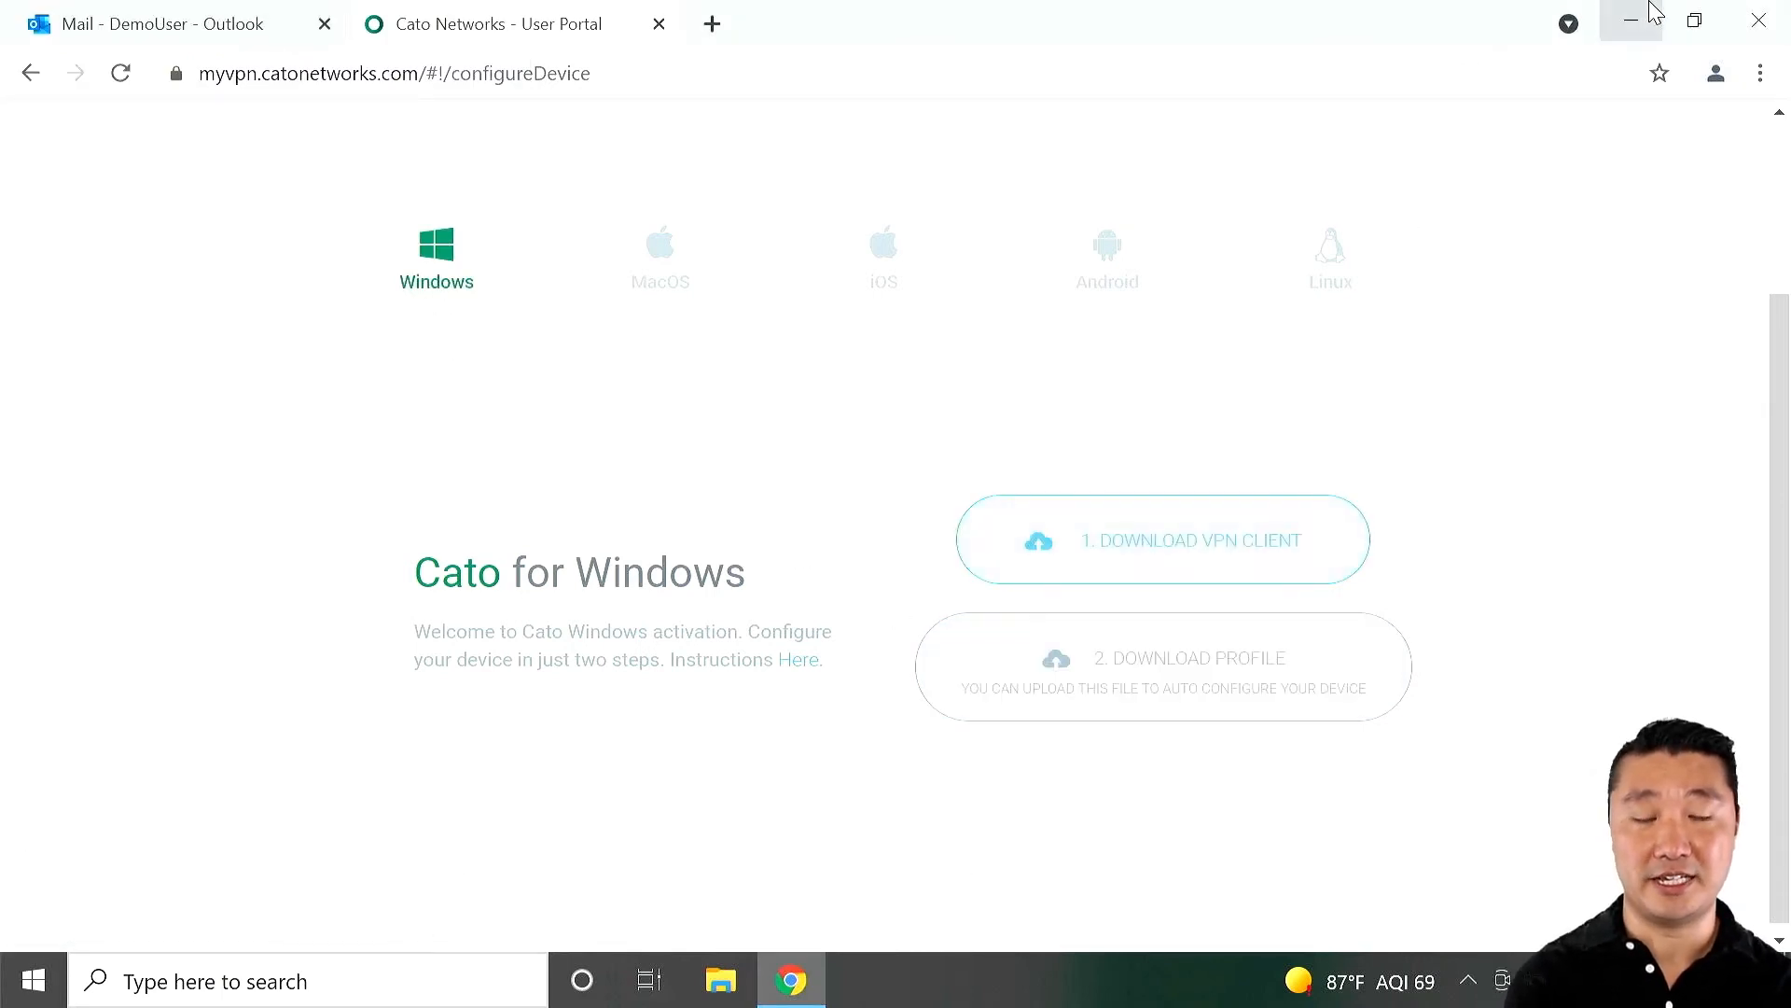
{"action": "left_click", "coordinate": [1629, 20]}
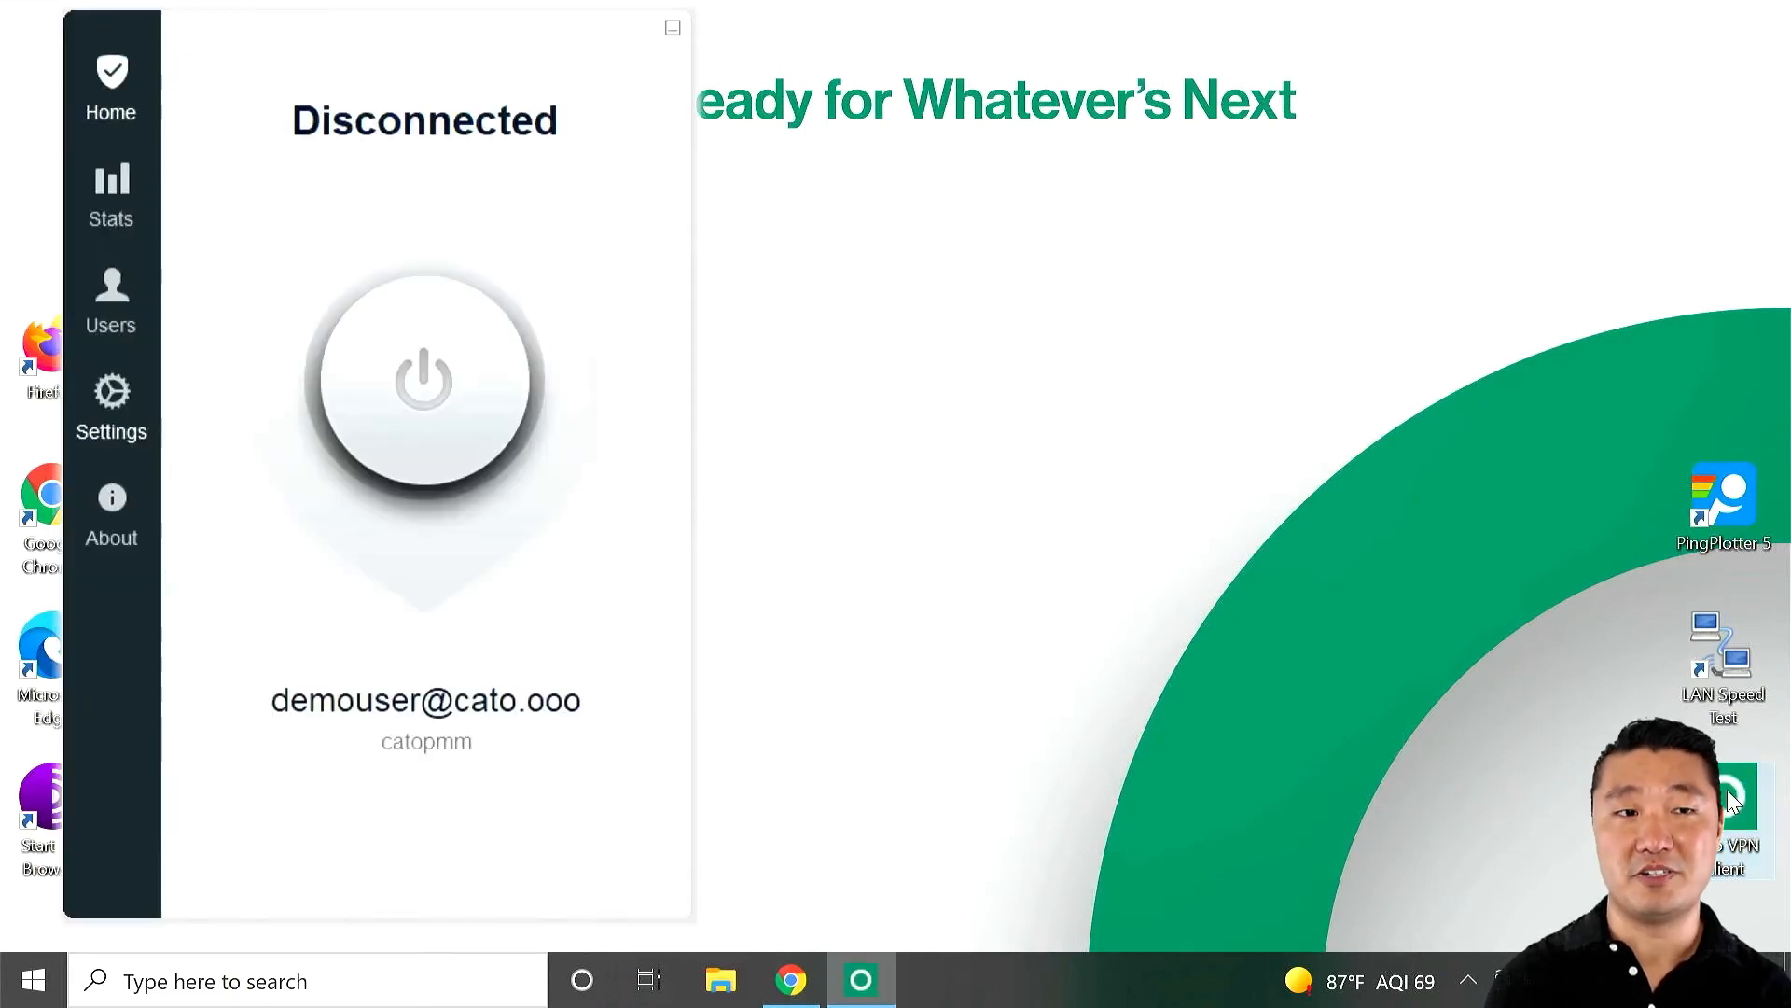
Step: Connect demouser's session from the Cato VPN client Home screen
{"action": "left_click", "coordinate": [425, 377]}
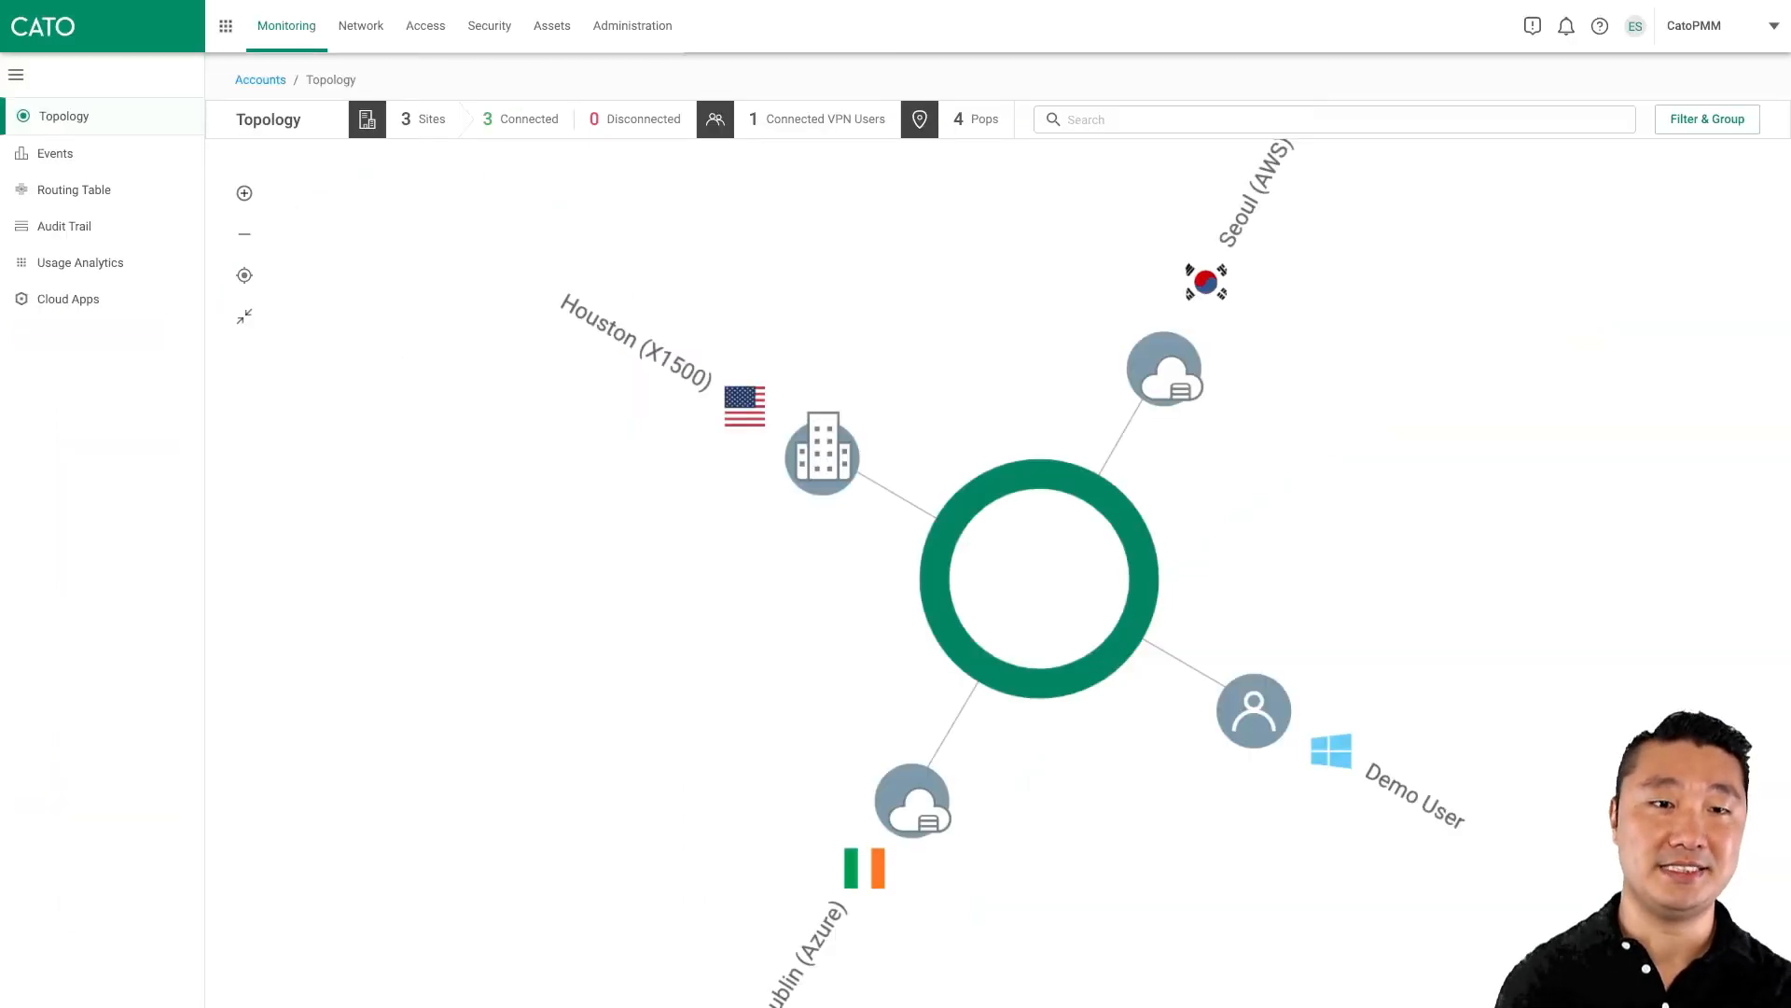
{"action": "mouse_move", "coordinate": [1305, 784]}
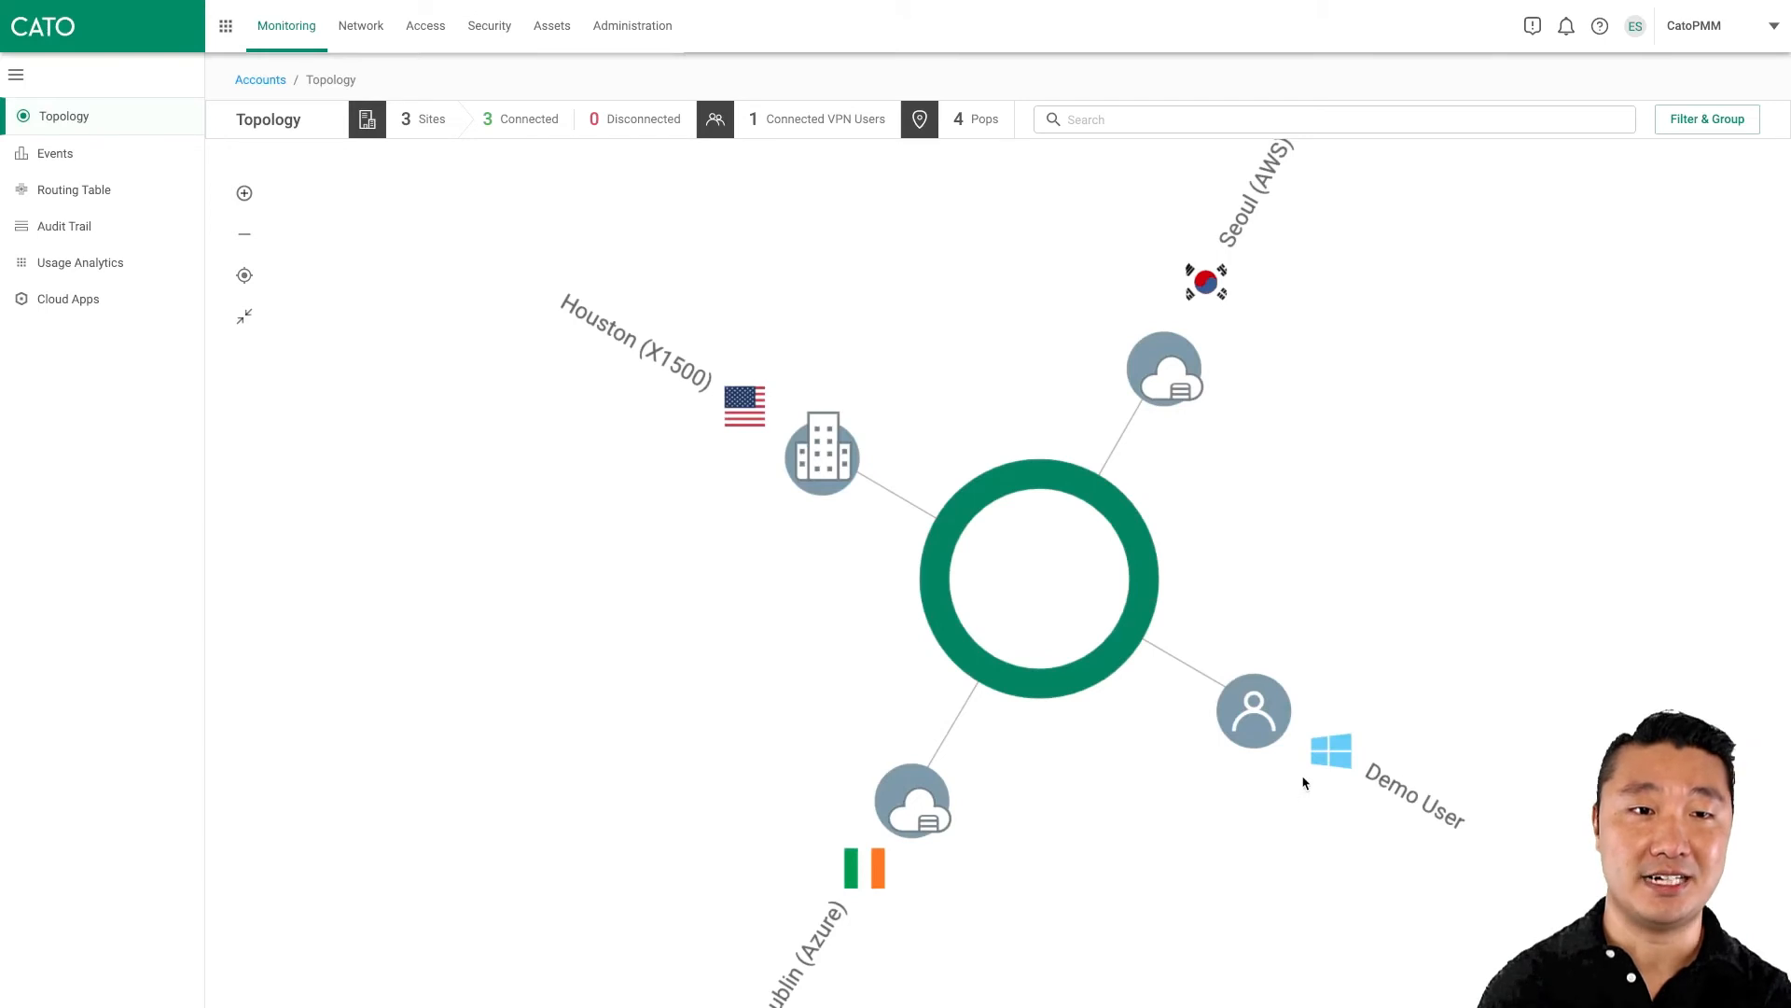
{"action": "mouse_move", "coordinate": [1254, 722]}
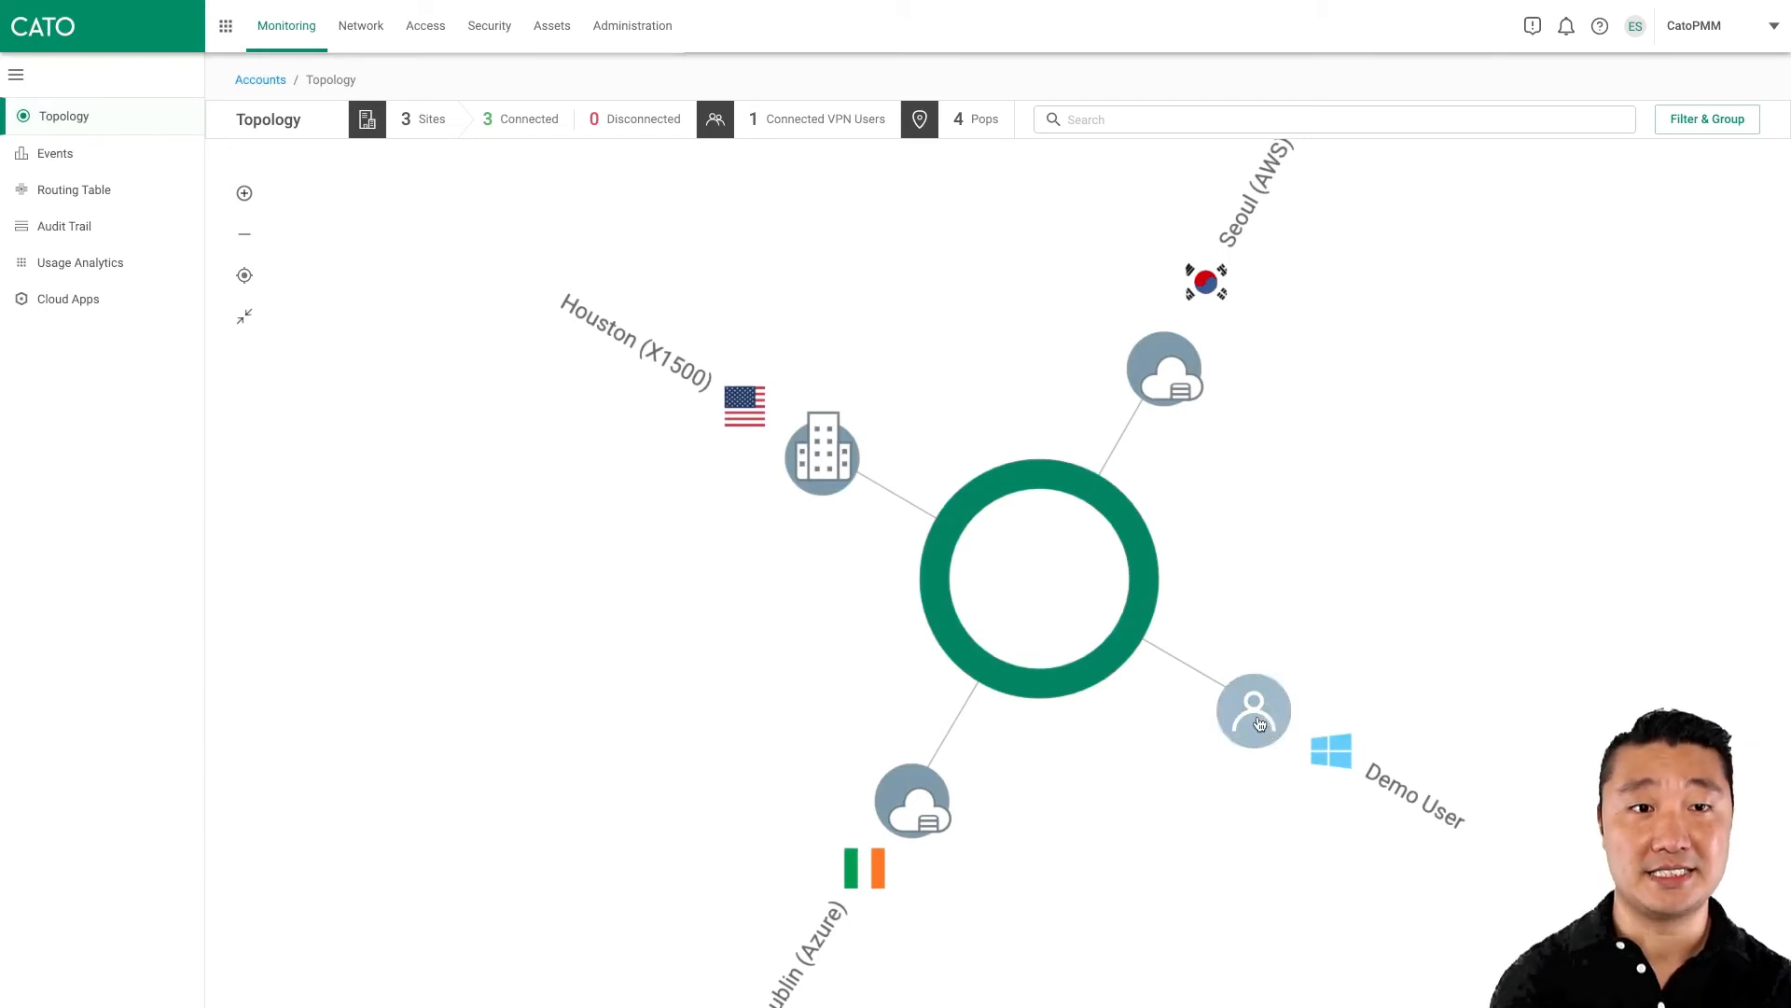
Step: Select the Demo User node in the topology to view its connection details
{"action": "left_click", "coordinate": [1253, 708]}
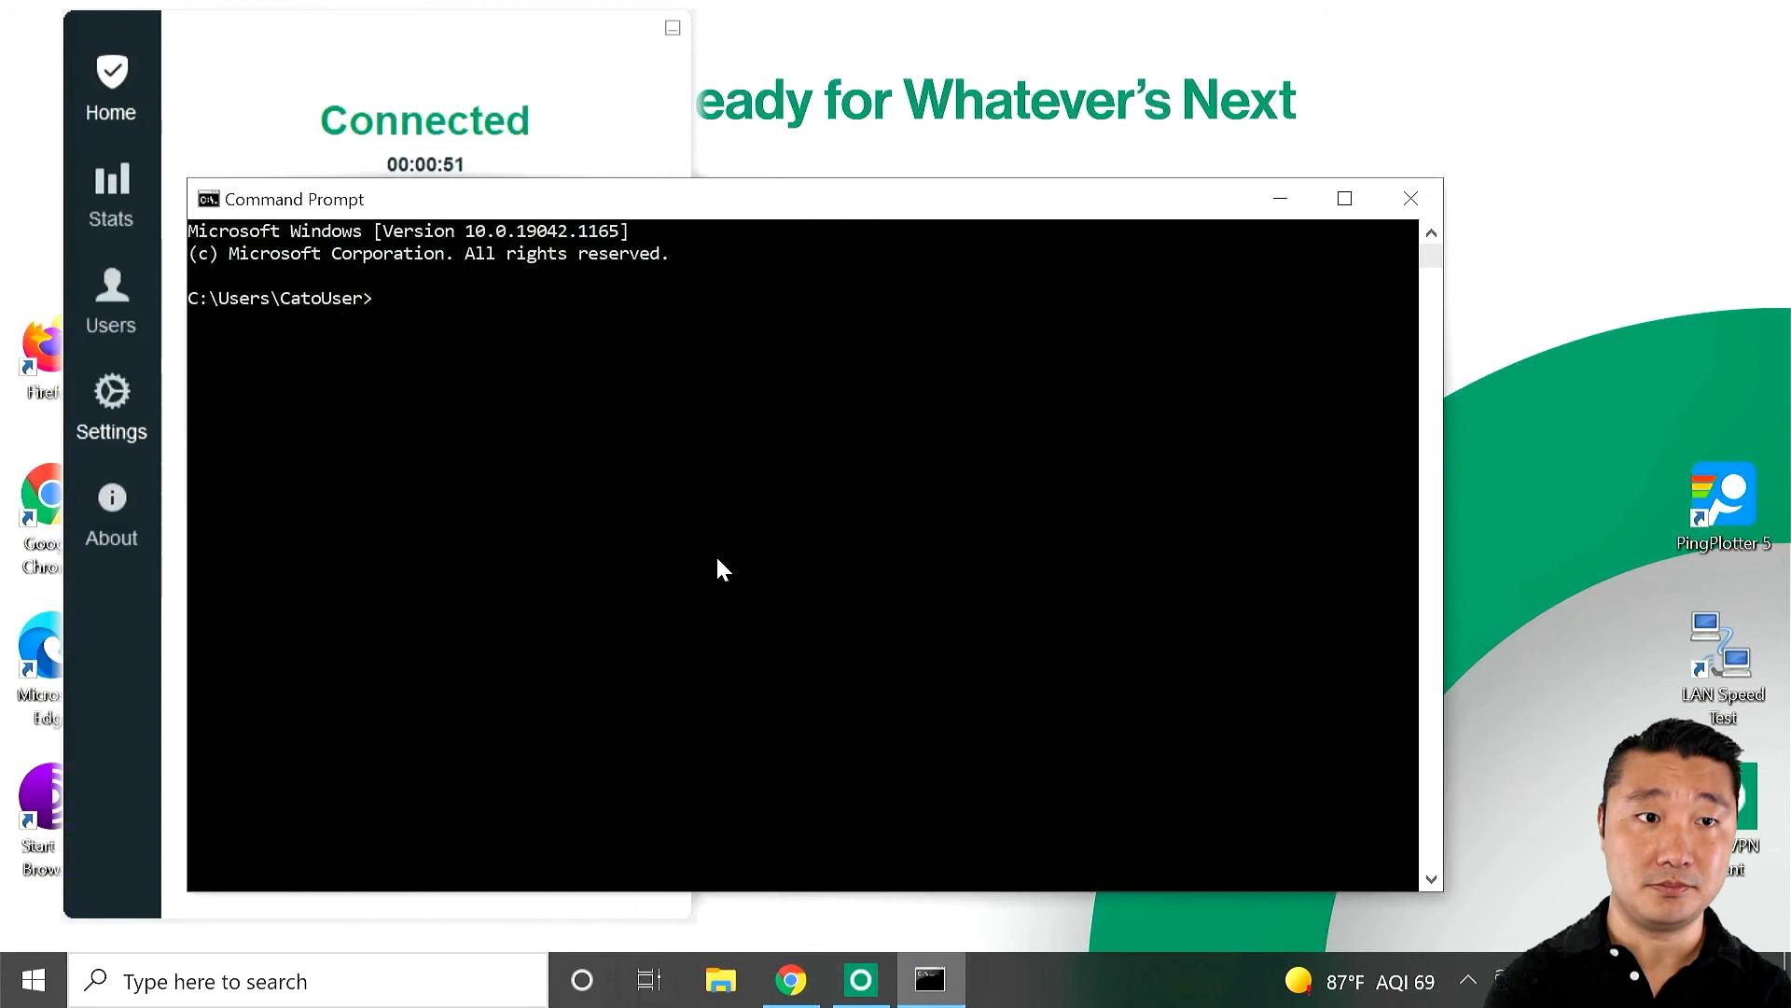
Step: Ping dublin.cato.ooo successfully, then start typing a ping to seoul.cato.ooo
{"action": "type", "text": "ping dublin"}
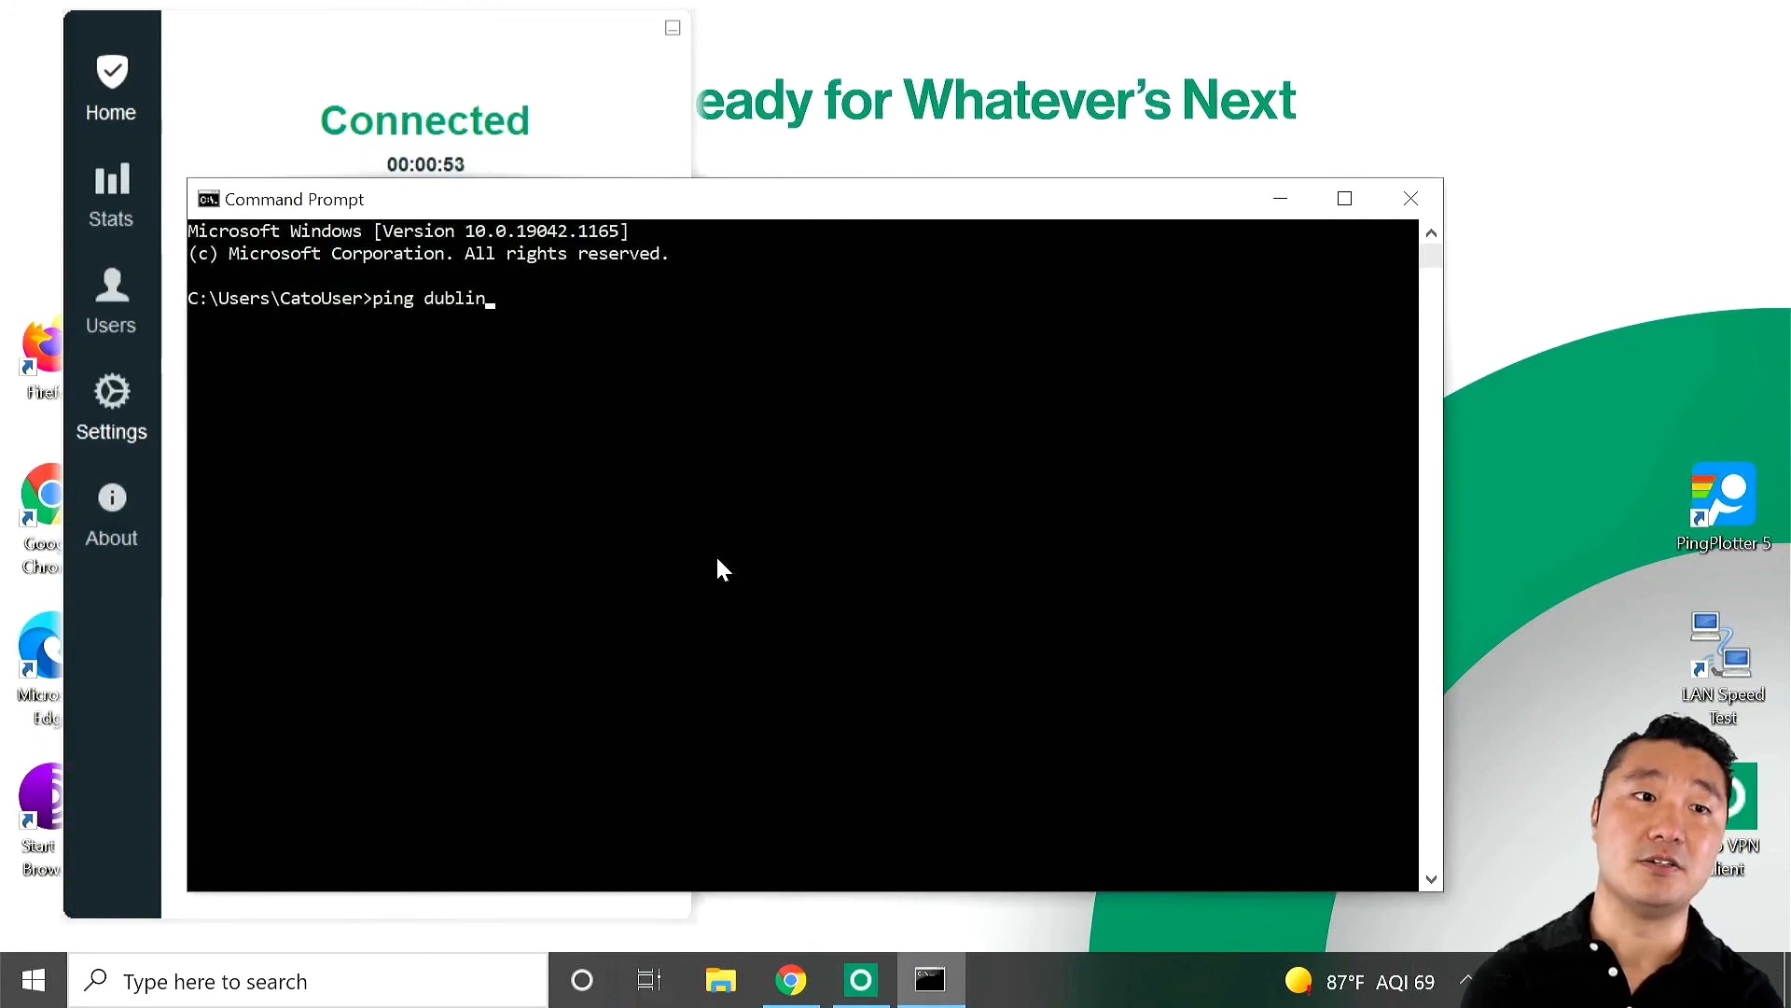
{"action": "type", "text": ".cato.ooo"}
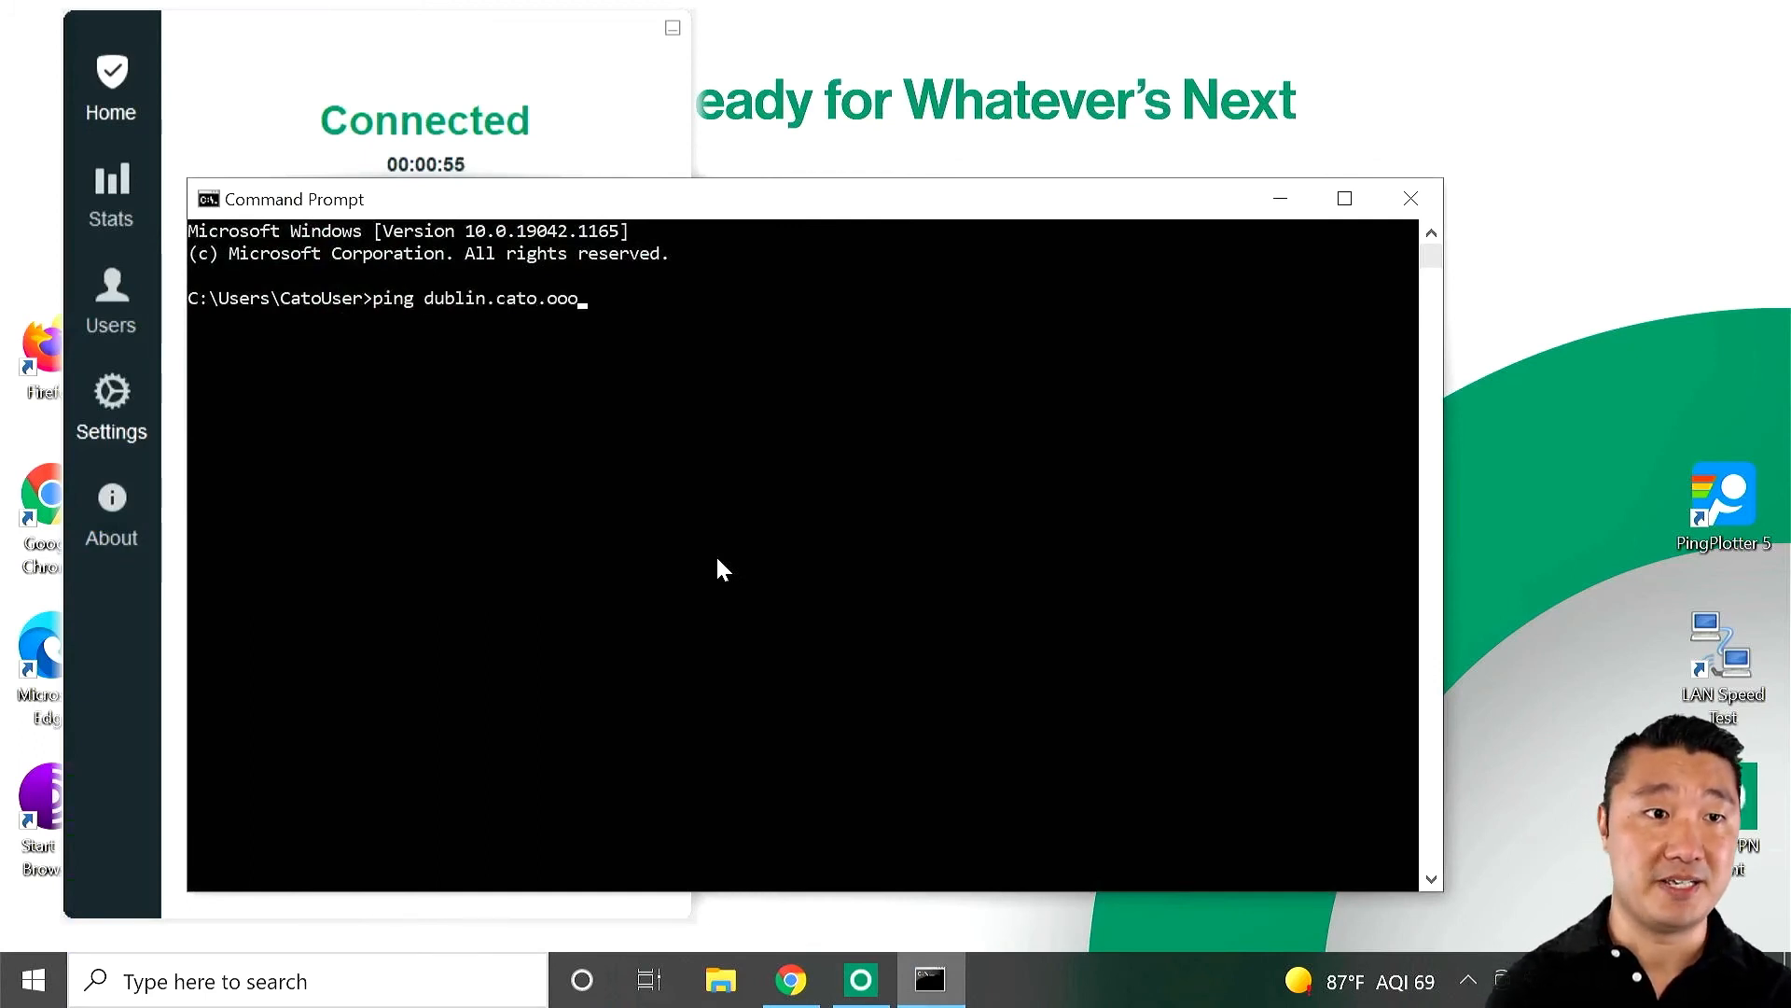
{"action": "key", "text": "Enter"}
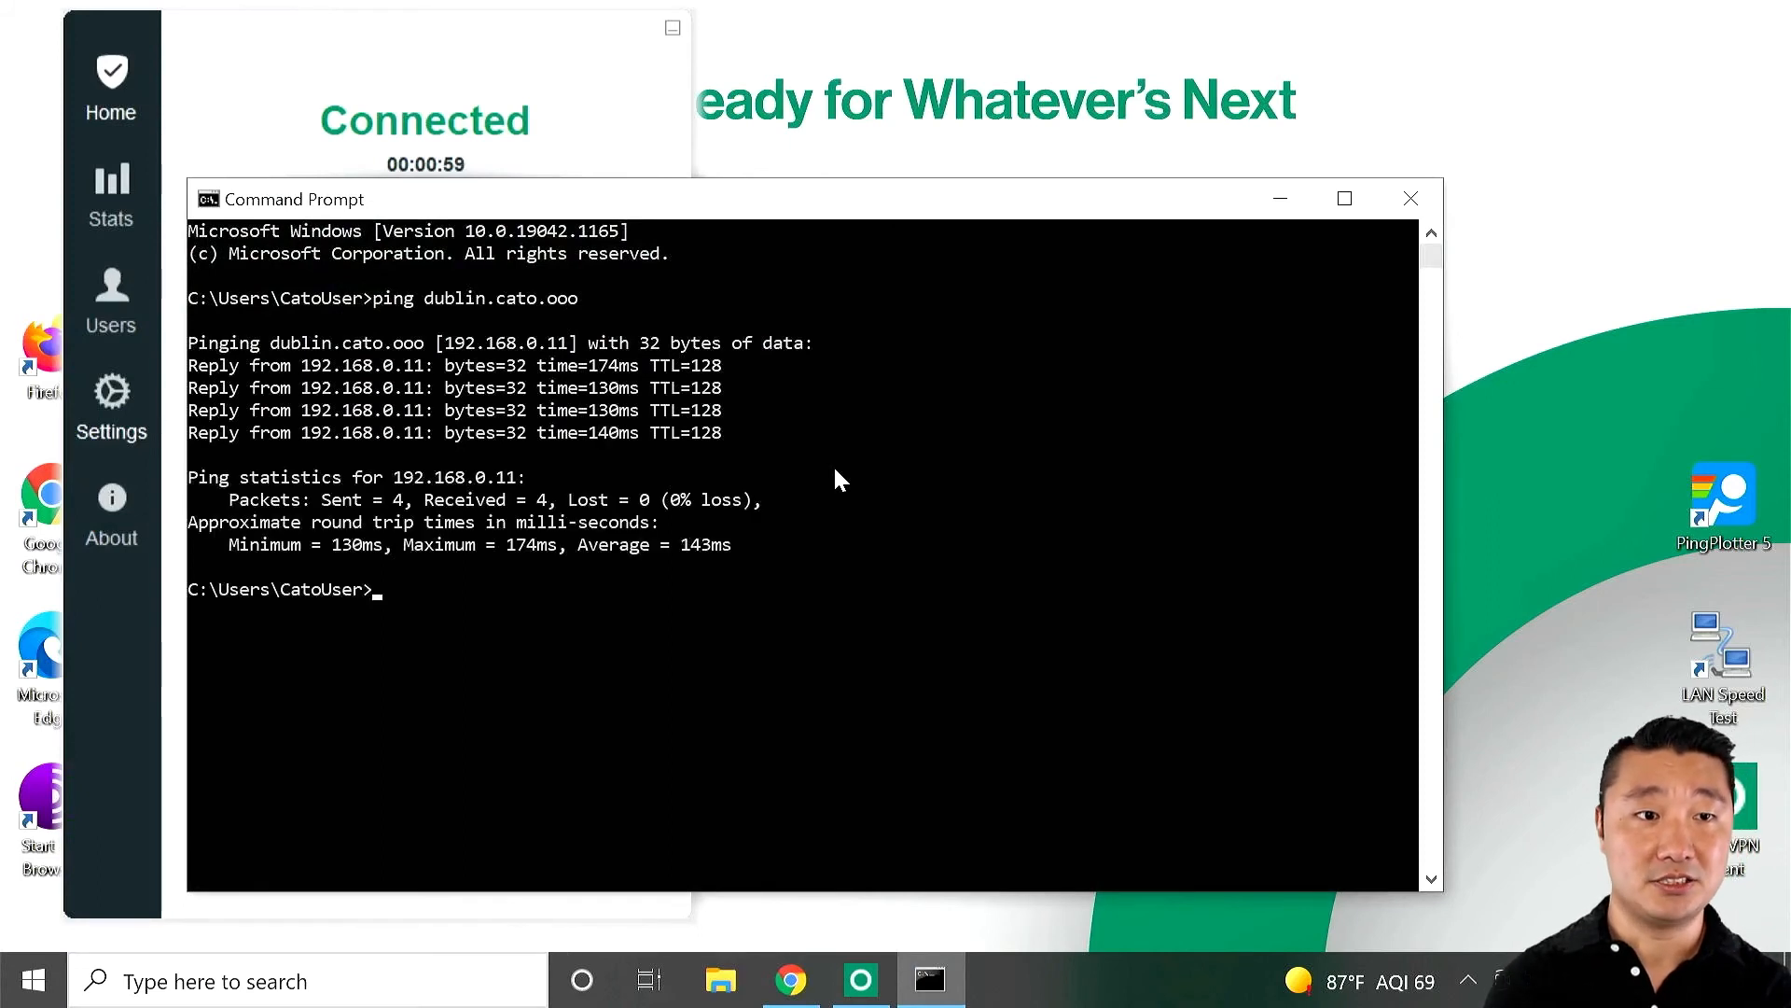
{"action": "type", "text": "ping"}
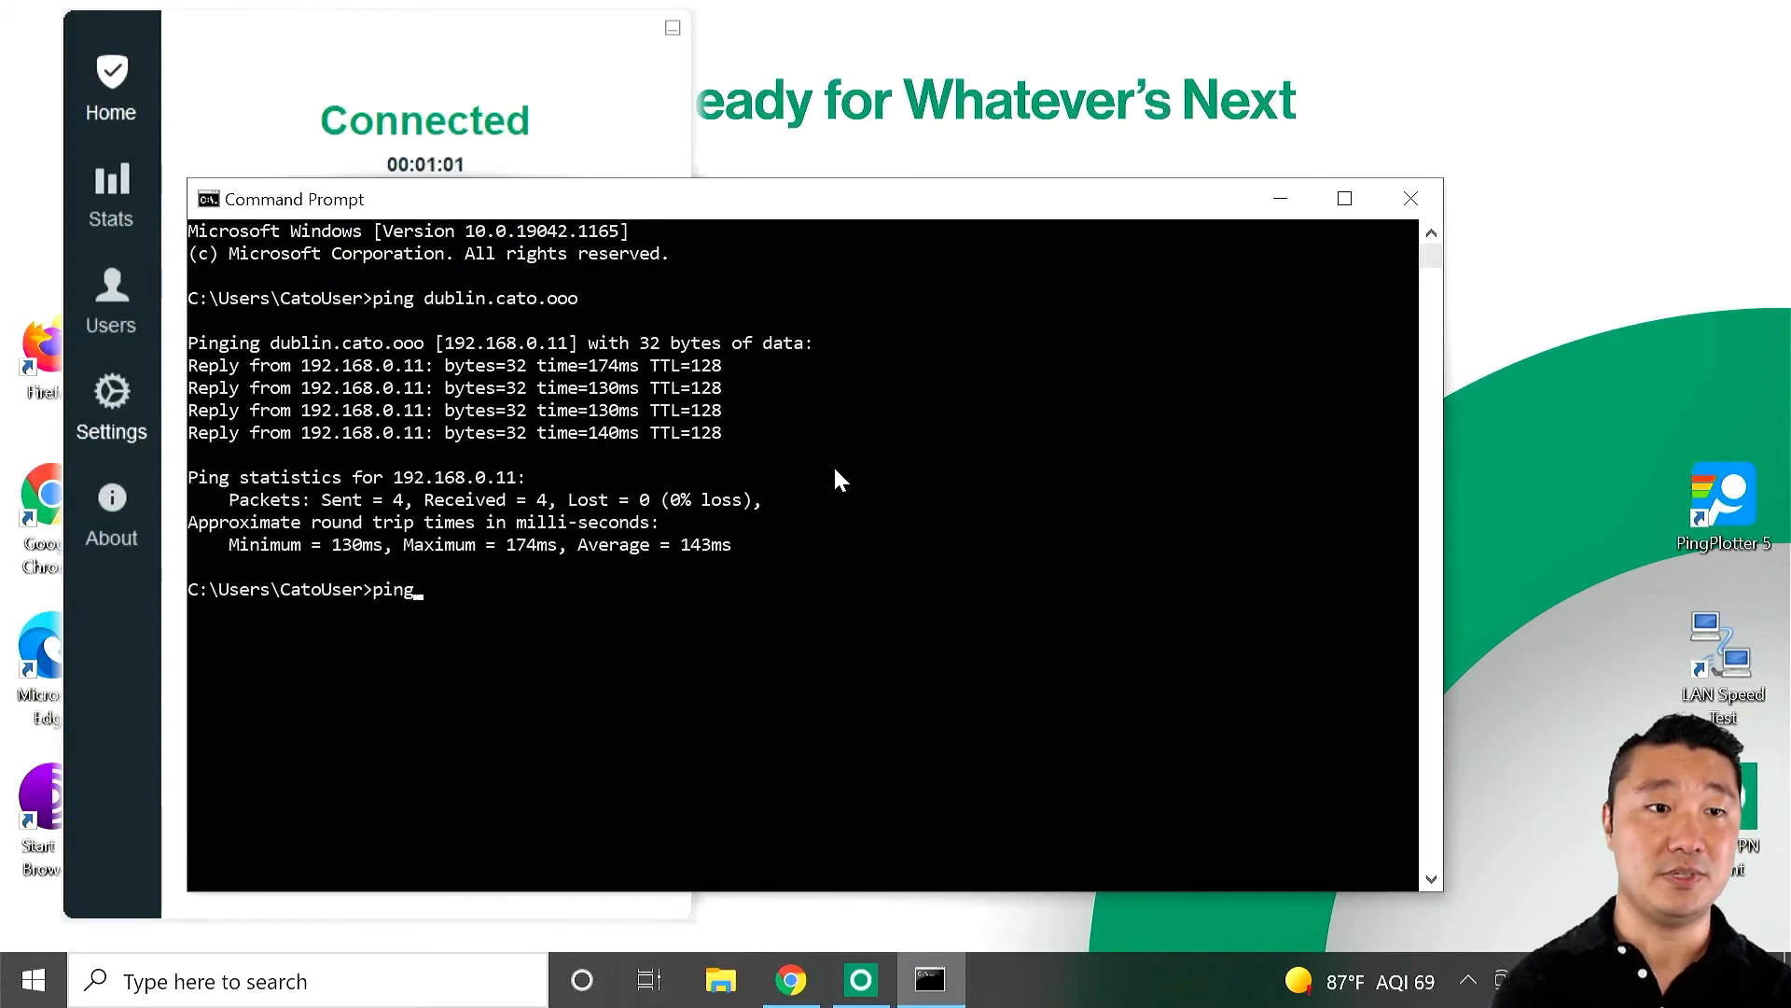
{"action": "type", "text": "seoul.cat"}
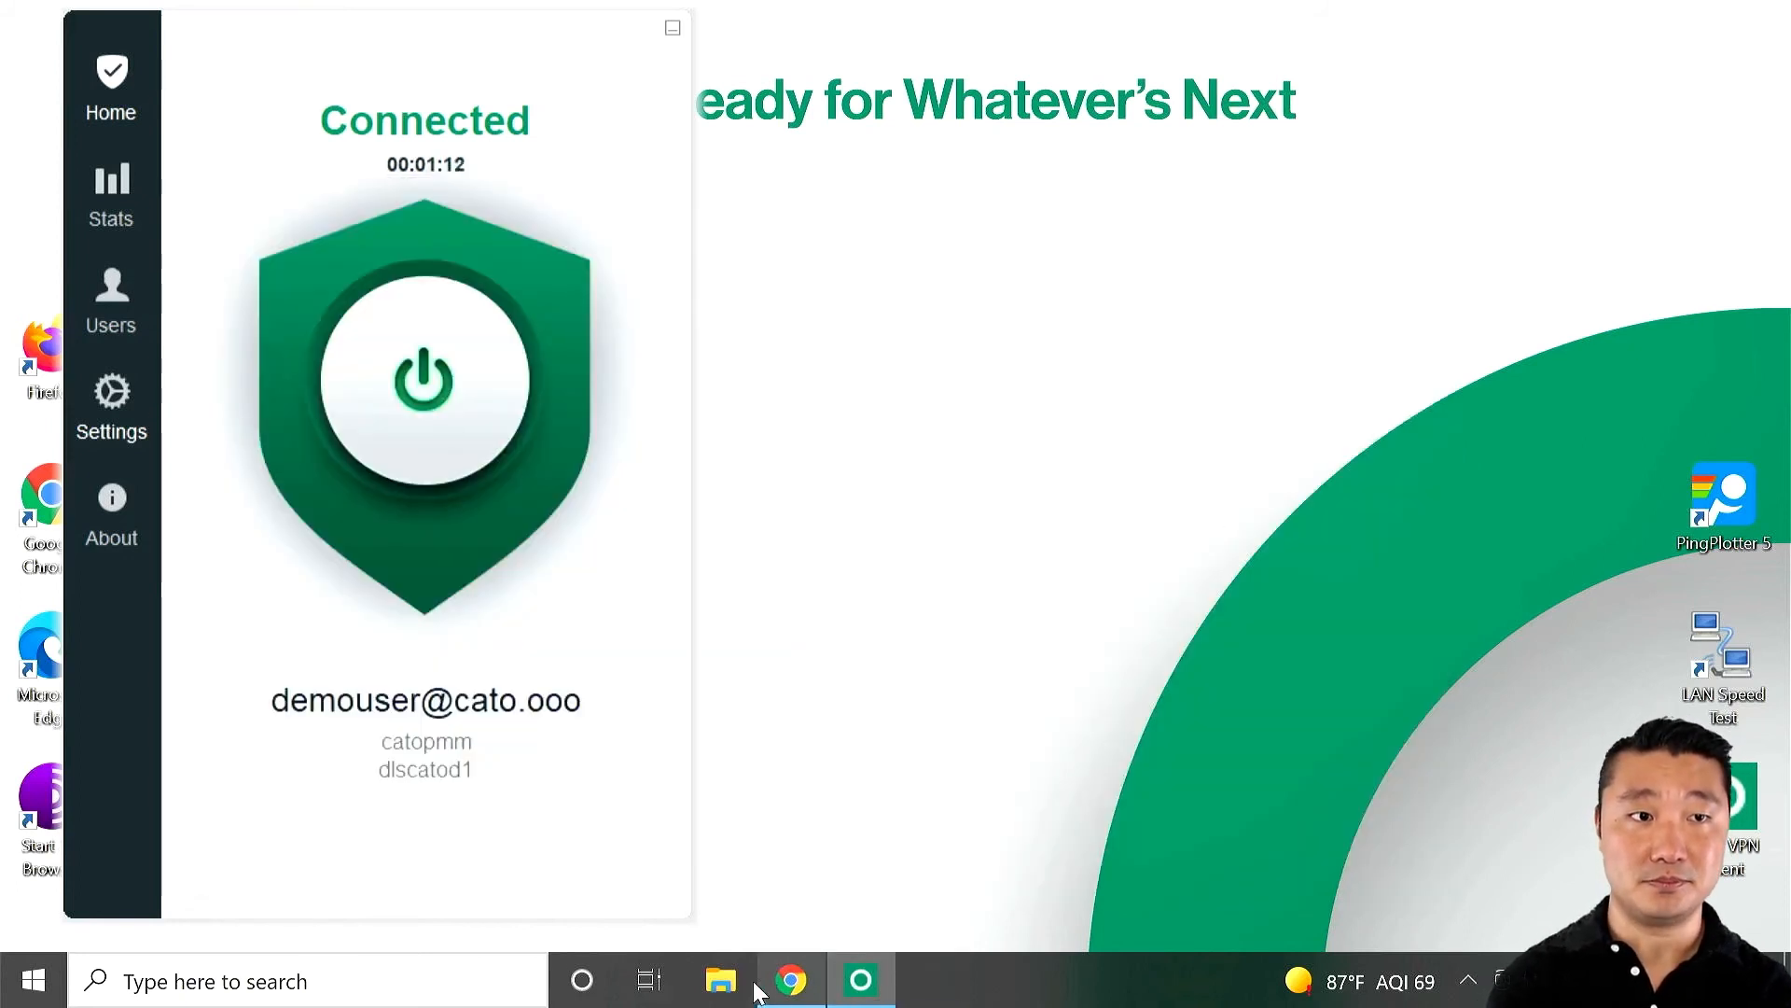
Step: Browse to \\dublin.cato.ooo\File Share, then open File Share on \\seoul.cato.ooo
{"action": "left_click", "coordinate": [719, 980]}
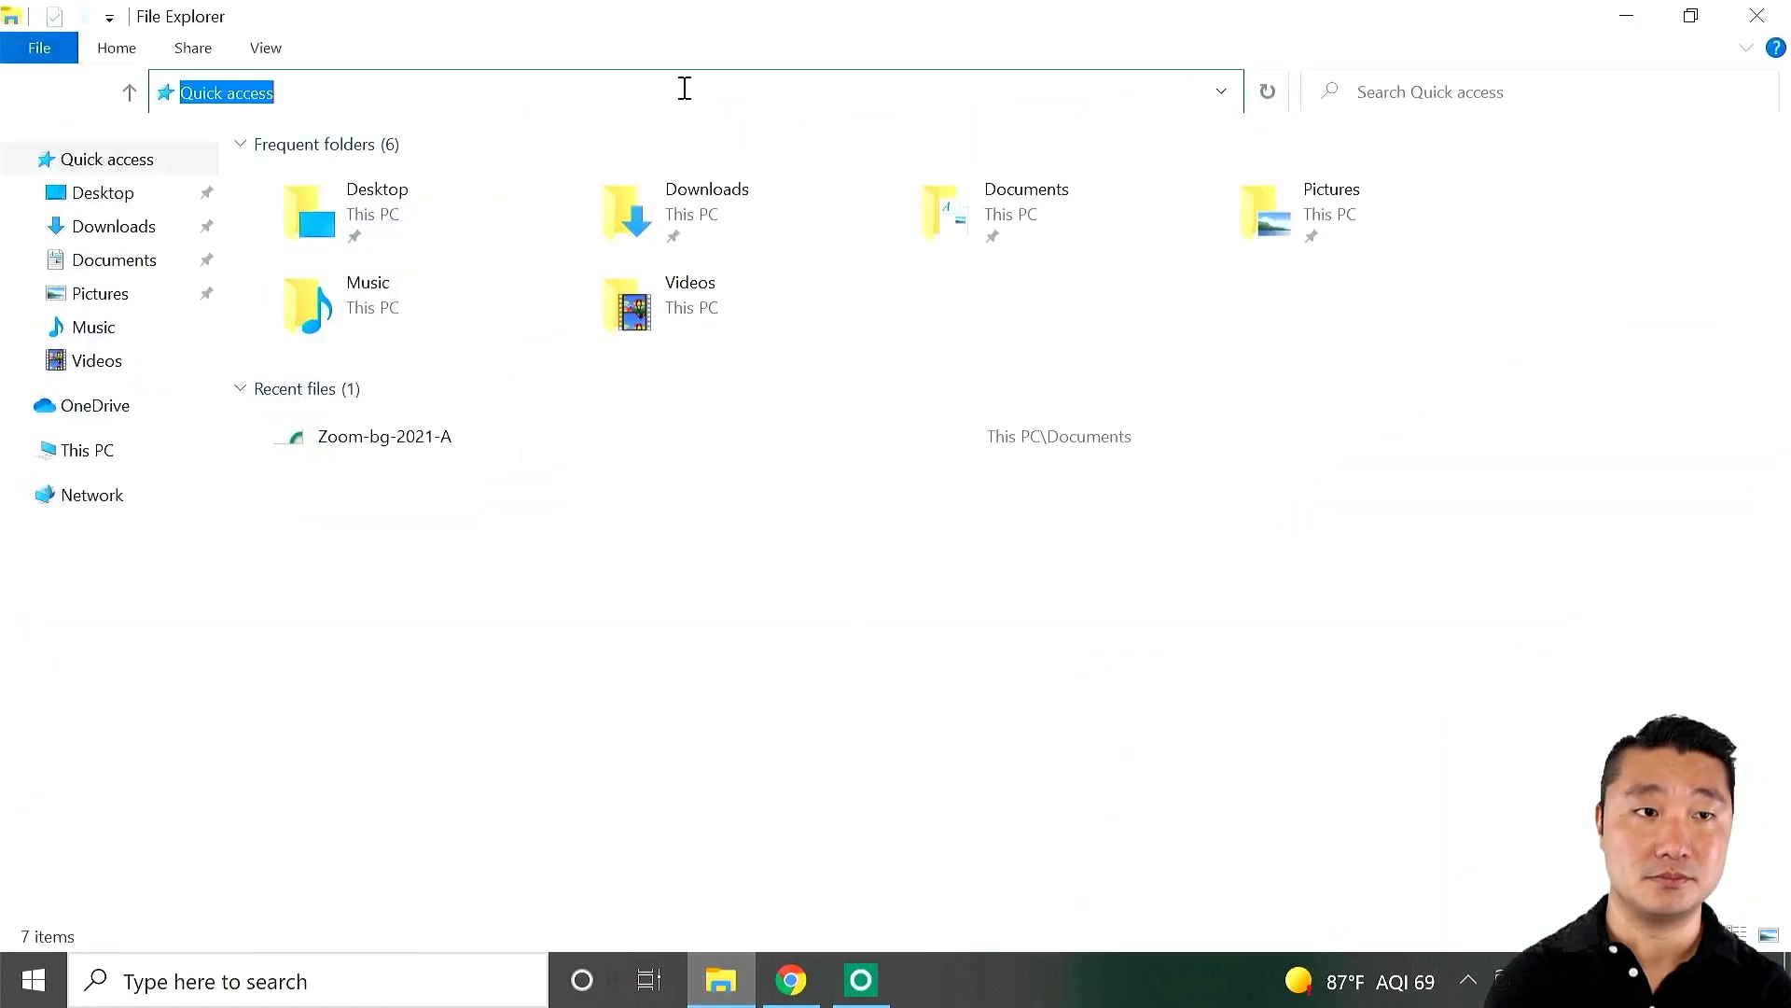
{"action": "type", "text": "\\\\dublin.cato.ooo\\File"}
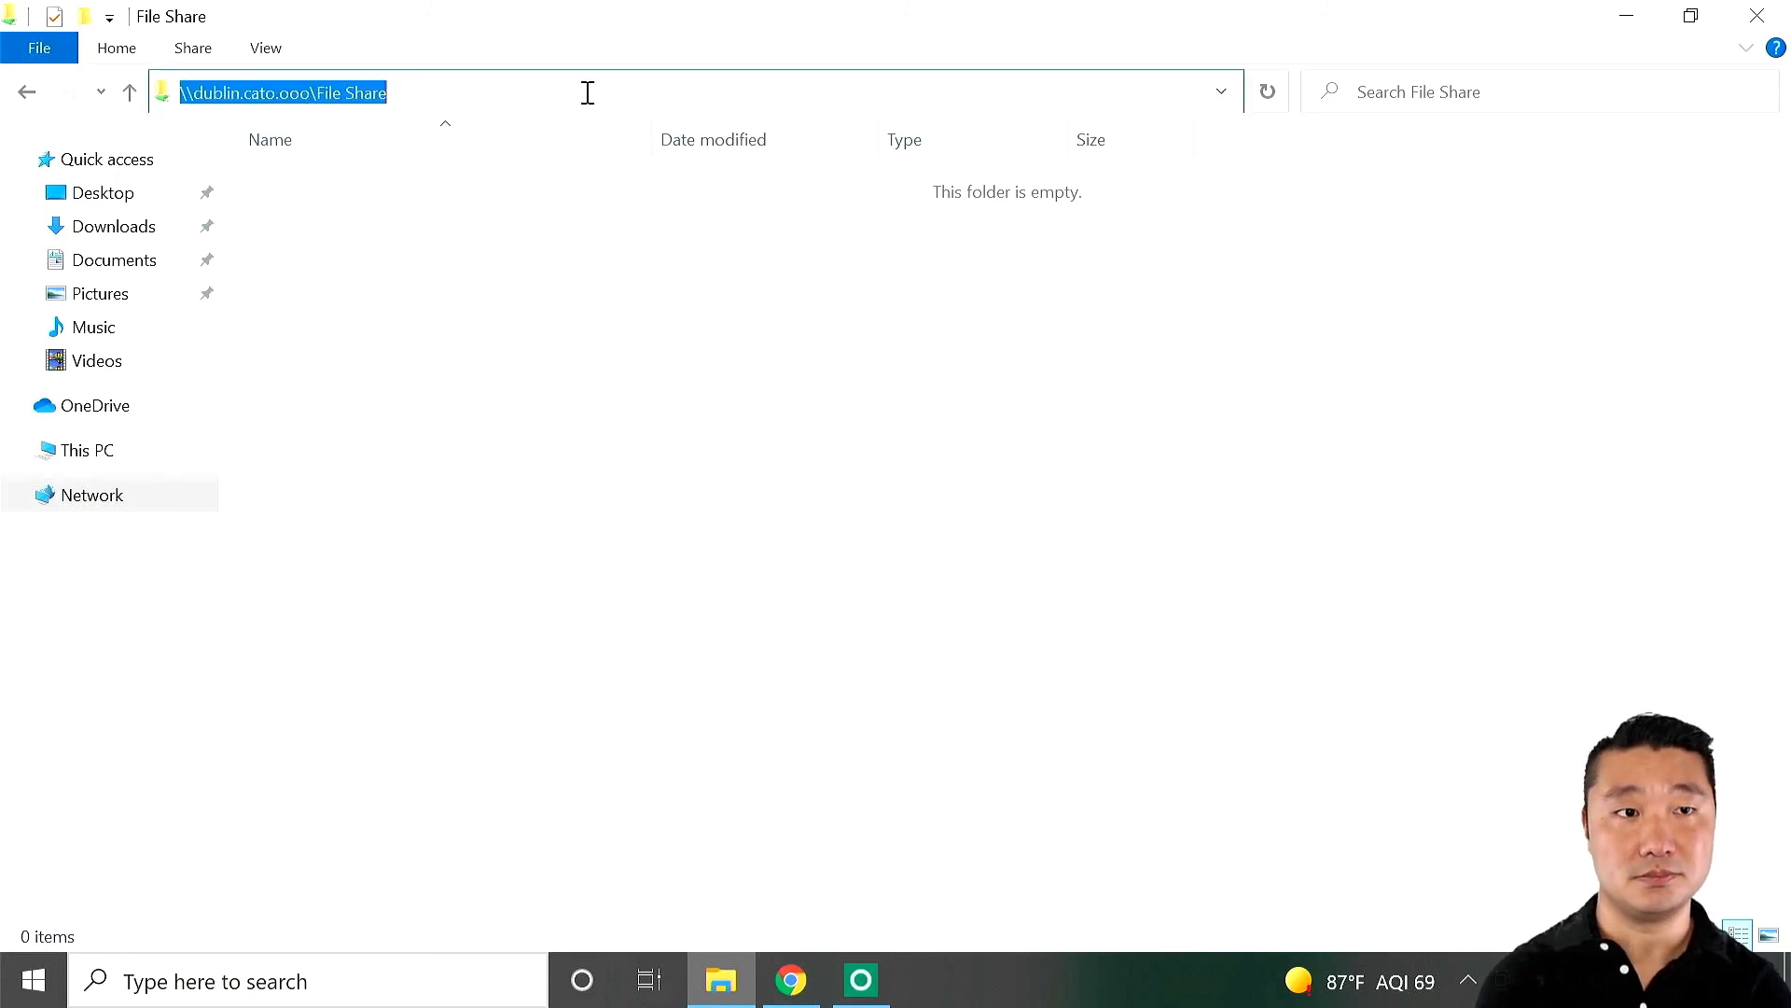
{"action": "type", "text": "\\\\seoul.cato.o"}
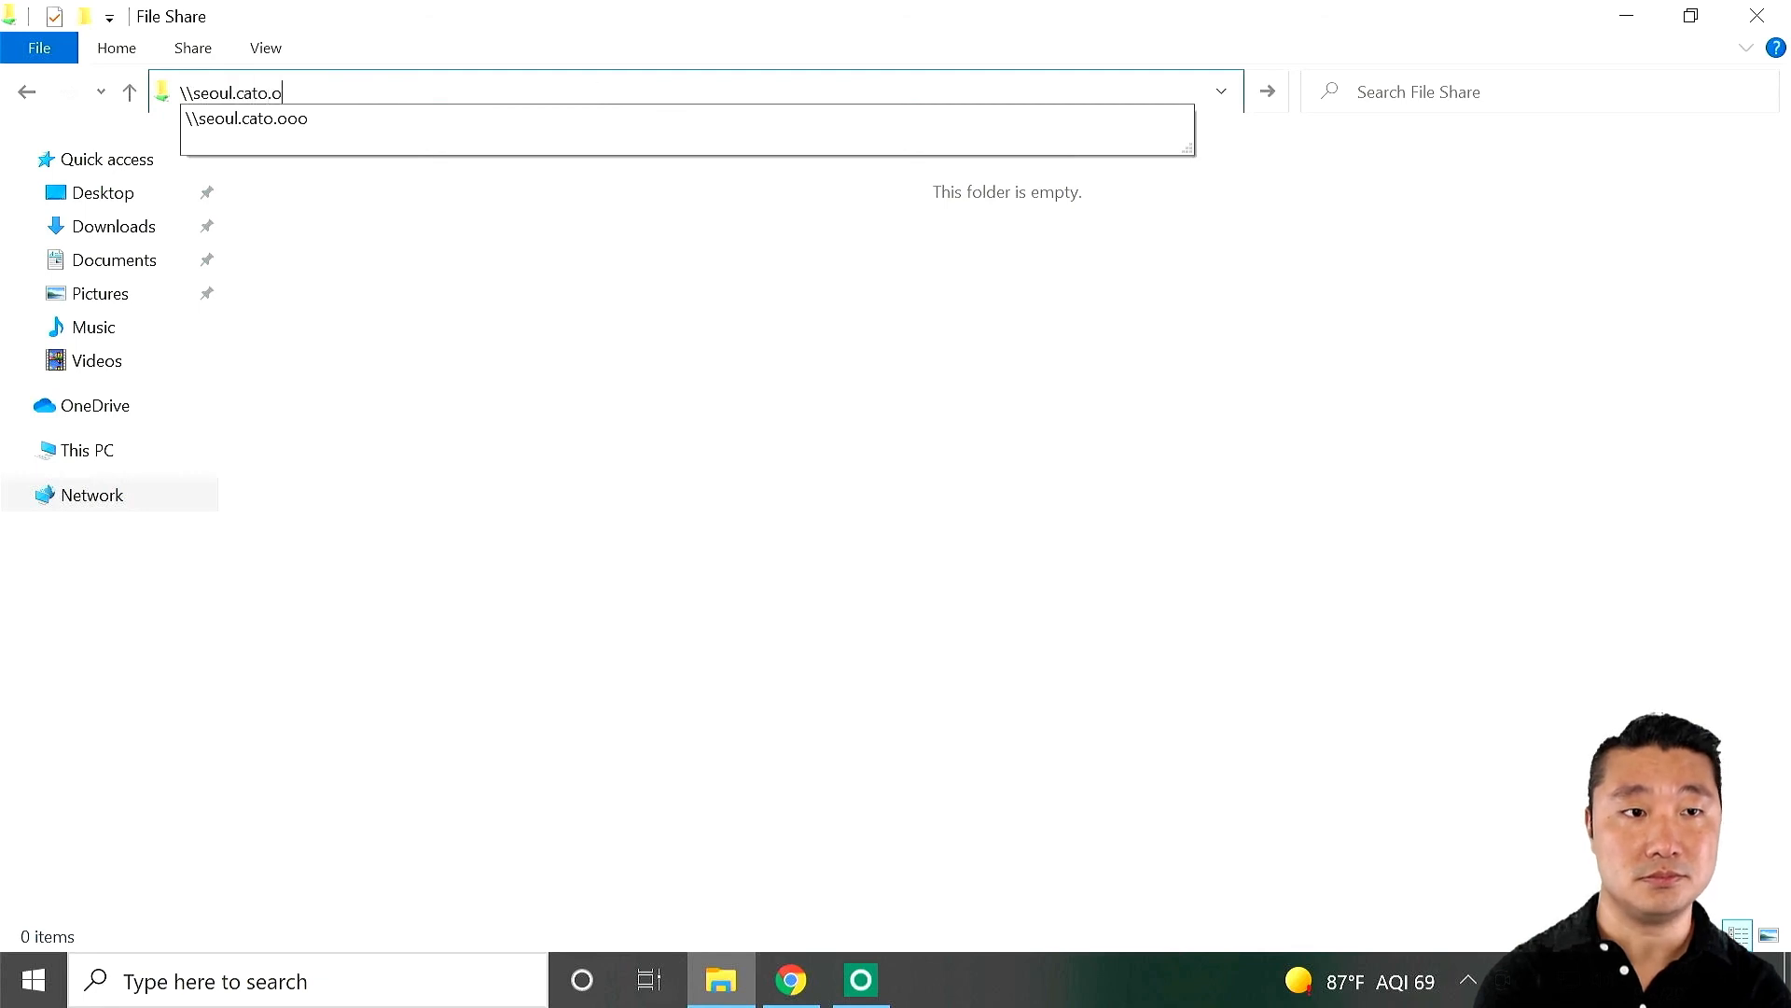
{"action": "key", "text": "Enter"}
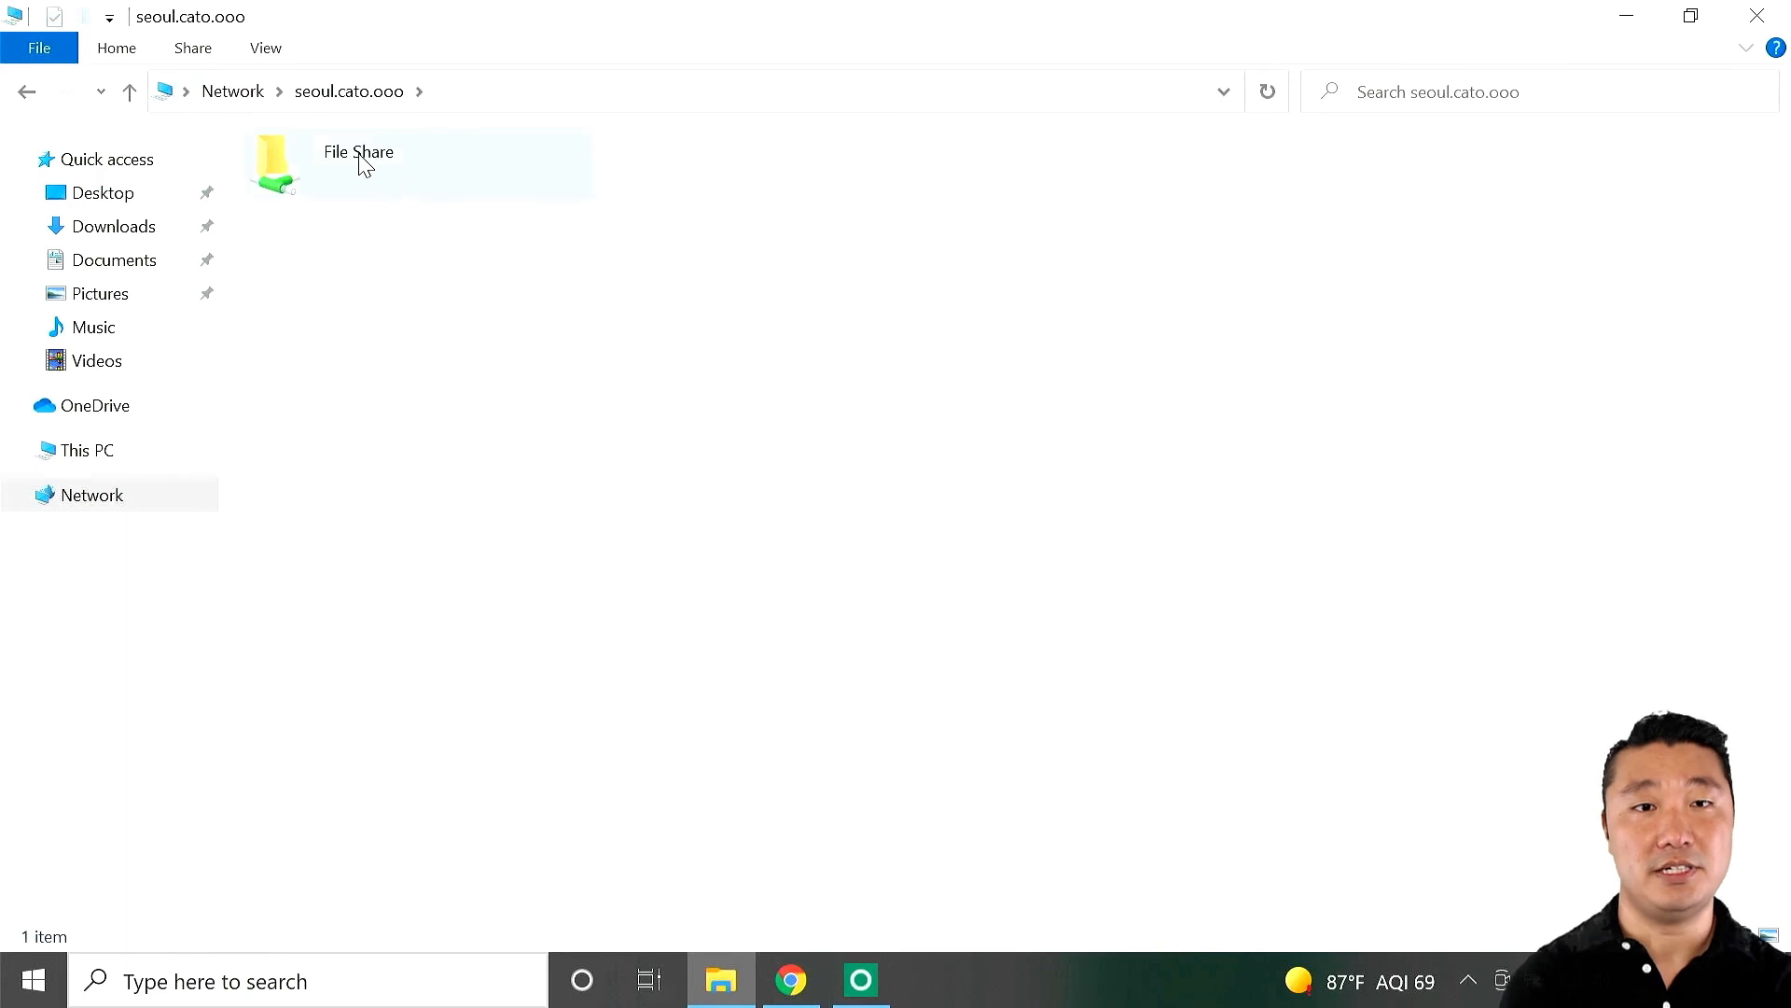
{"action": "double_click", "coordinate": [357, 166]}
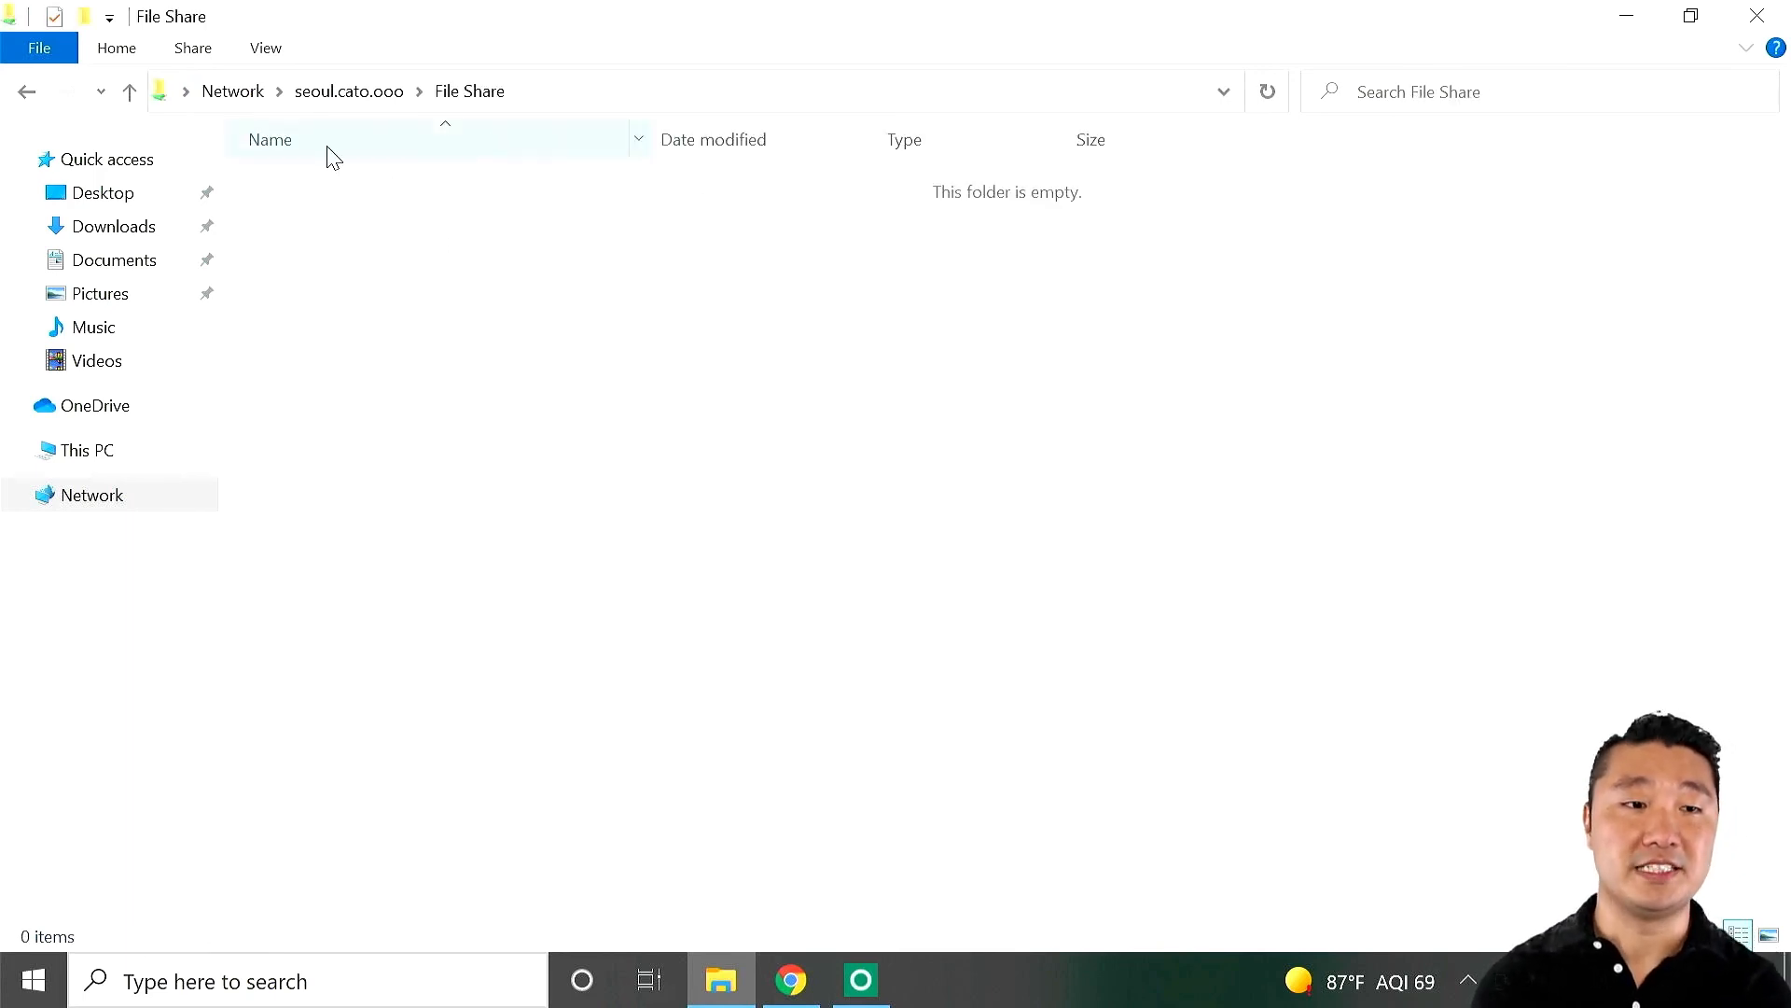
{"action": "mouse_move", "coordinate": [507, 238]}
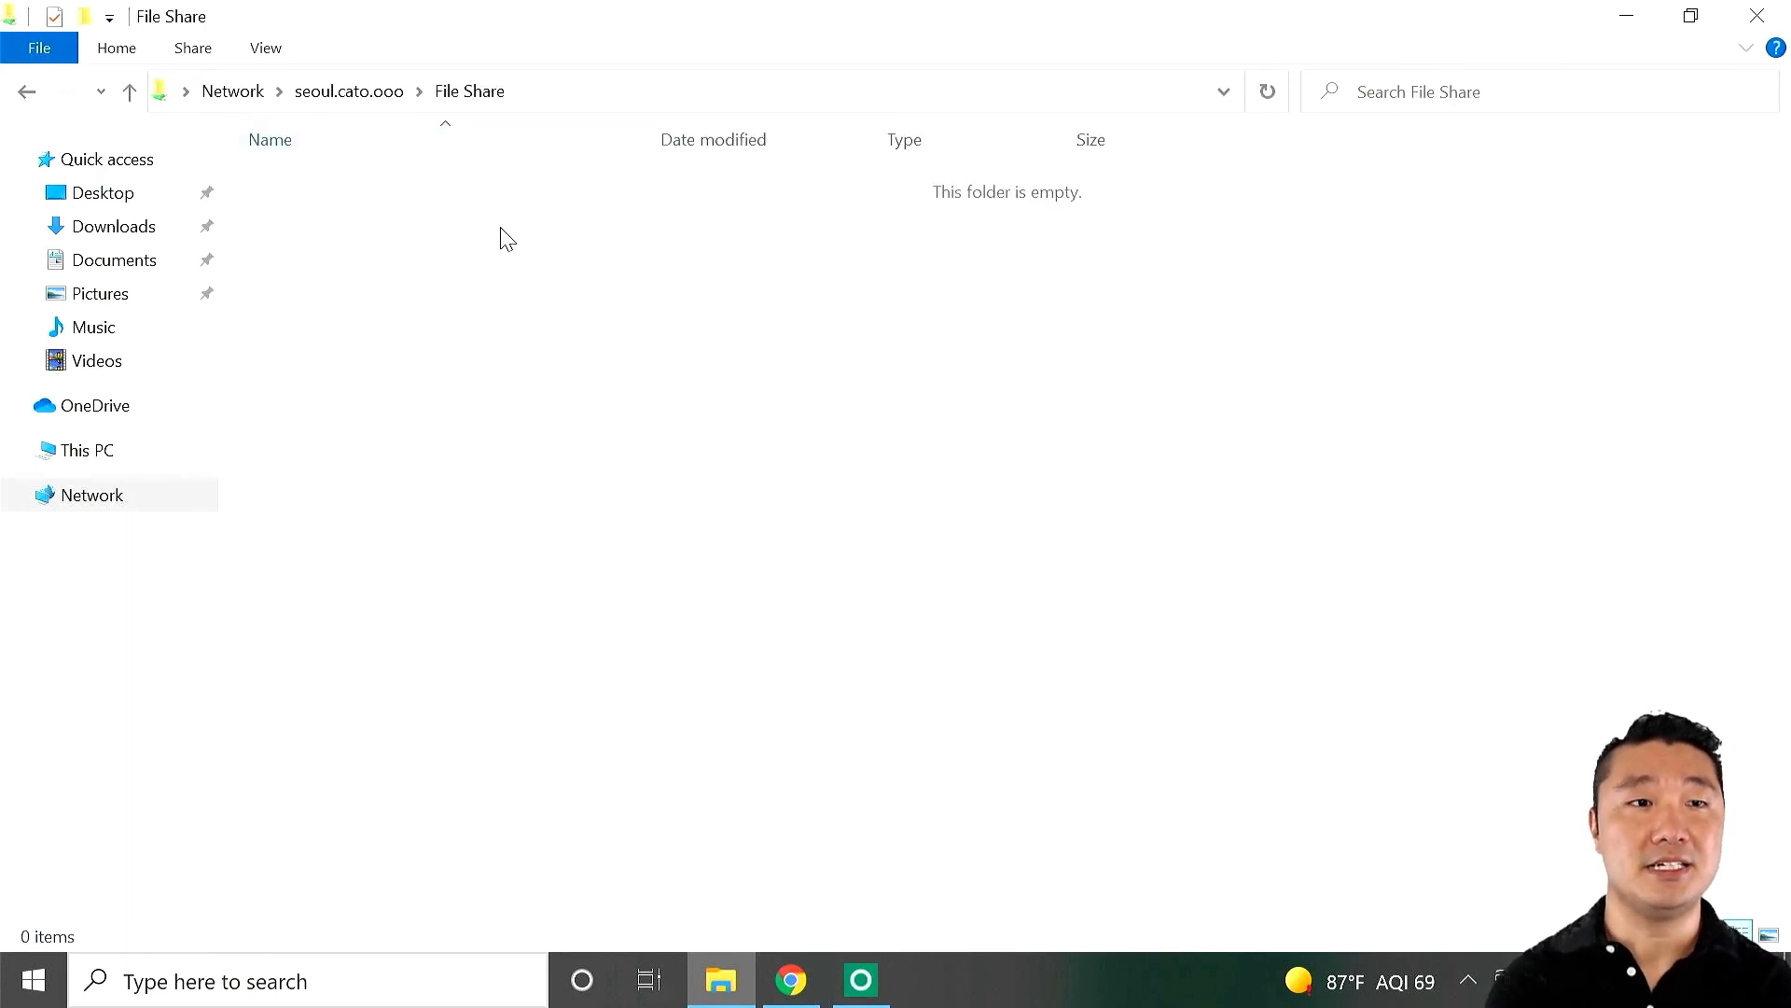